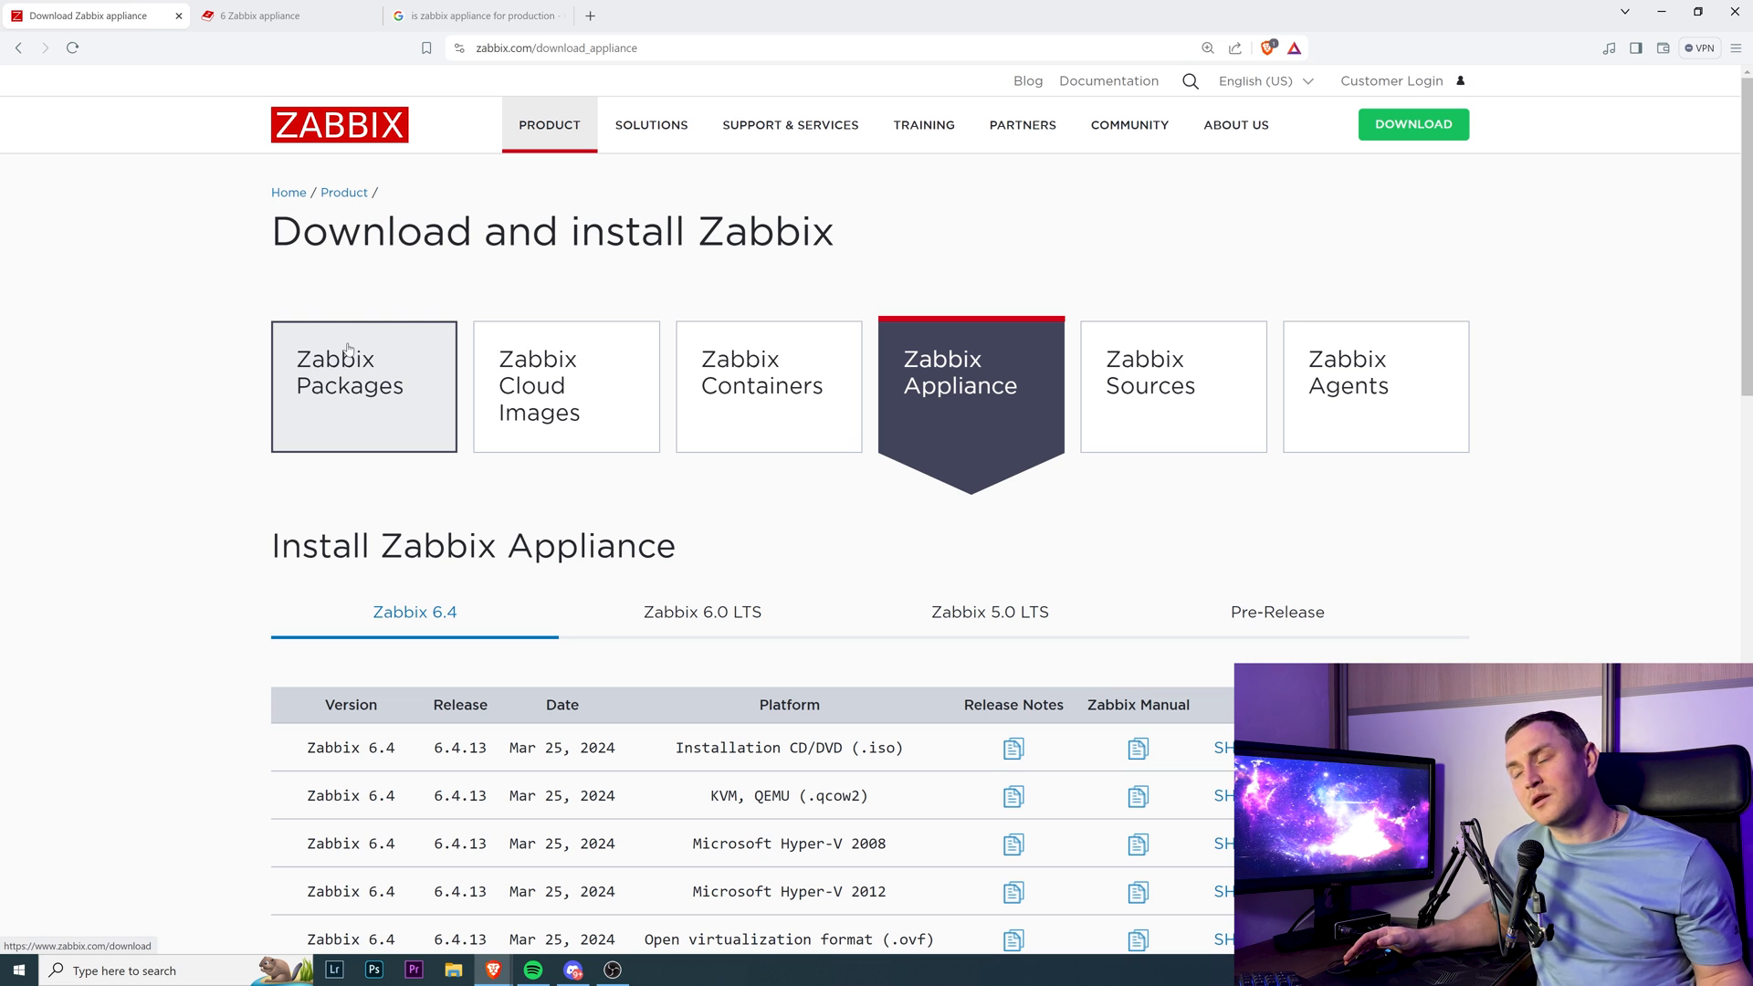
{"action": "mouse_move", "coordinate": [303, 387]}
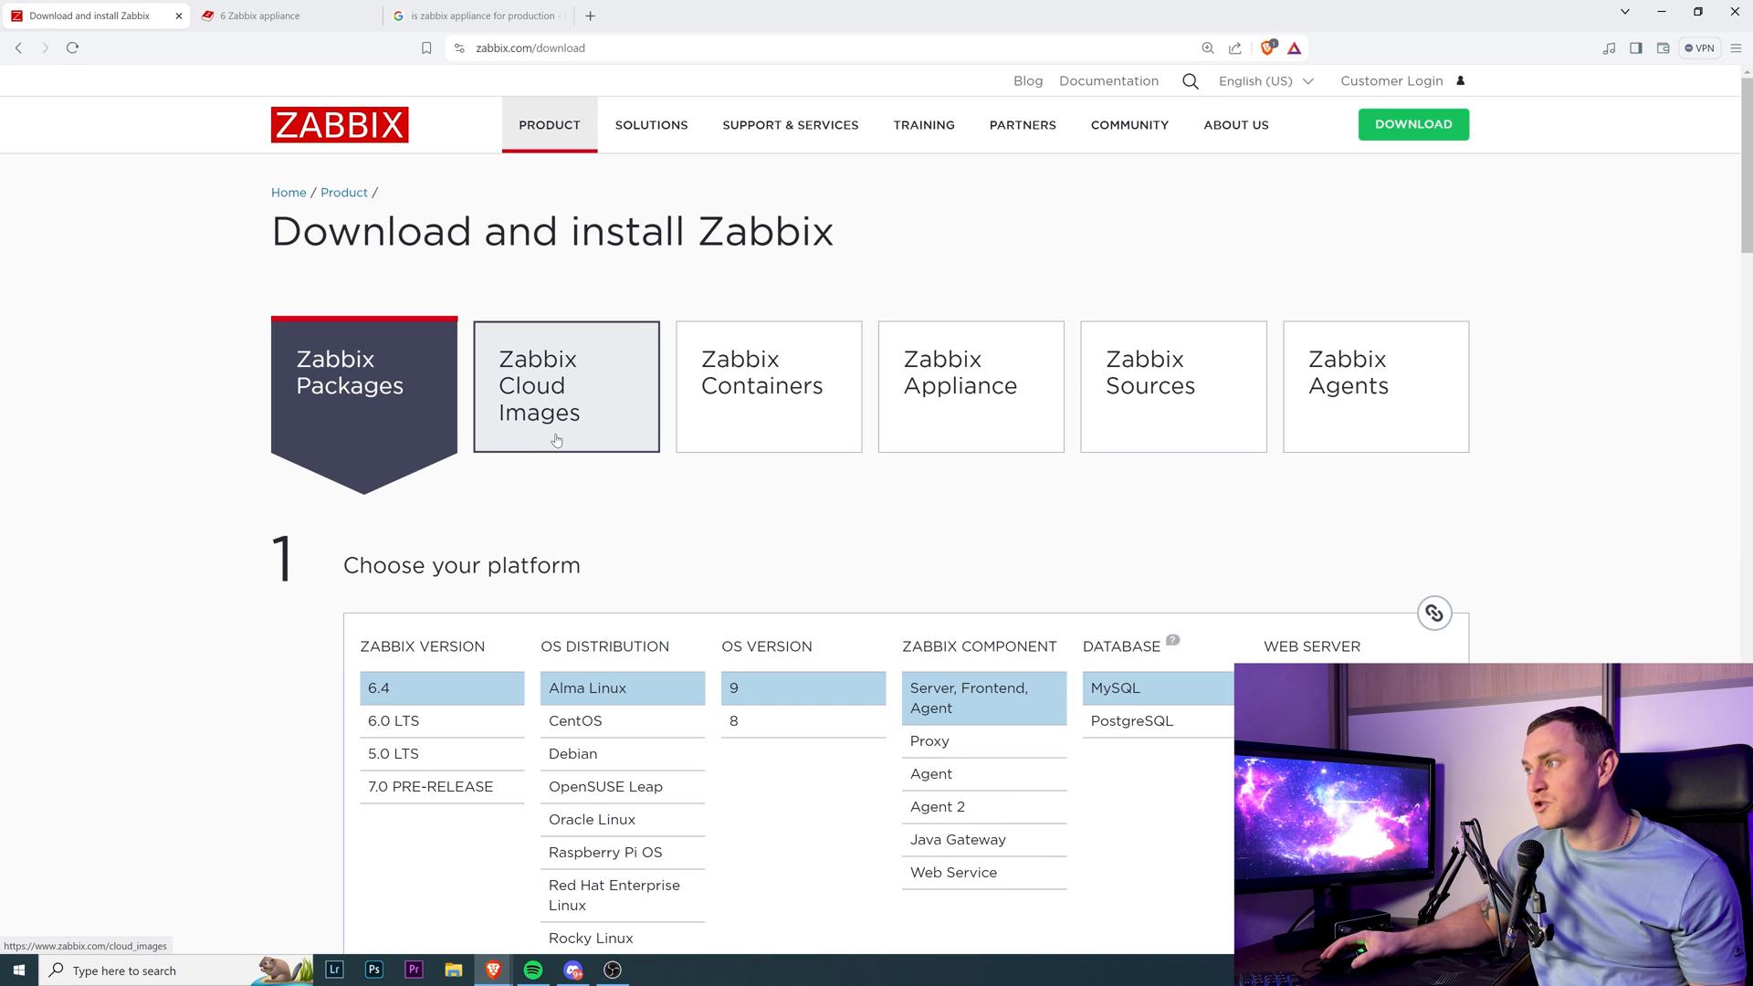
Browse the Cloud Images options, then scroll the Zabbix Containers installation page
{"action": "left_click", "coordinate": [566, 385]}
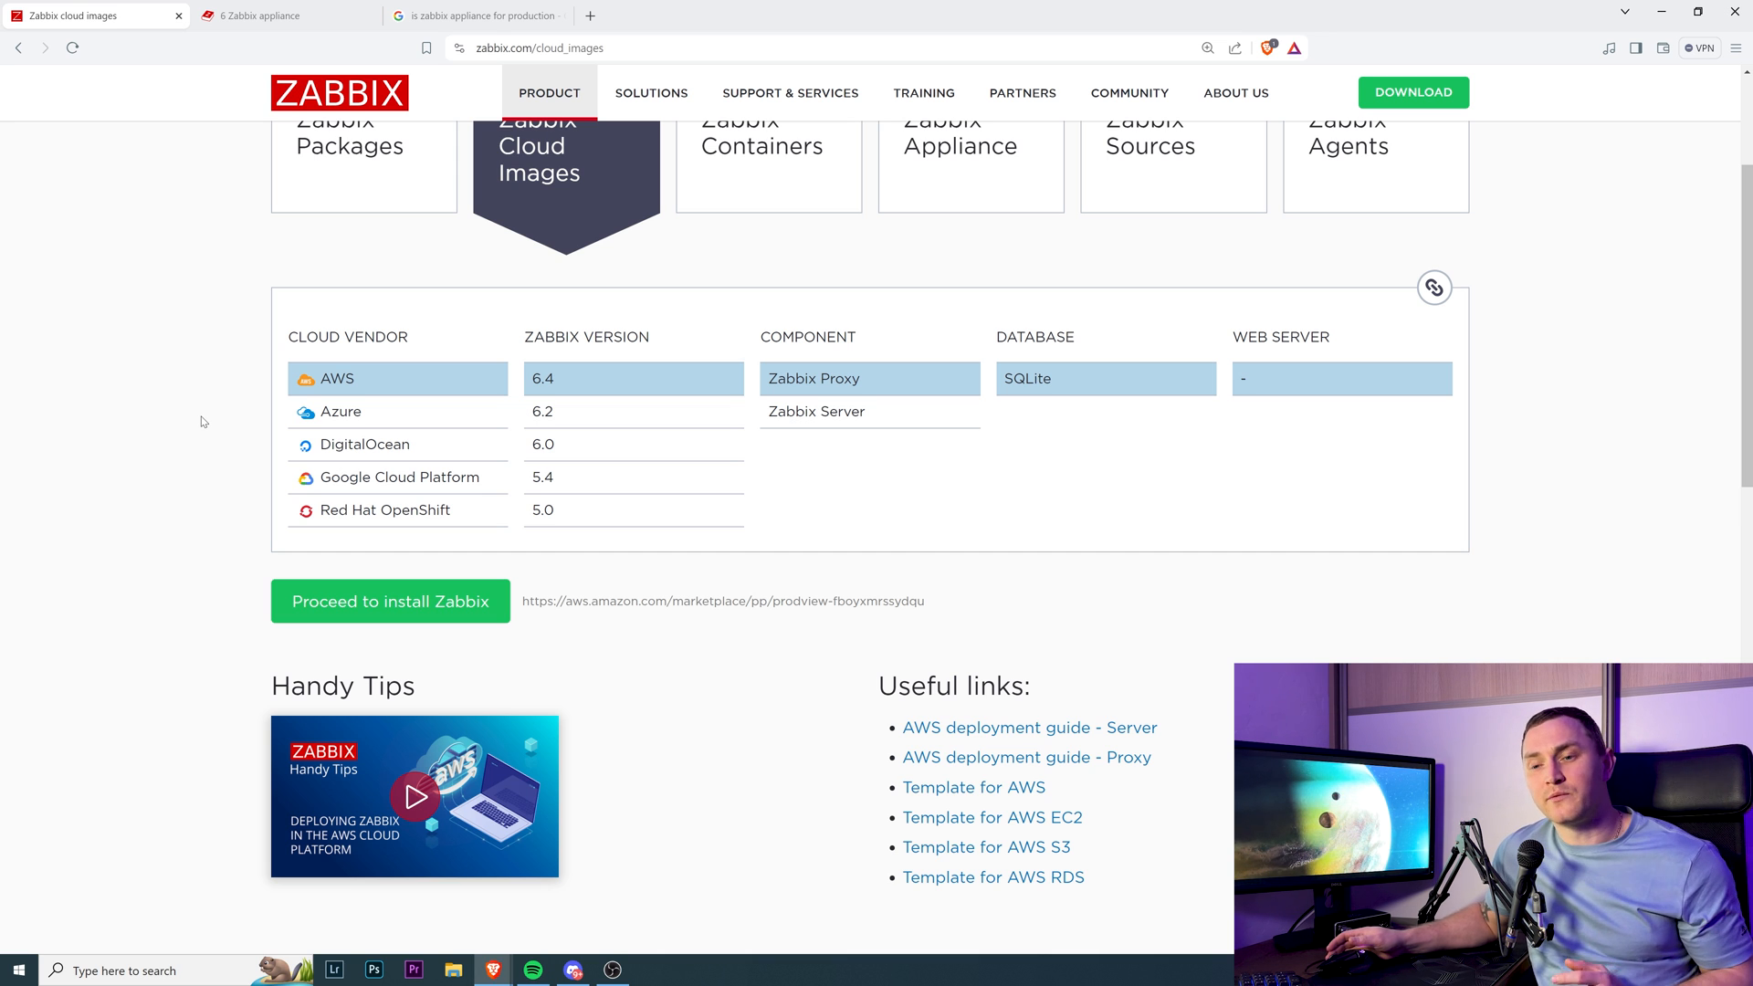
{"action": "mouse_move", "coordinate": [191, 418]}
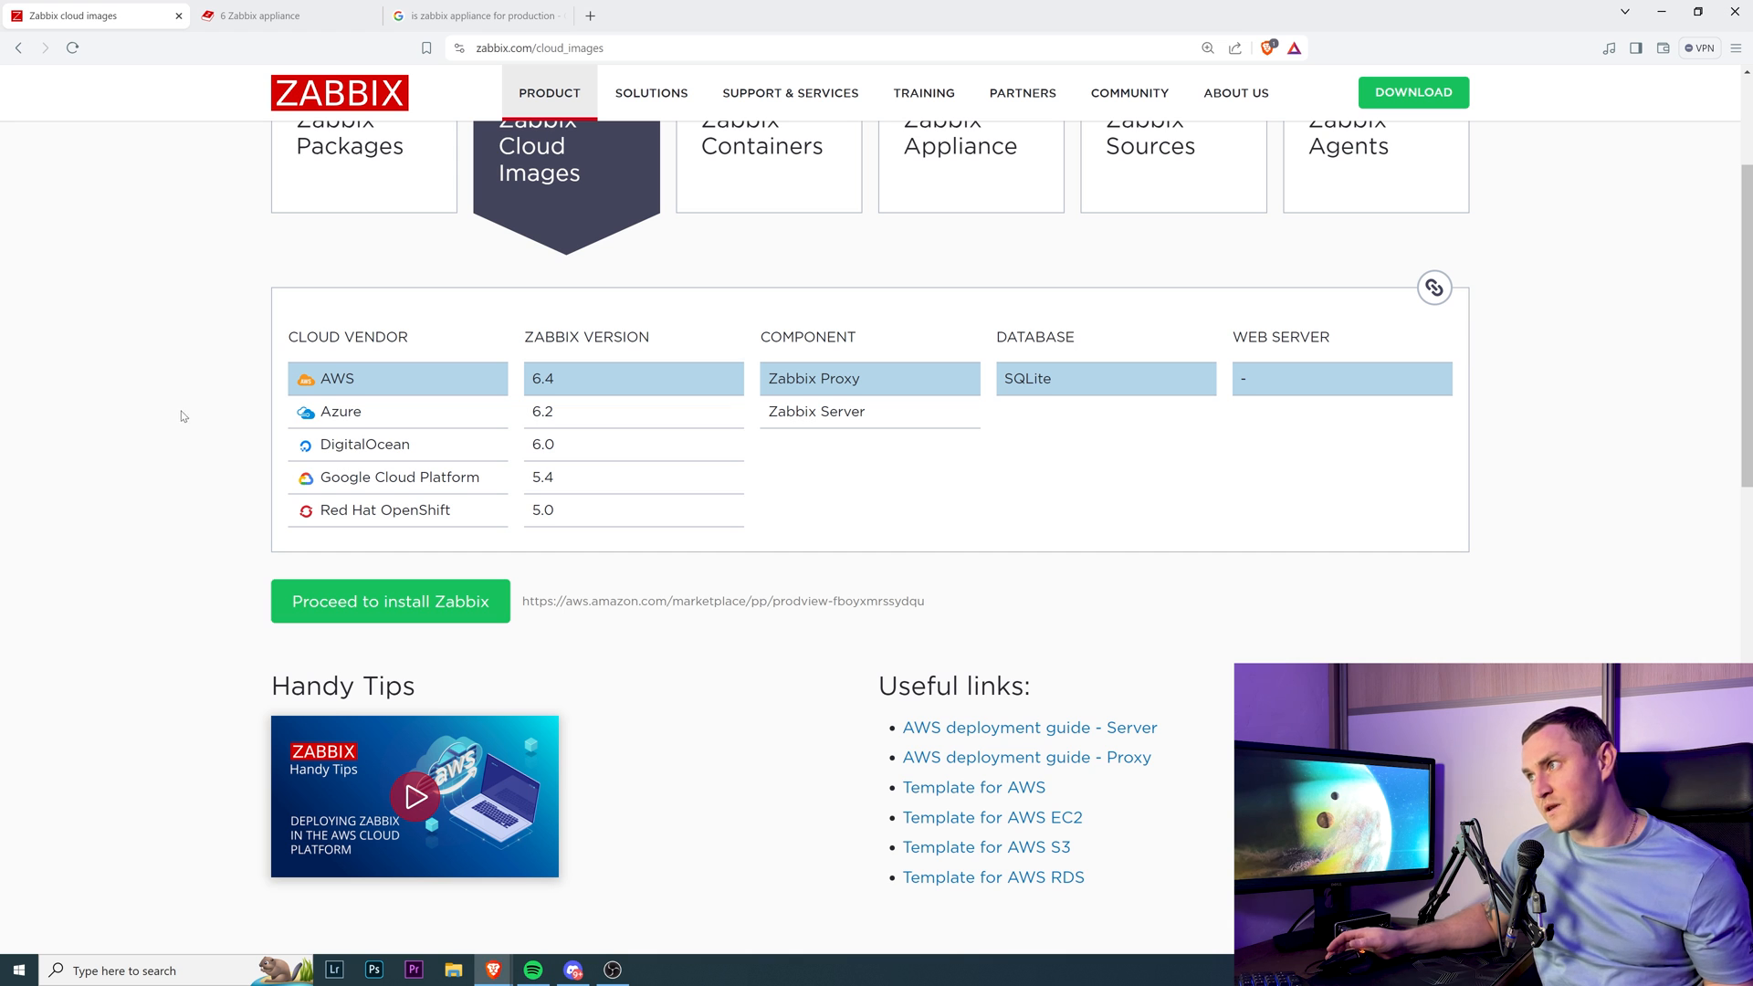
{"action": "left_click", "coordinate": [768, 156]}
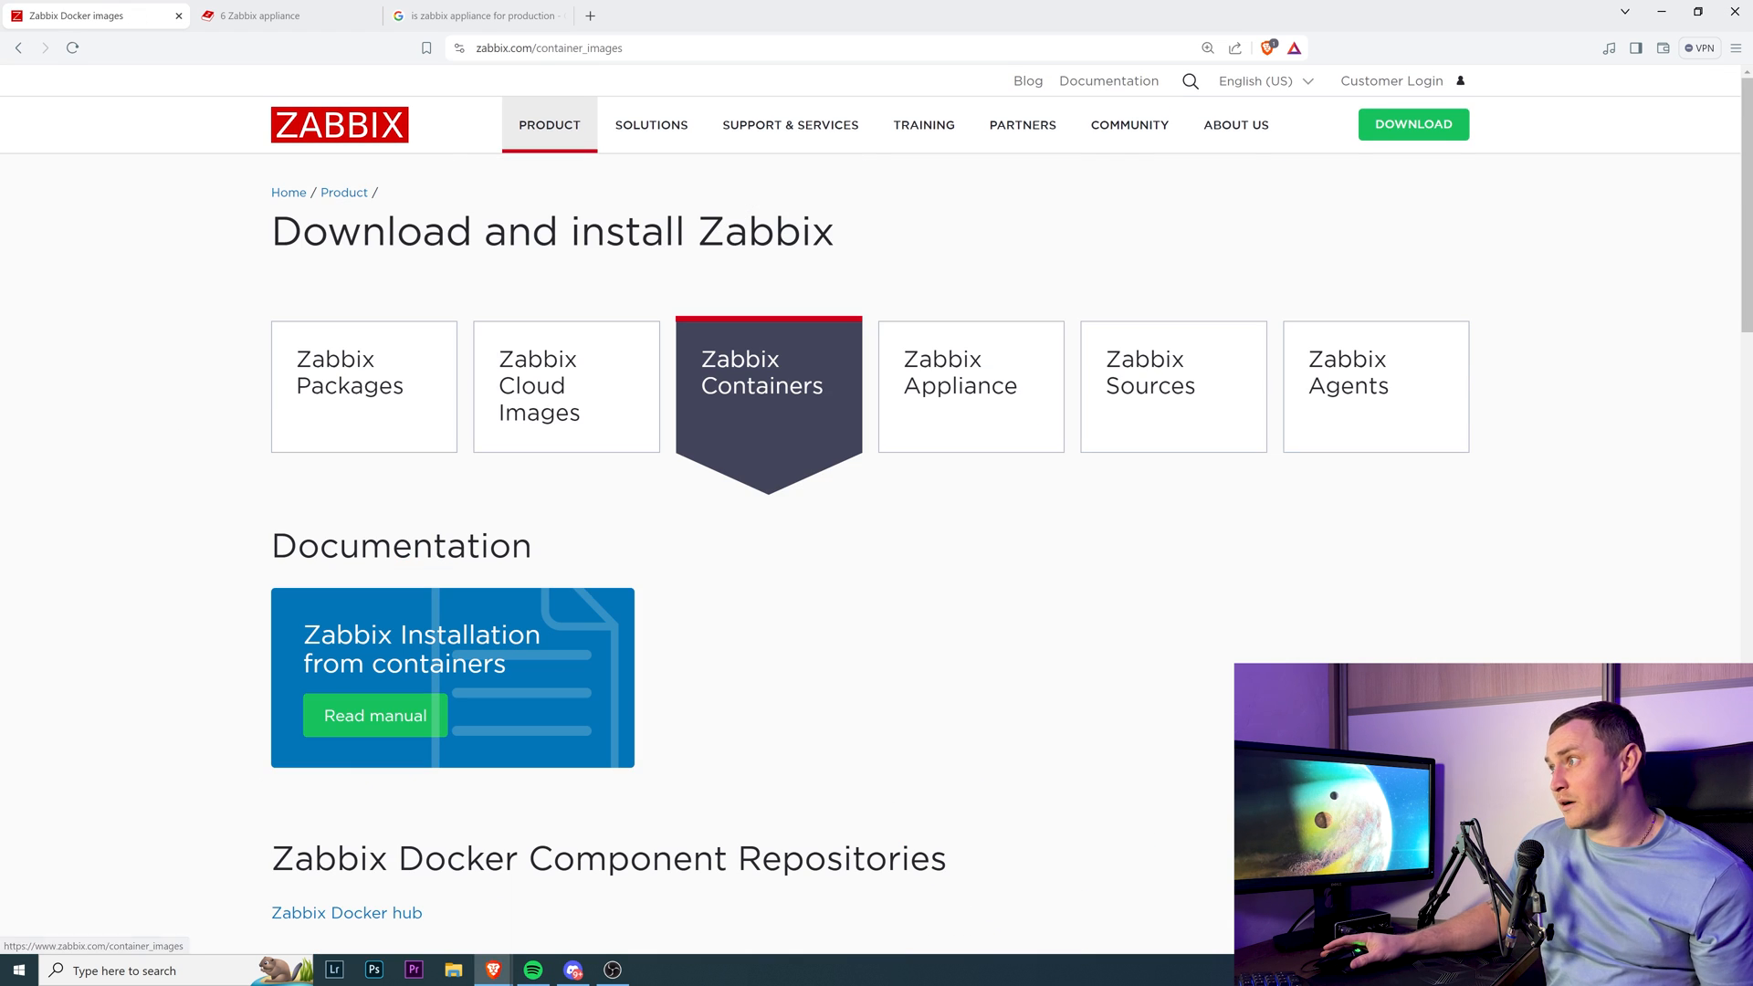
{"action": "scroll", "scroll_direction": "down", "scroll_amount": 3}
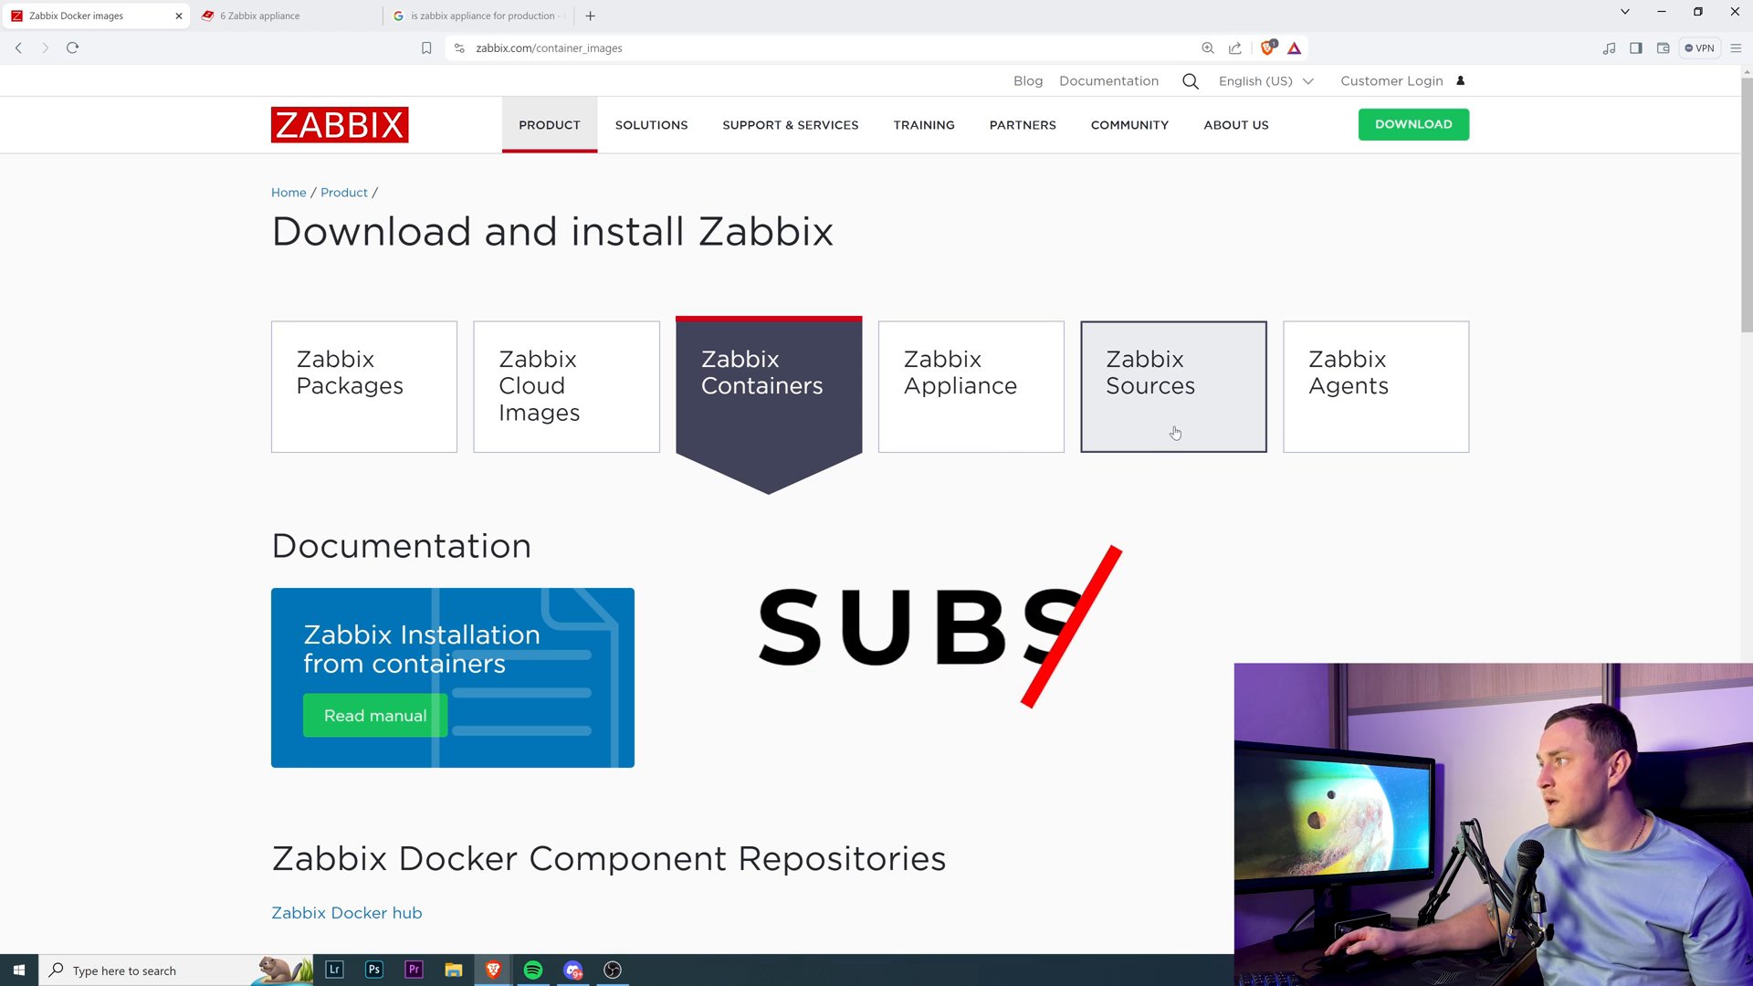
View Zabbix Sources, then scroll the Zabbix Appliance download table and production-use note
{"action": "left_click", "coordinate": [1172, 385]}
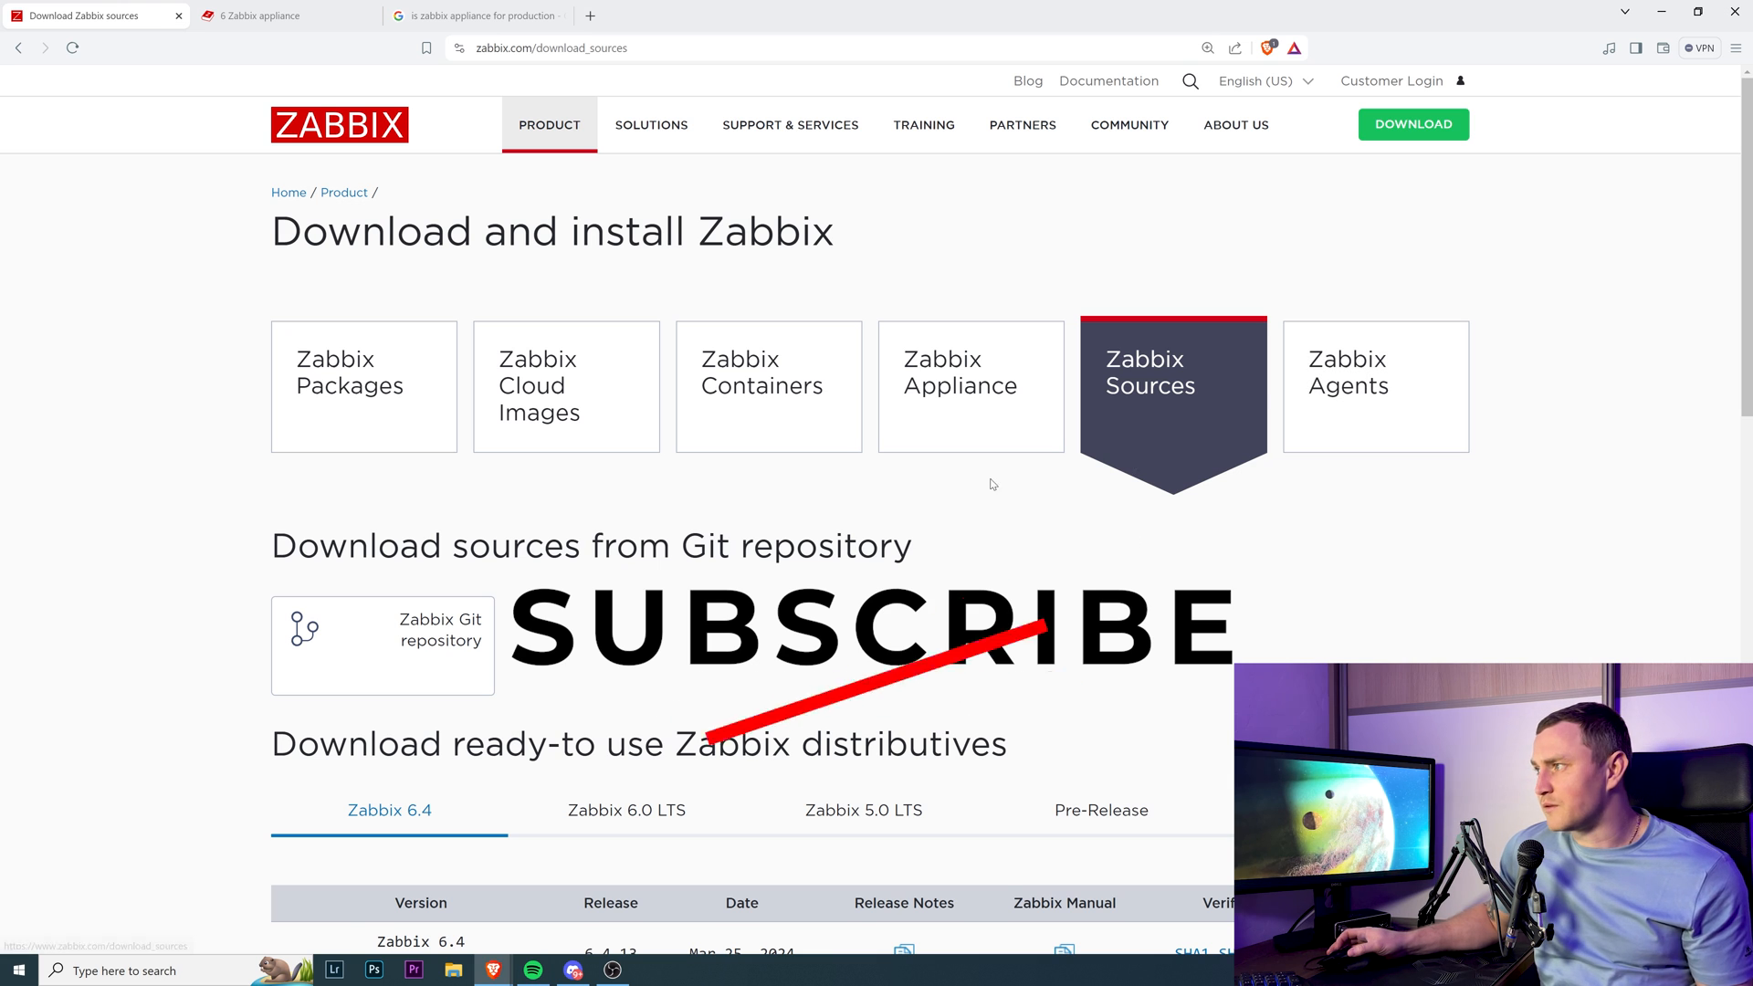
{"action": "left_click", "coordinate": [959, 385]}
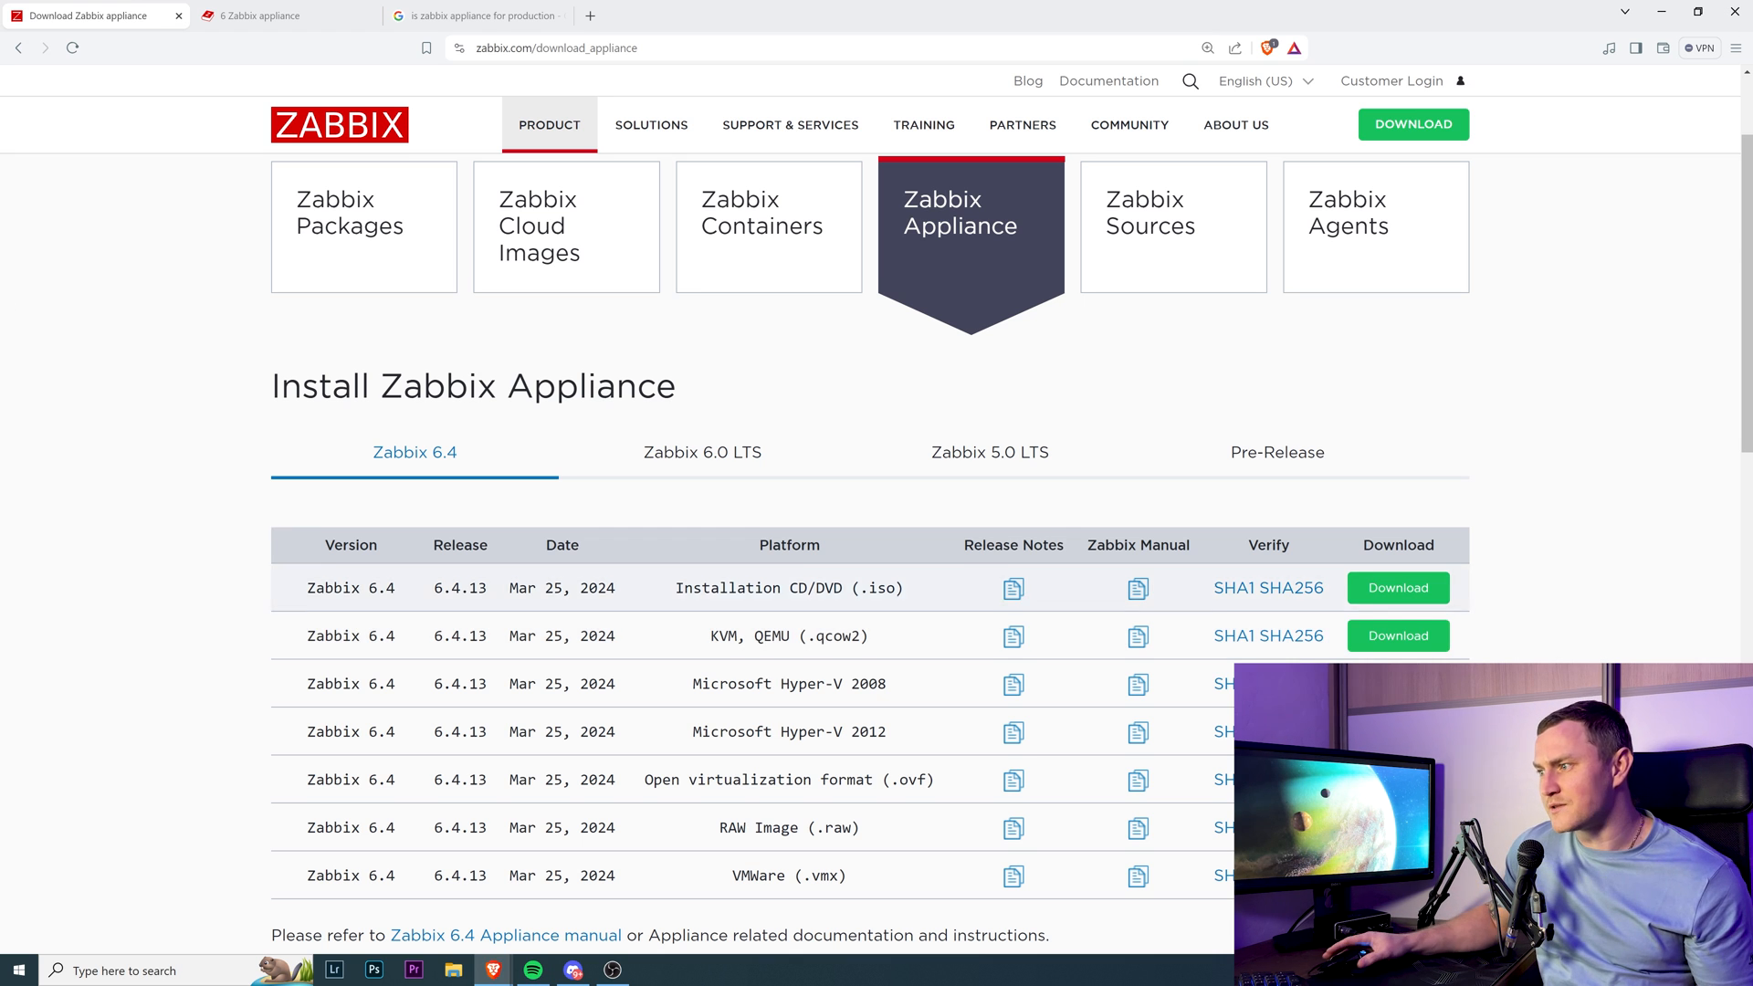
{"action": "scroll", "scroll_direction": "down", "scroll_amount": 3}
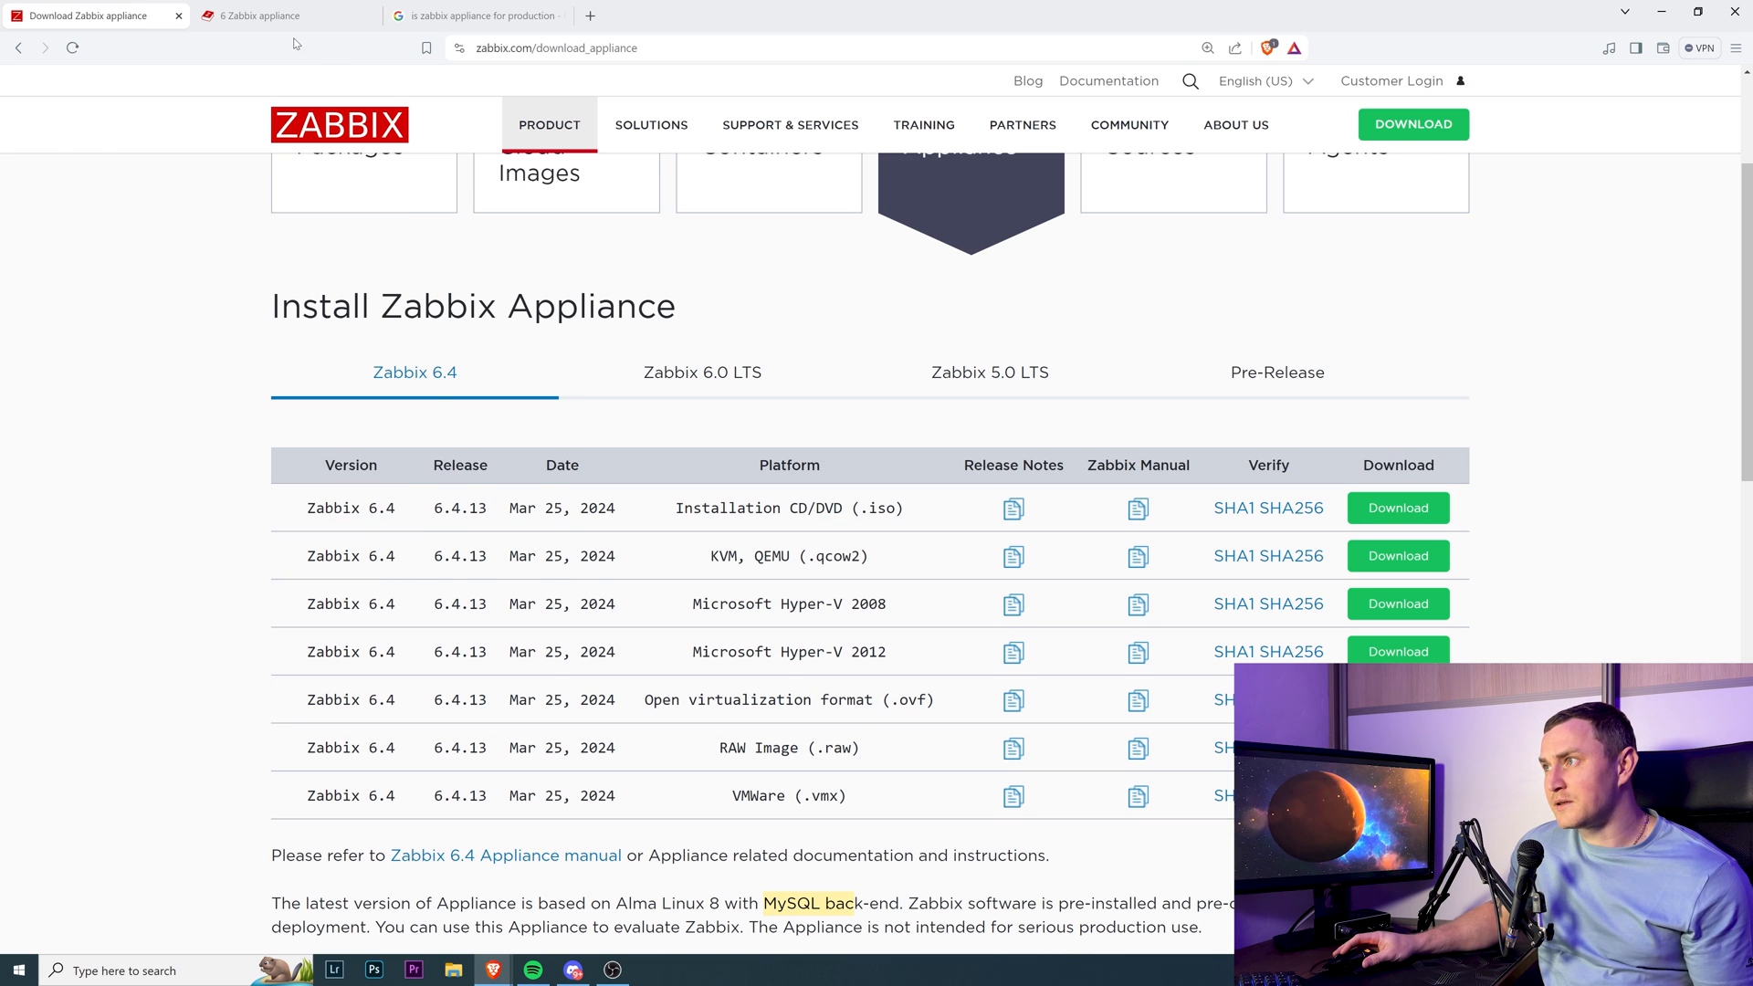
Read the '6 Zabbix appliance' manual down to section 2.1 Credentials, selecting the login text
{"action": "left_click", "coordinate": [283, 14]}
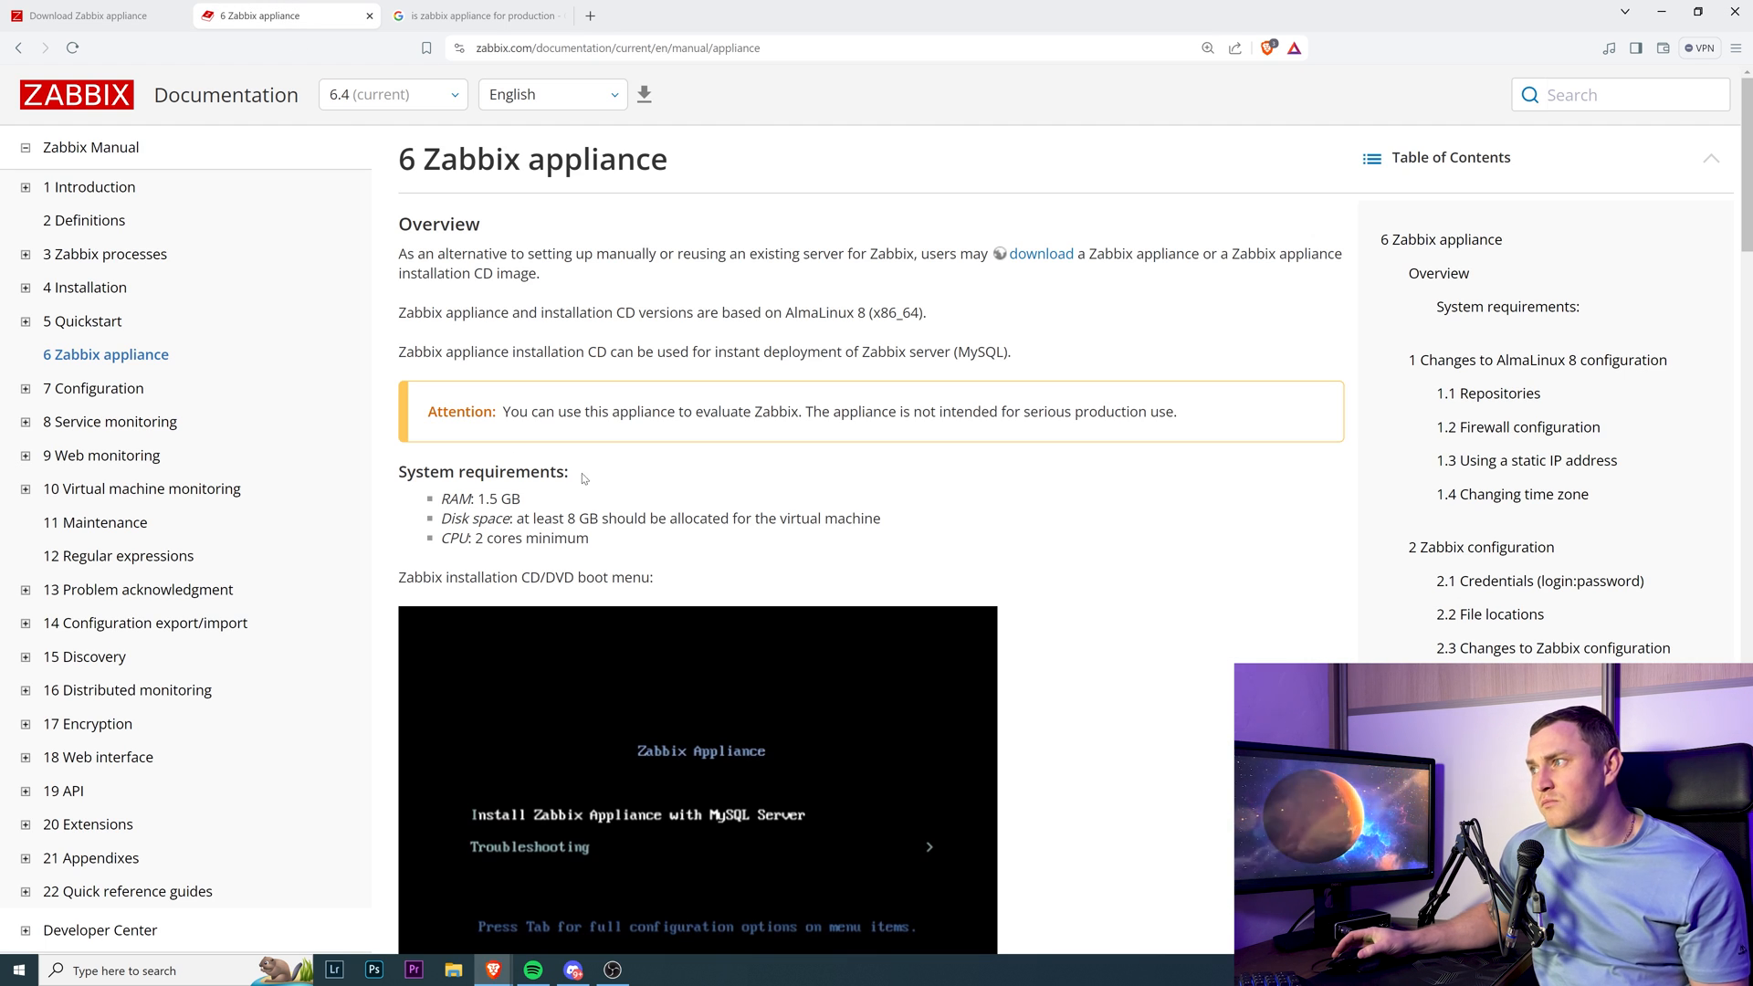
{"action": "mouse_move", "coordinate": [673, 584]}
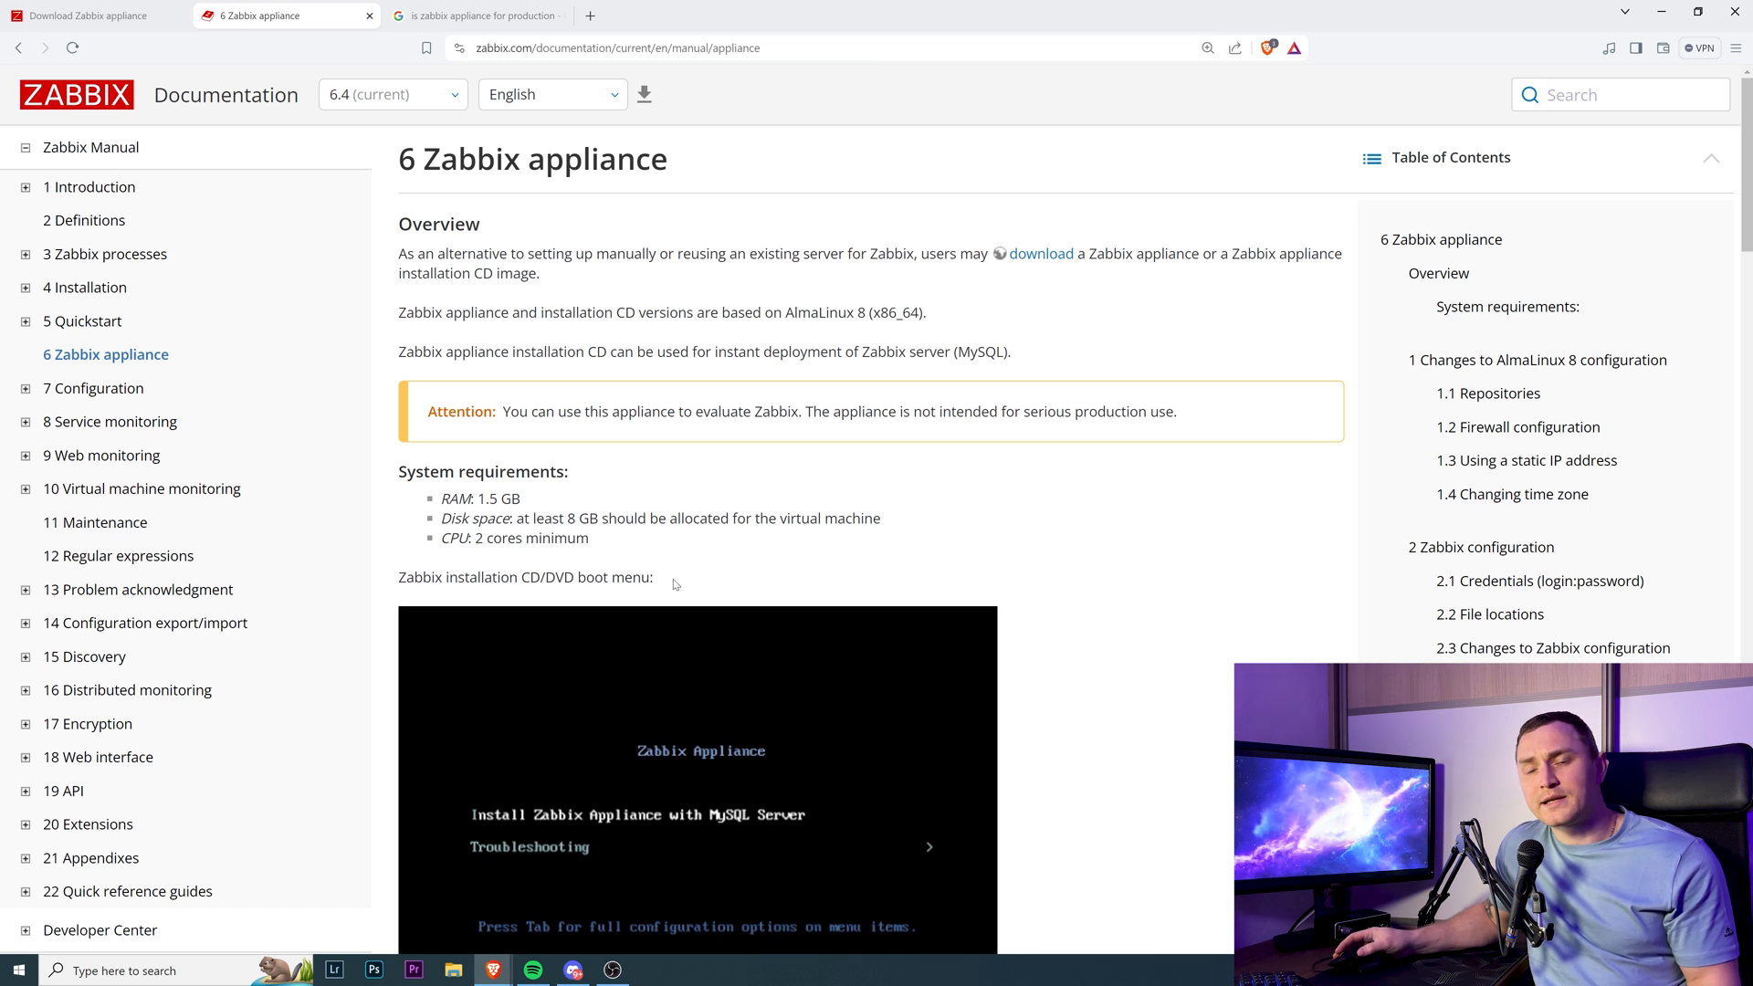
{"action": "scroll", "scroll_direction": "down", "scroll_amount": 3}
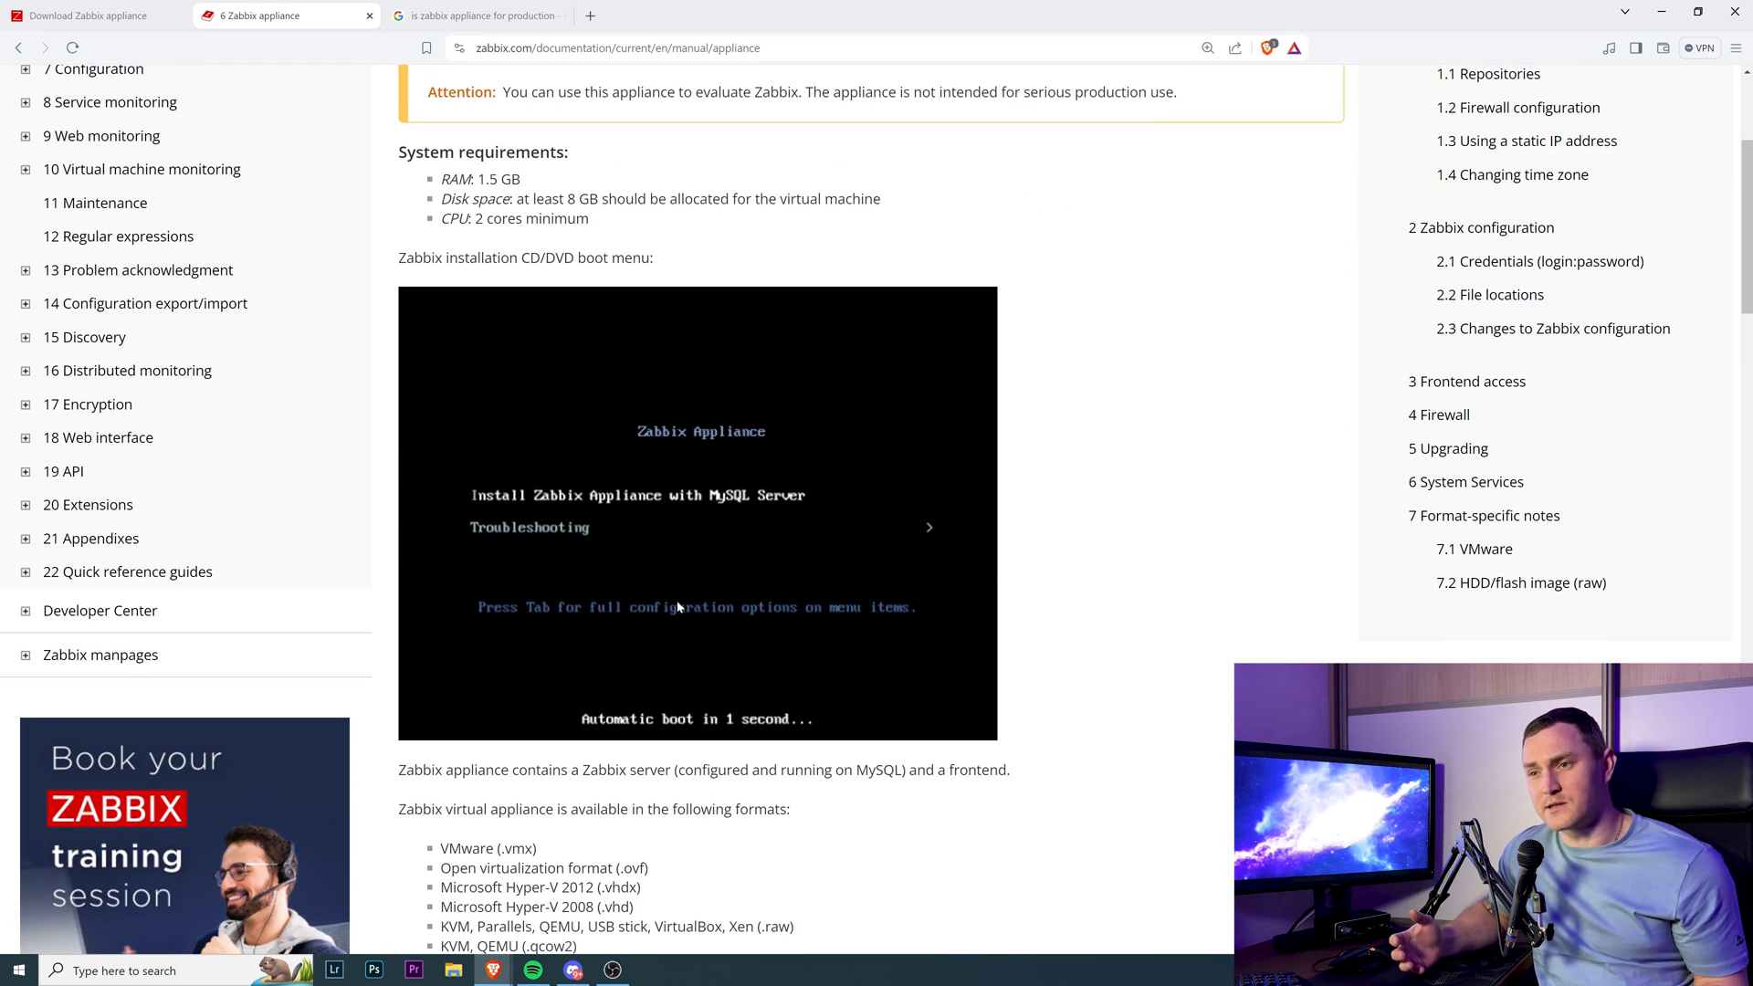
{"action": "scroll", "scroll_direction": "down", "scroll_amount": 3}
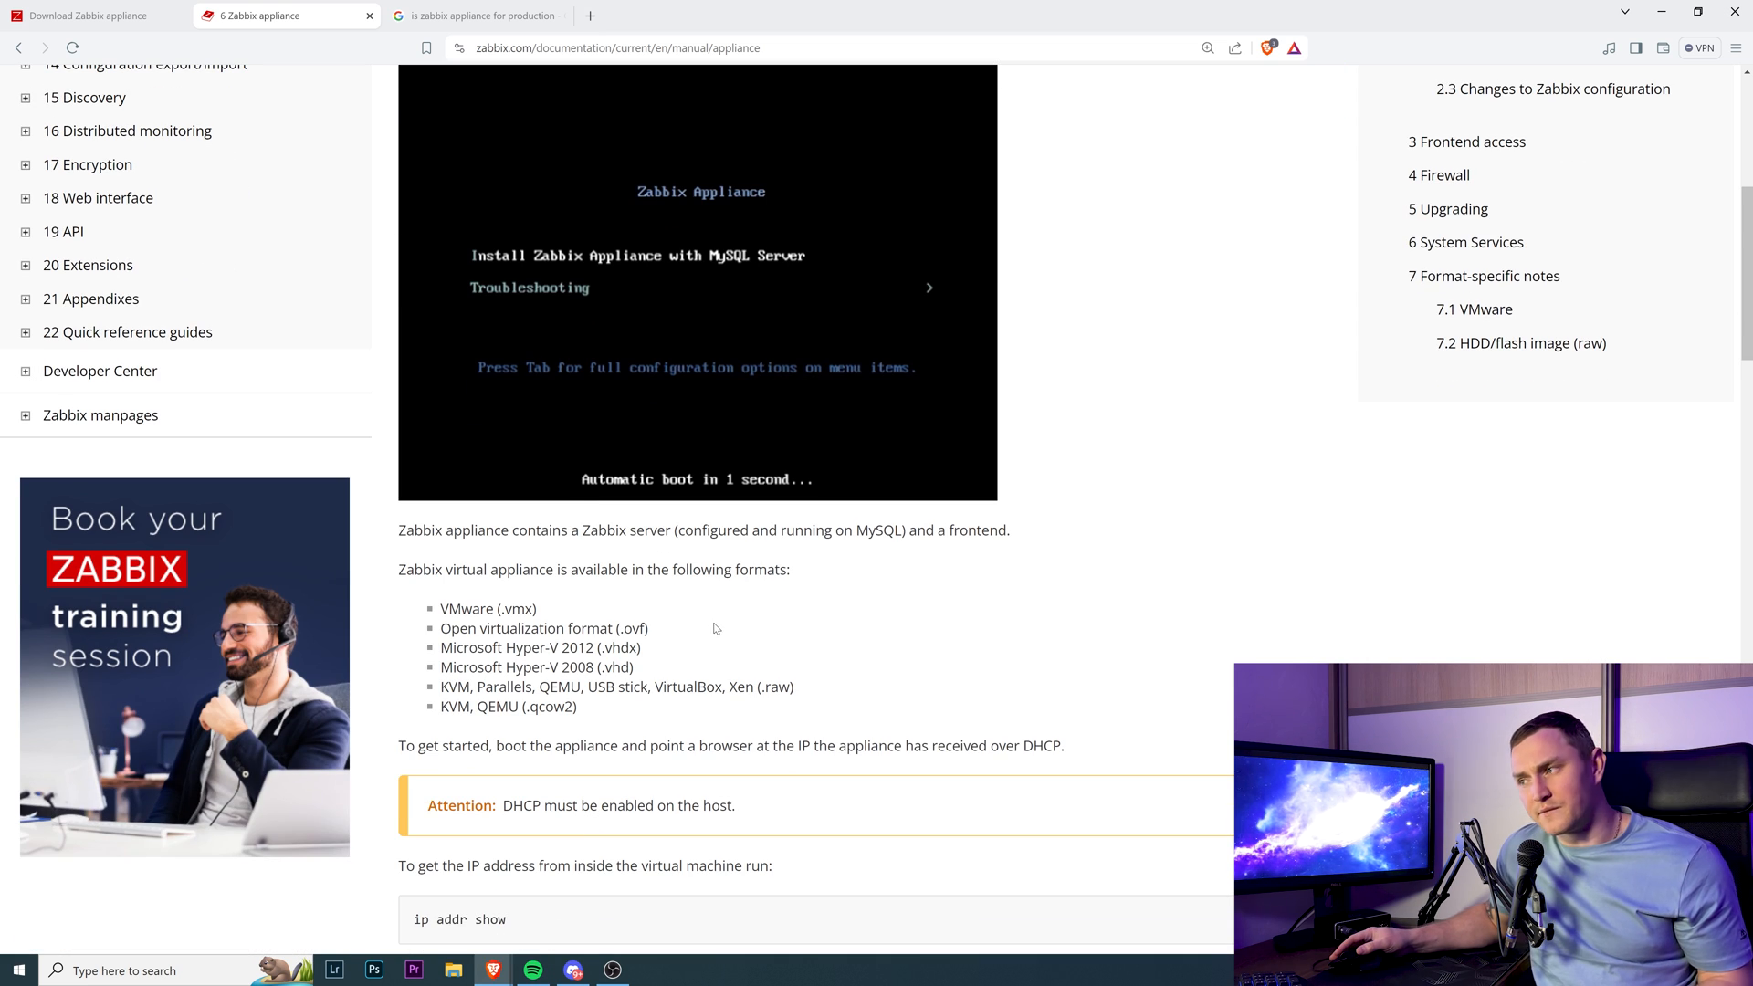
{"action": "scroll", "scroll_direction": "down", "scroll_amount": 3}
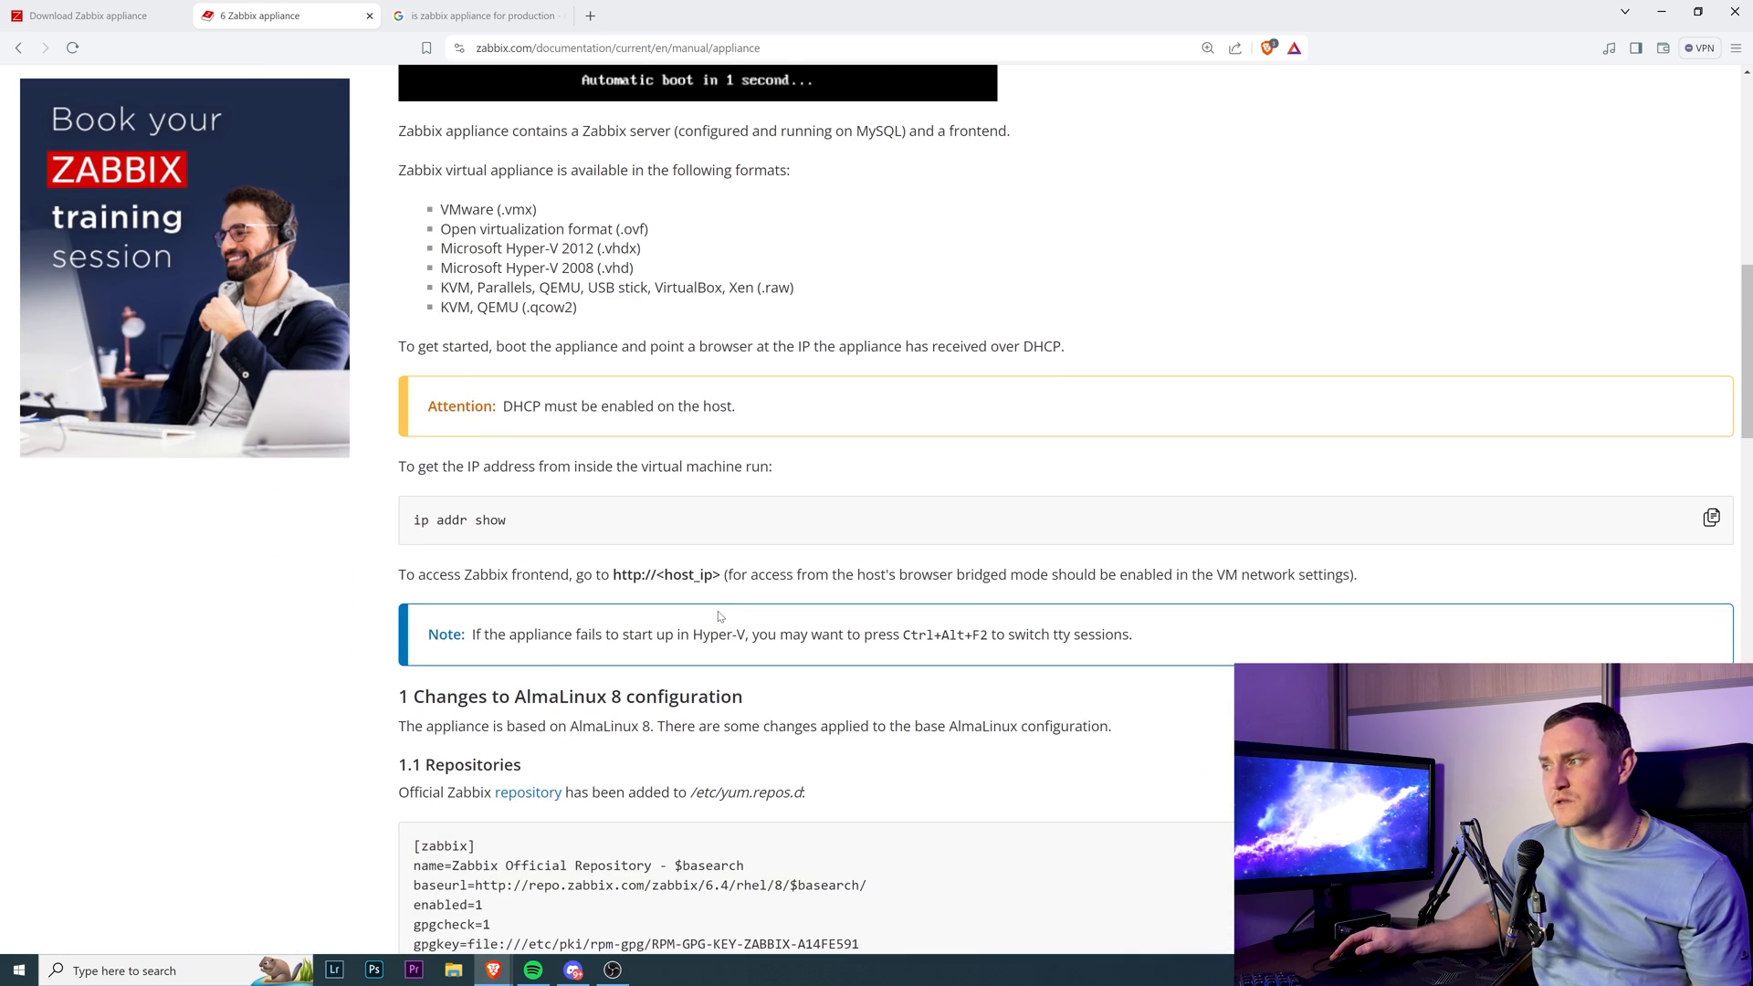
{"action": "scroll", "scroll_direction": "down", "scroll_amount": 3}
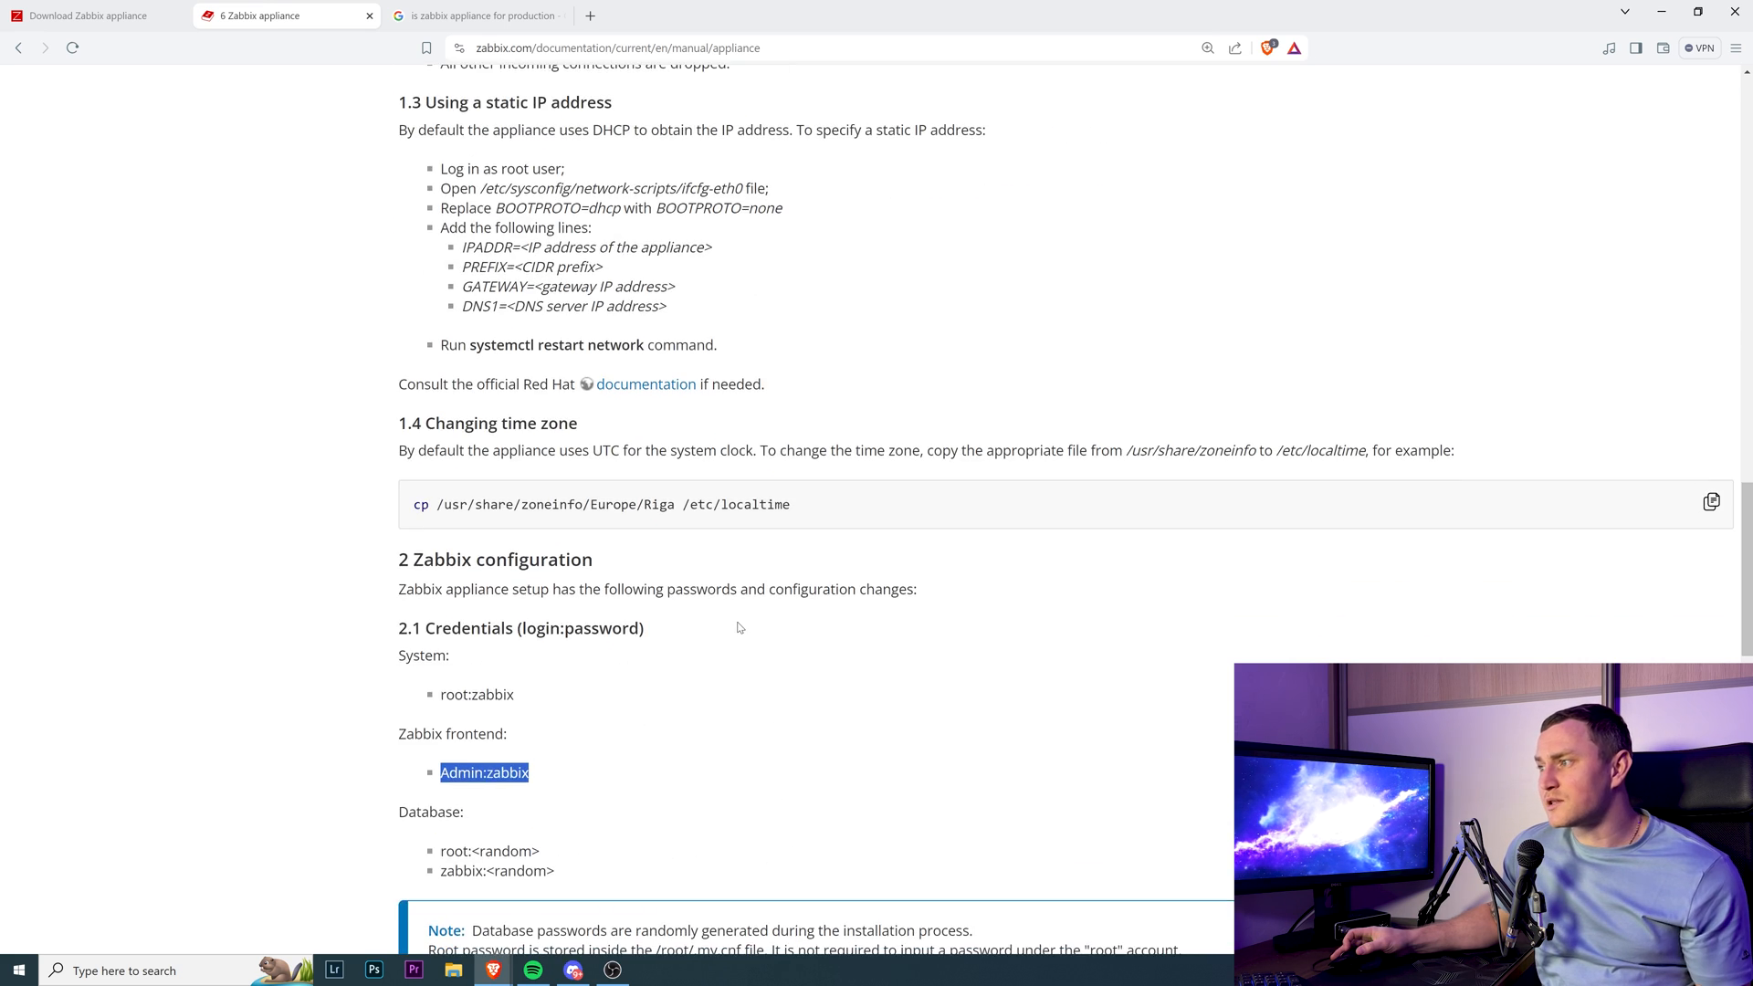
{"action": "scroll", "scroll_direction": "down", "scroll_amount": 3}
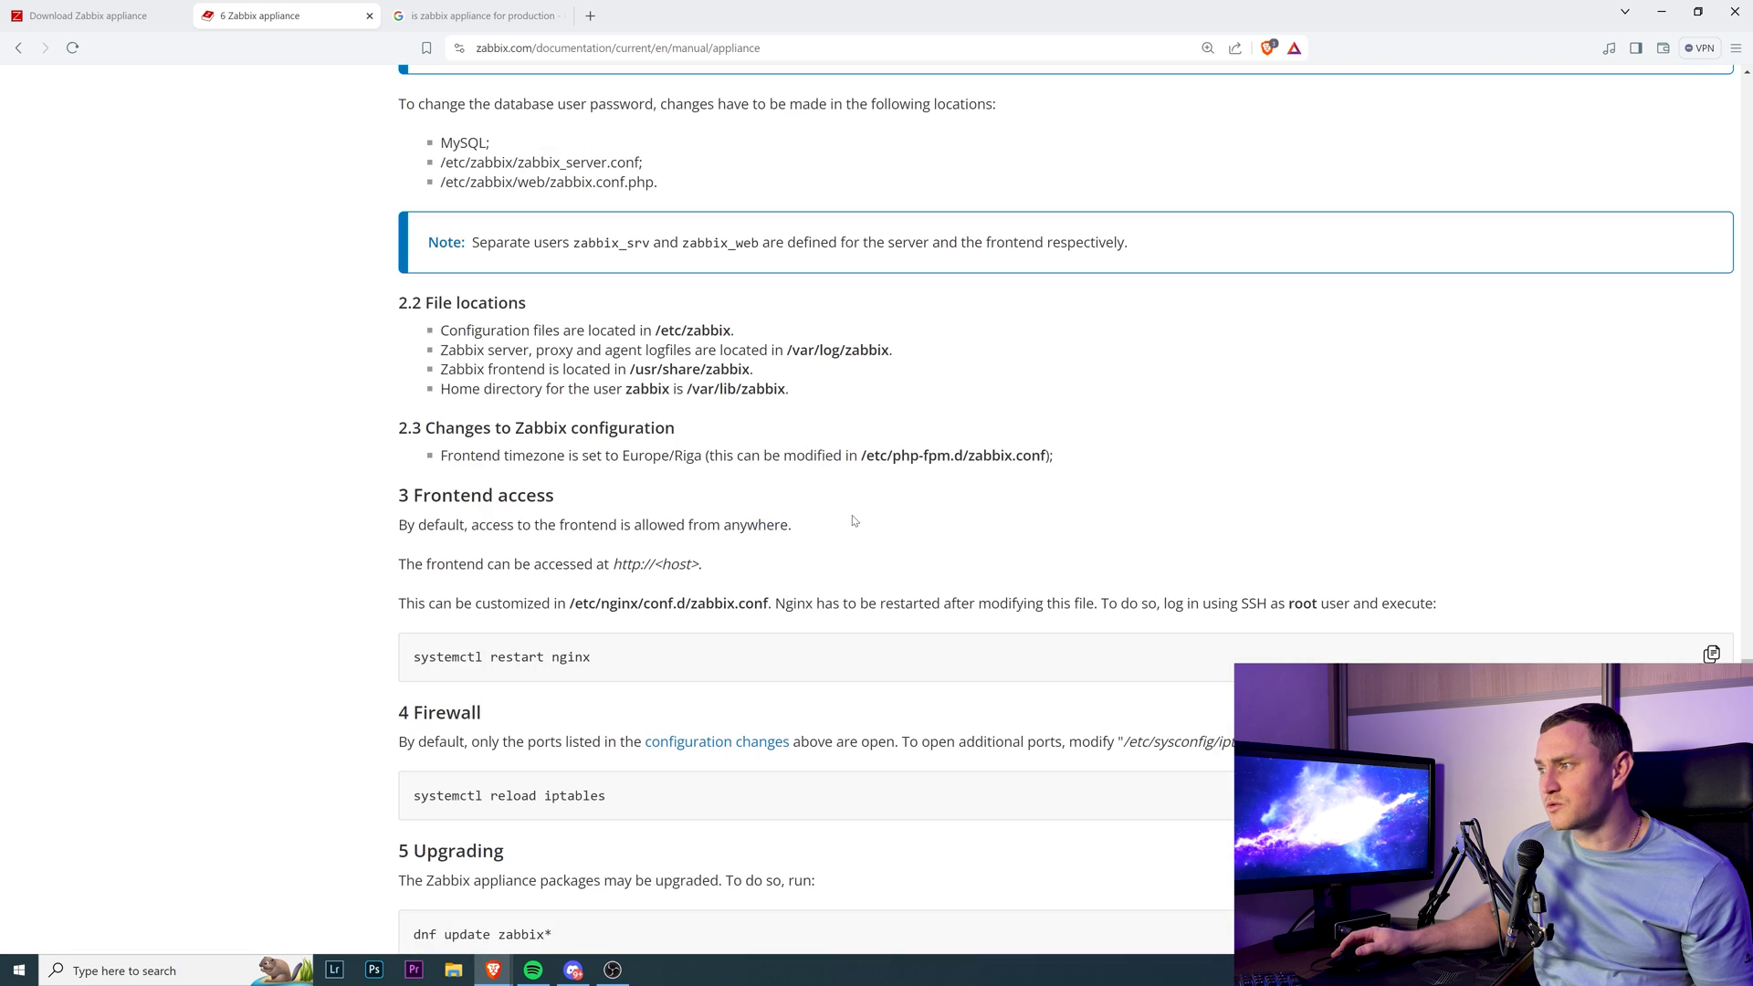
{"action": "scroll", "scroll_direction": "up", "scroll_amount": 3}
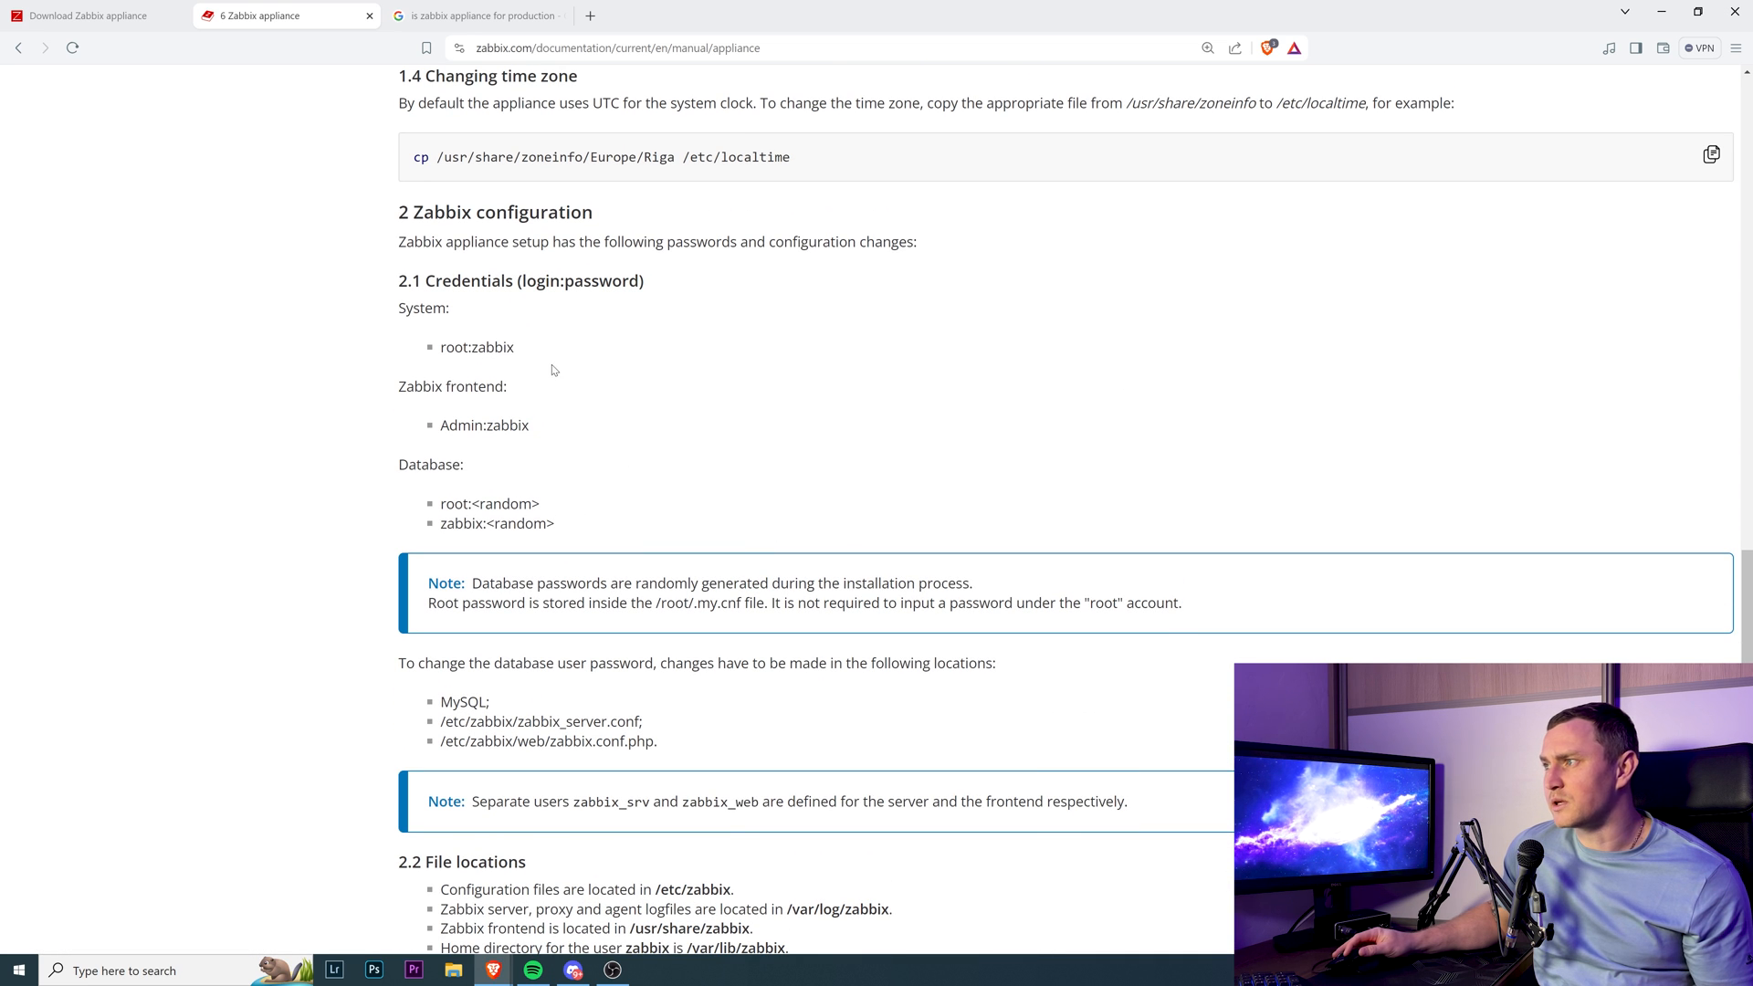
{"action": "left_click_drag", "start_coordinate": [398, 308], "coordinate": [514, 348]}
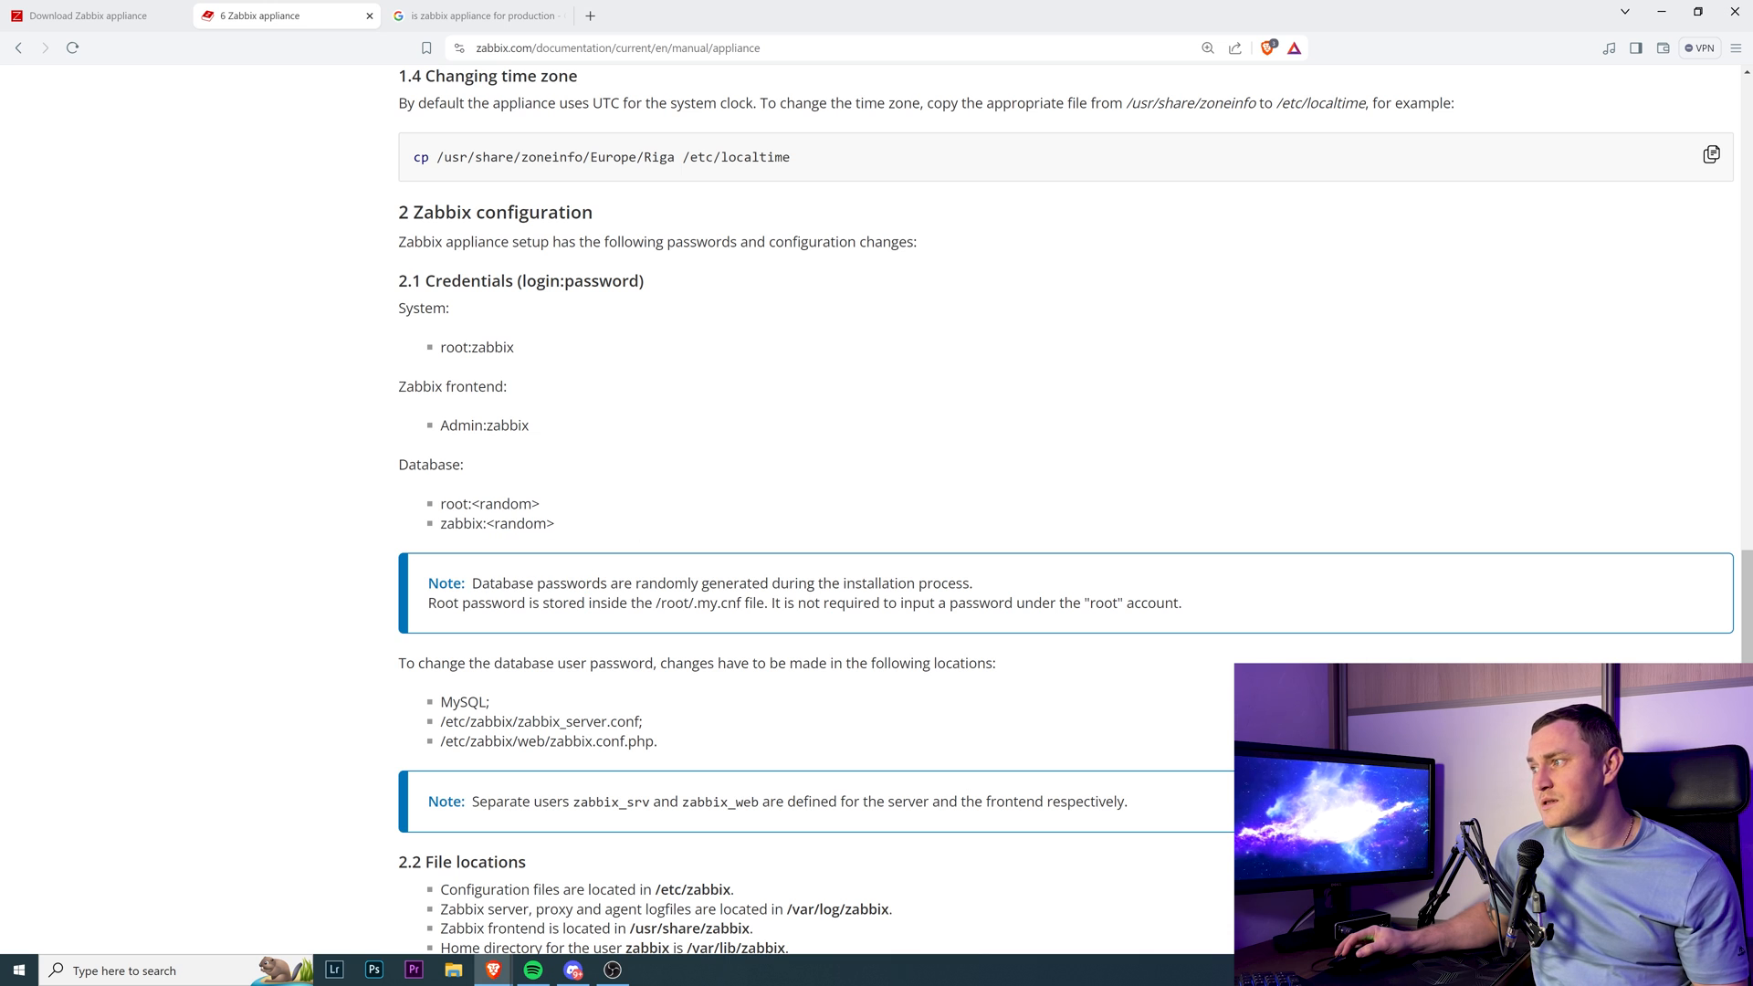
{"action": "mouse_move", "coordinate": [687, 528]}
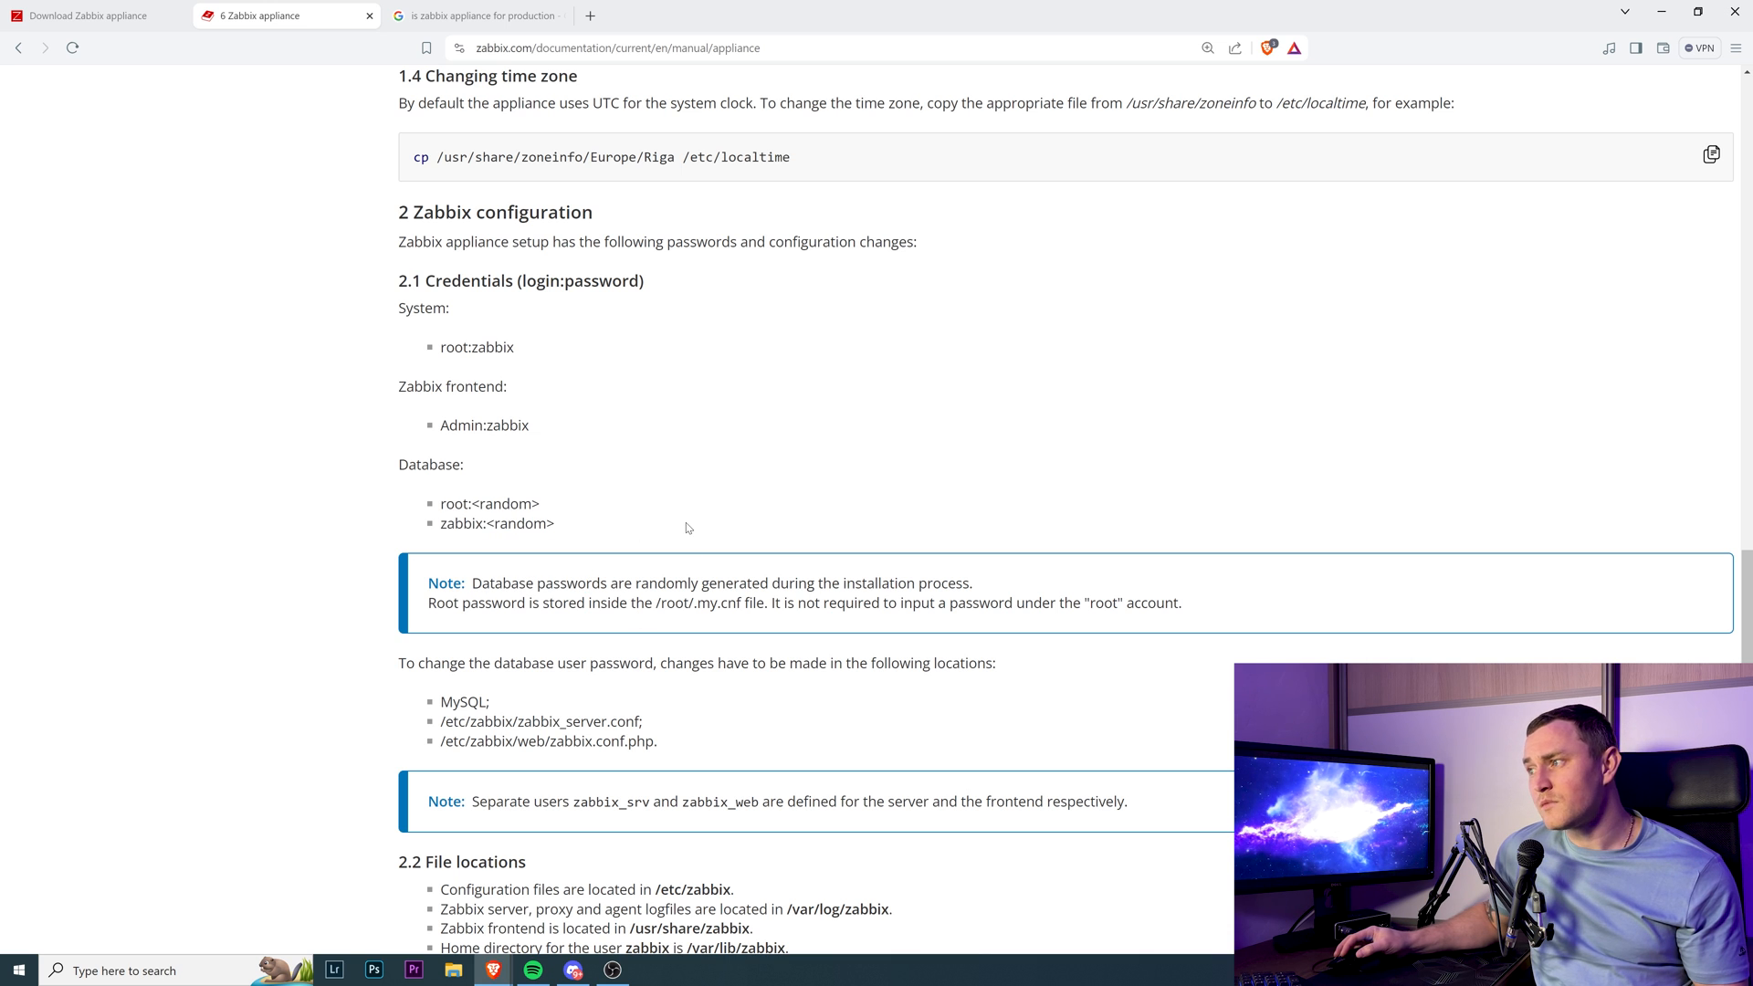
{"action": "mouse_move", "coordinate": [753, 629]}
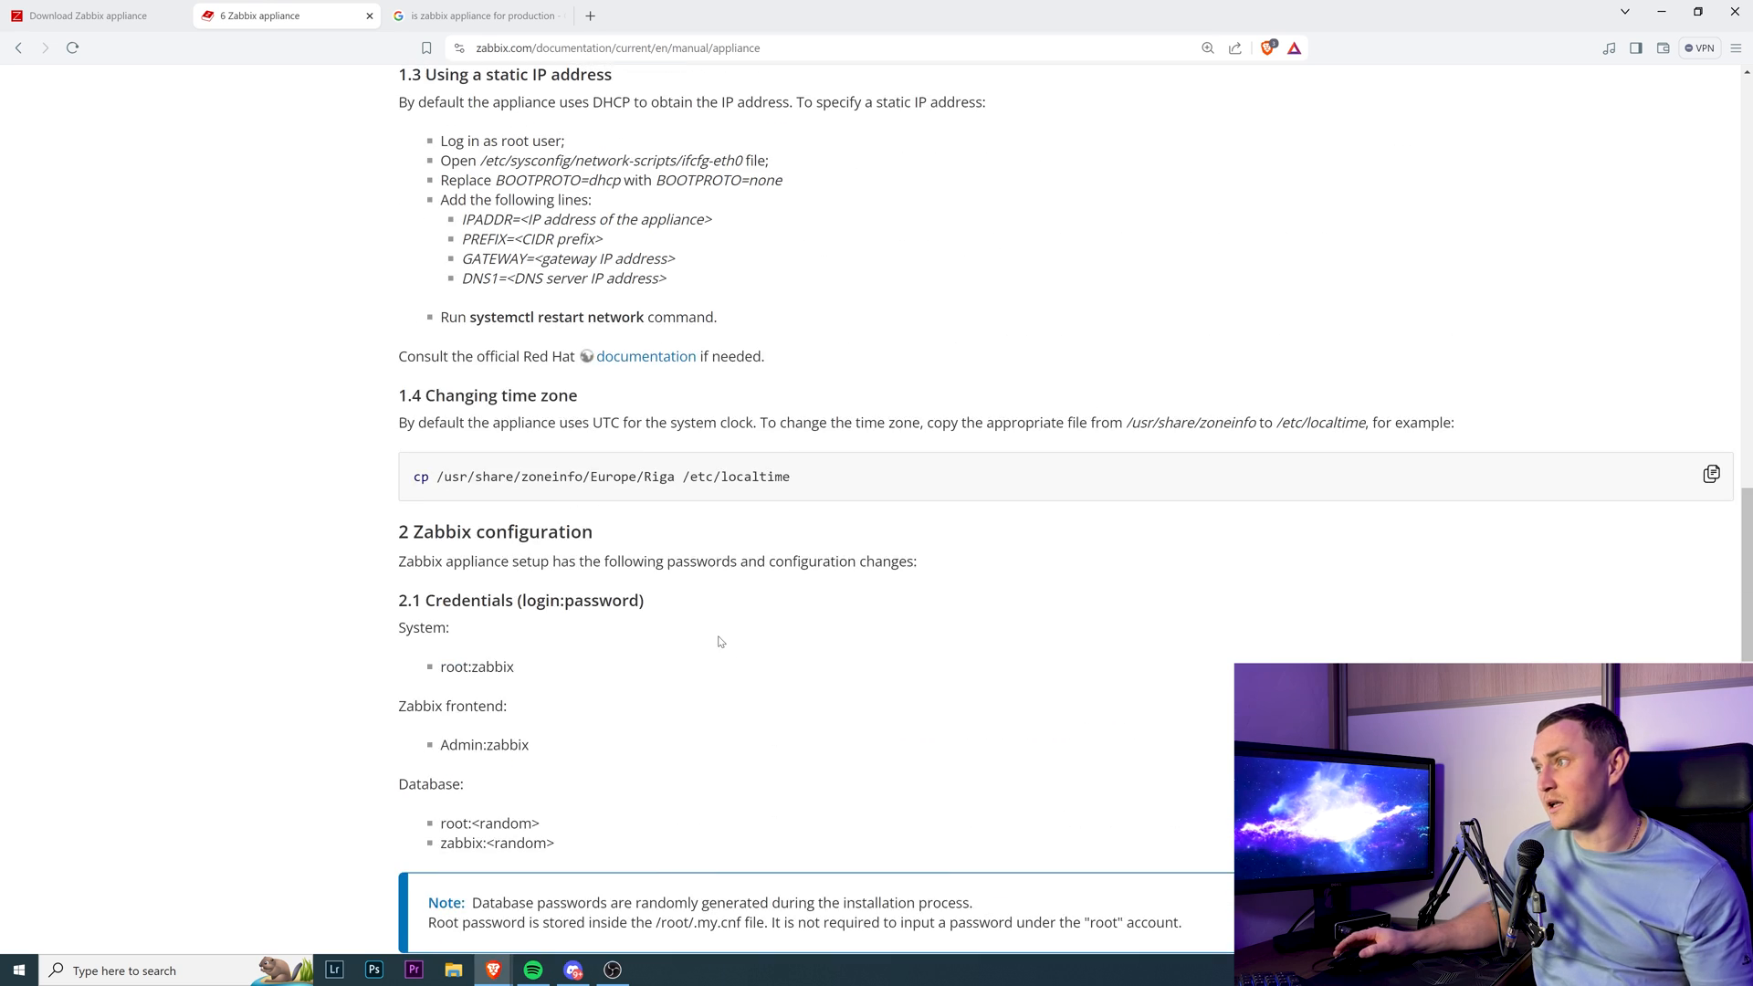
Return to the Zabbix 6.4 appliance download table for ISO, QEMU and Hyper-V
{"action": "left_click", "coordinate": [84, 15]}
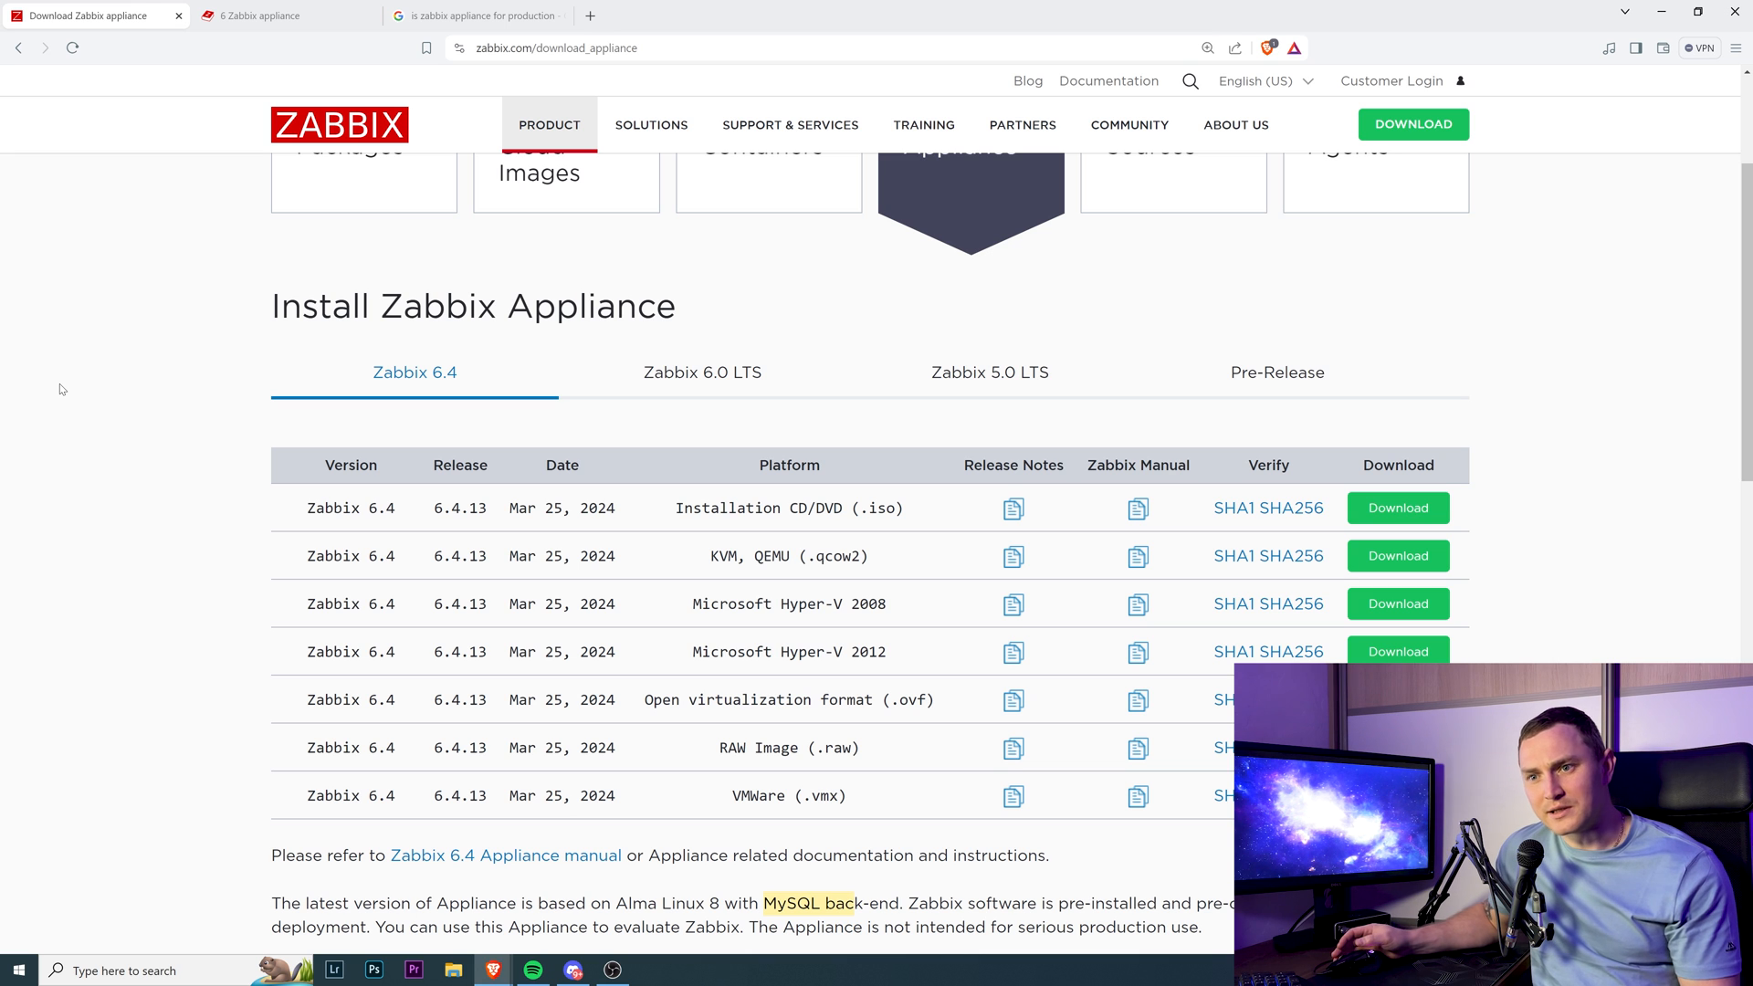
{"action": "mouse_move", "coordinate": [445, 448]}
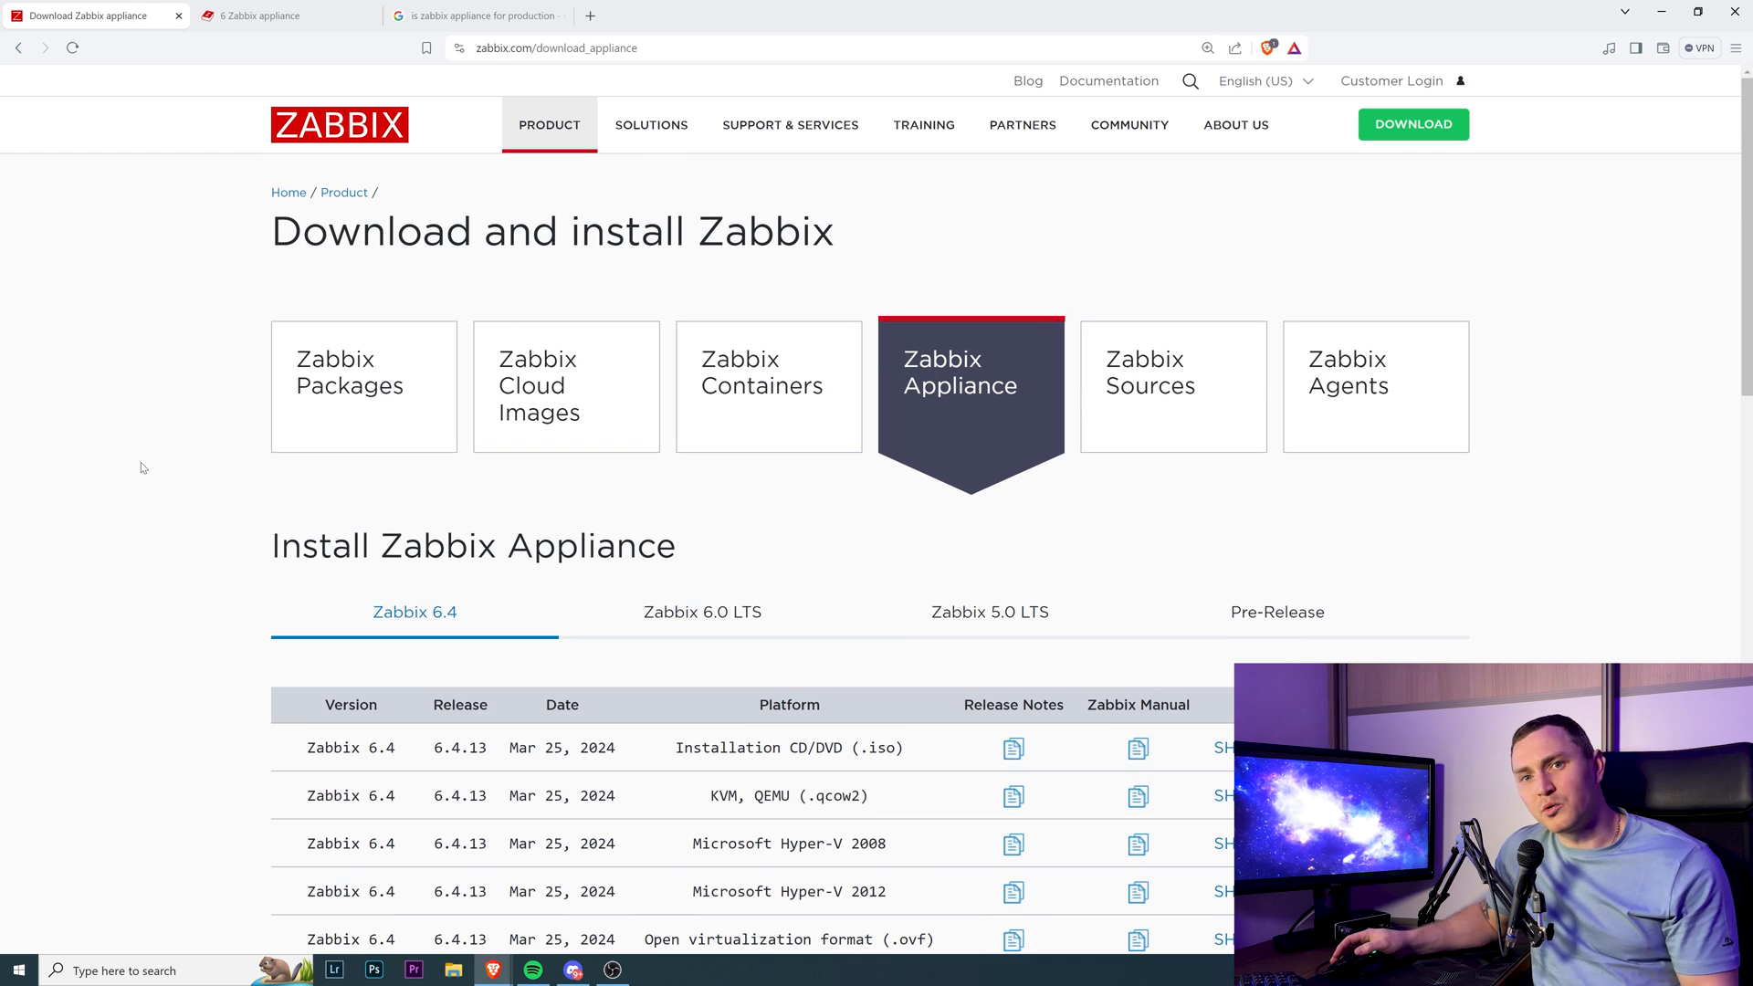
{"action": "mouse_move", "coordinate": [192, 568]}
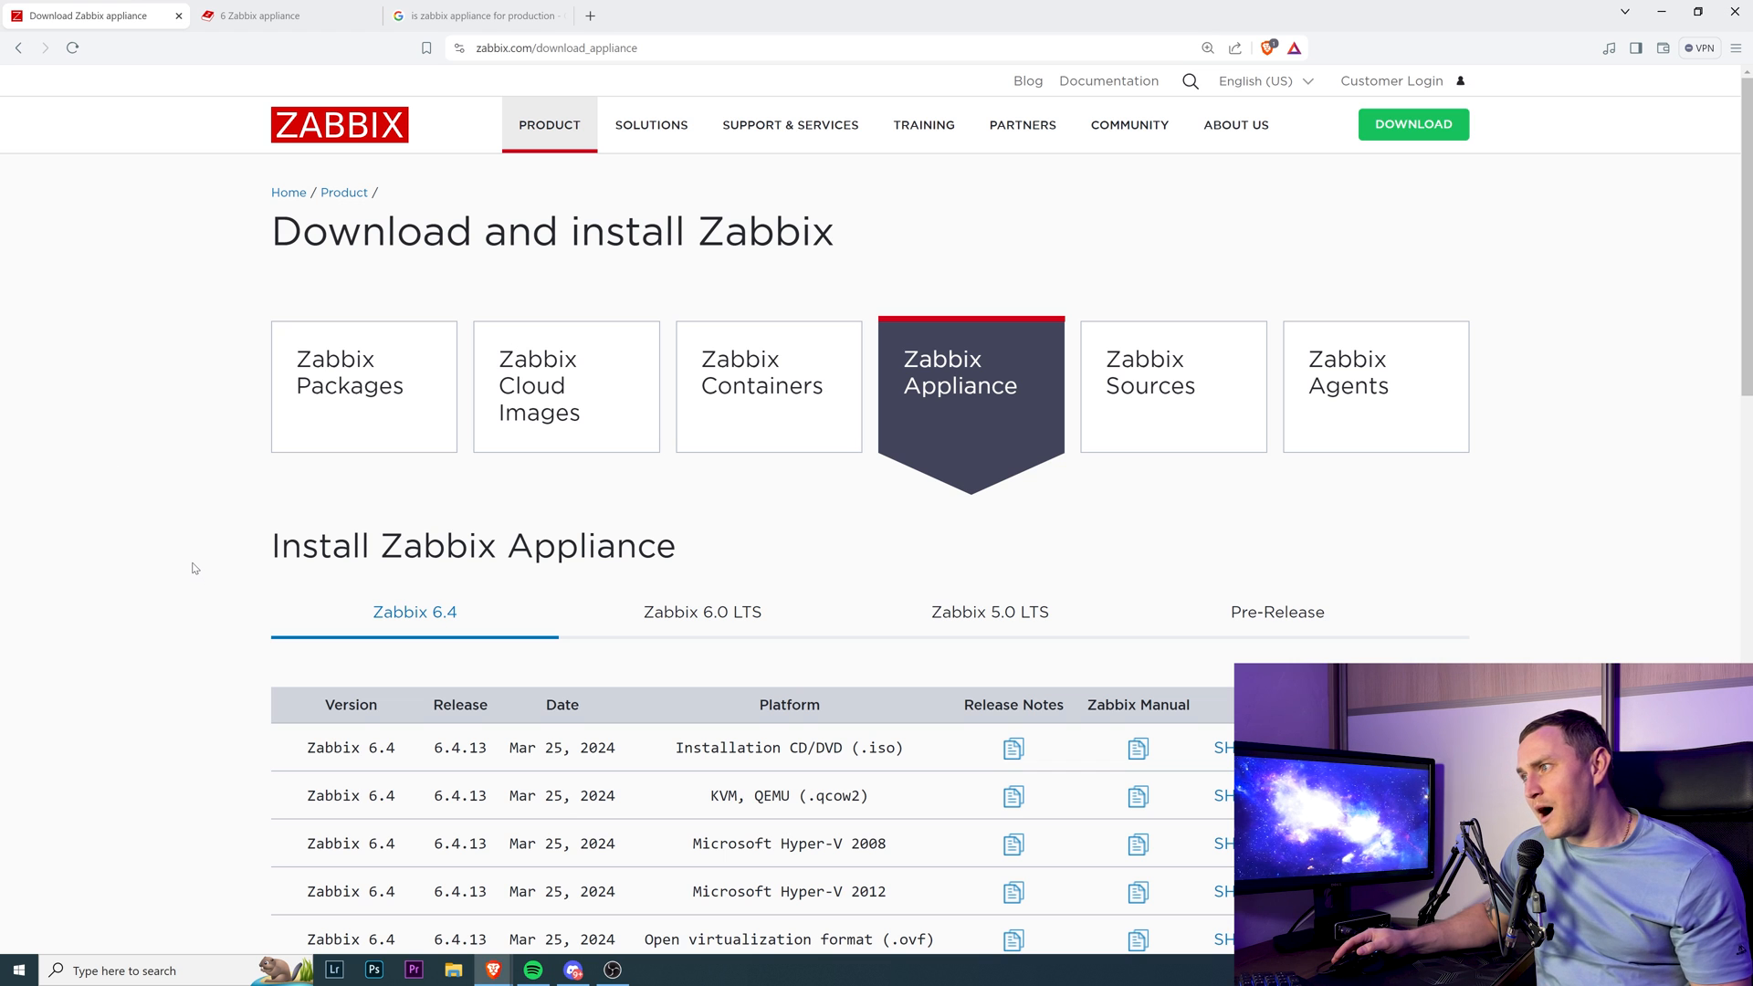
{"action": "scroll", "scroll_direction": "down", "scroll_amount": 3}
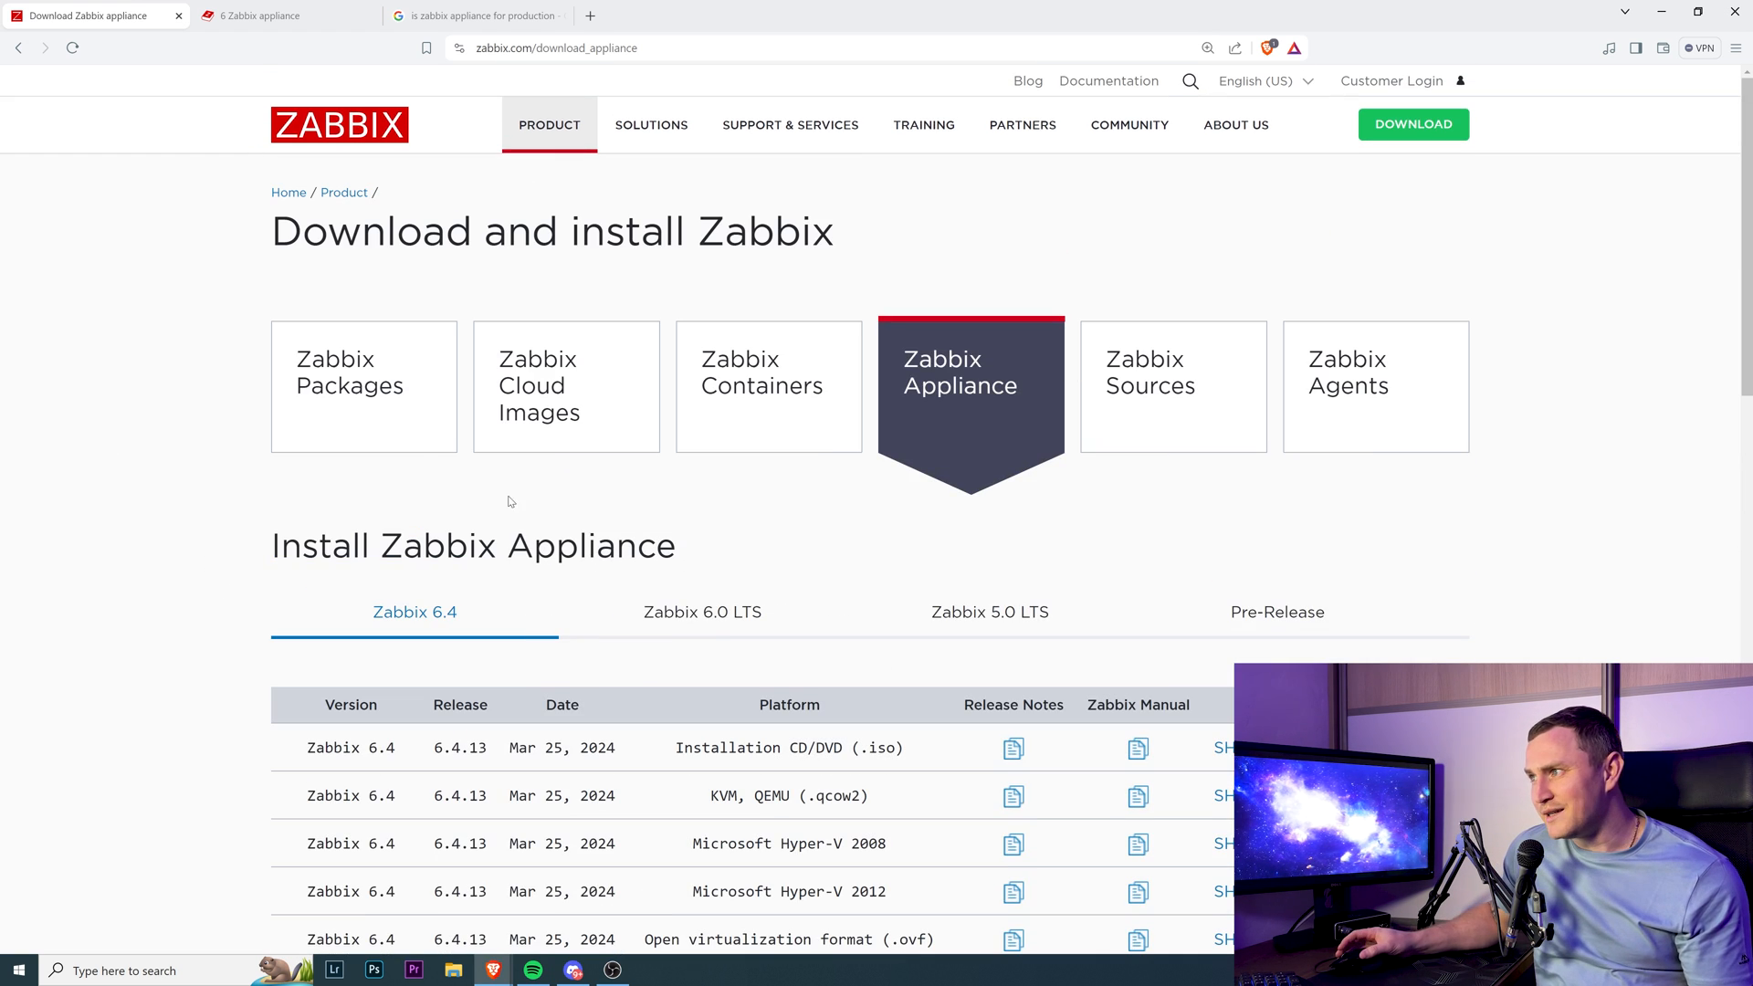
Show Zabbix Packages instructions and read the repository and database setup steps
{"action": "left_click", "coordinate": [362, 386]}
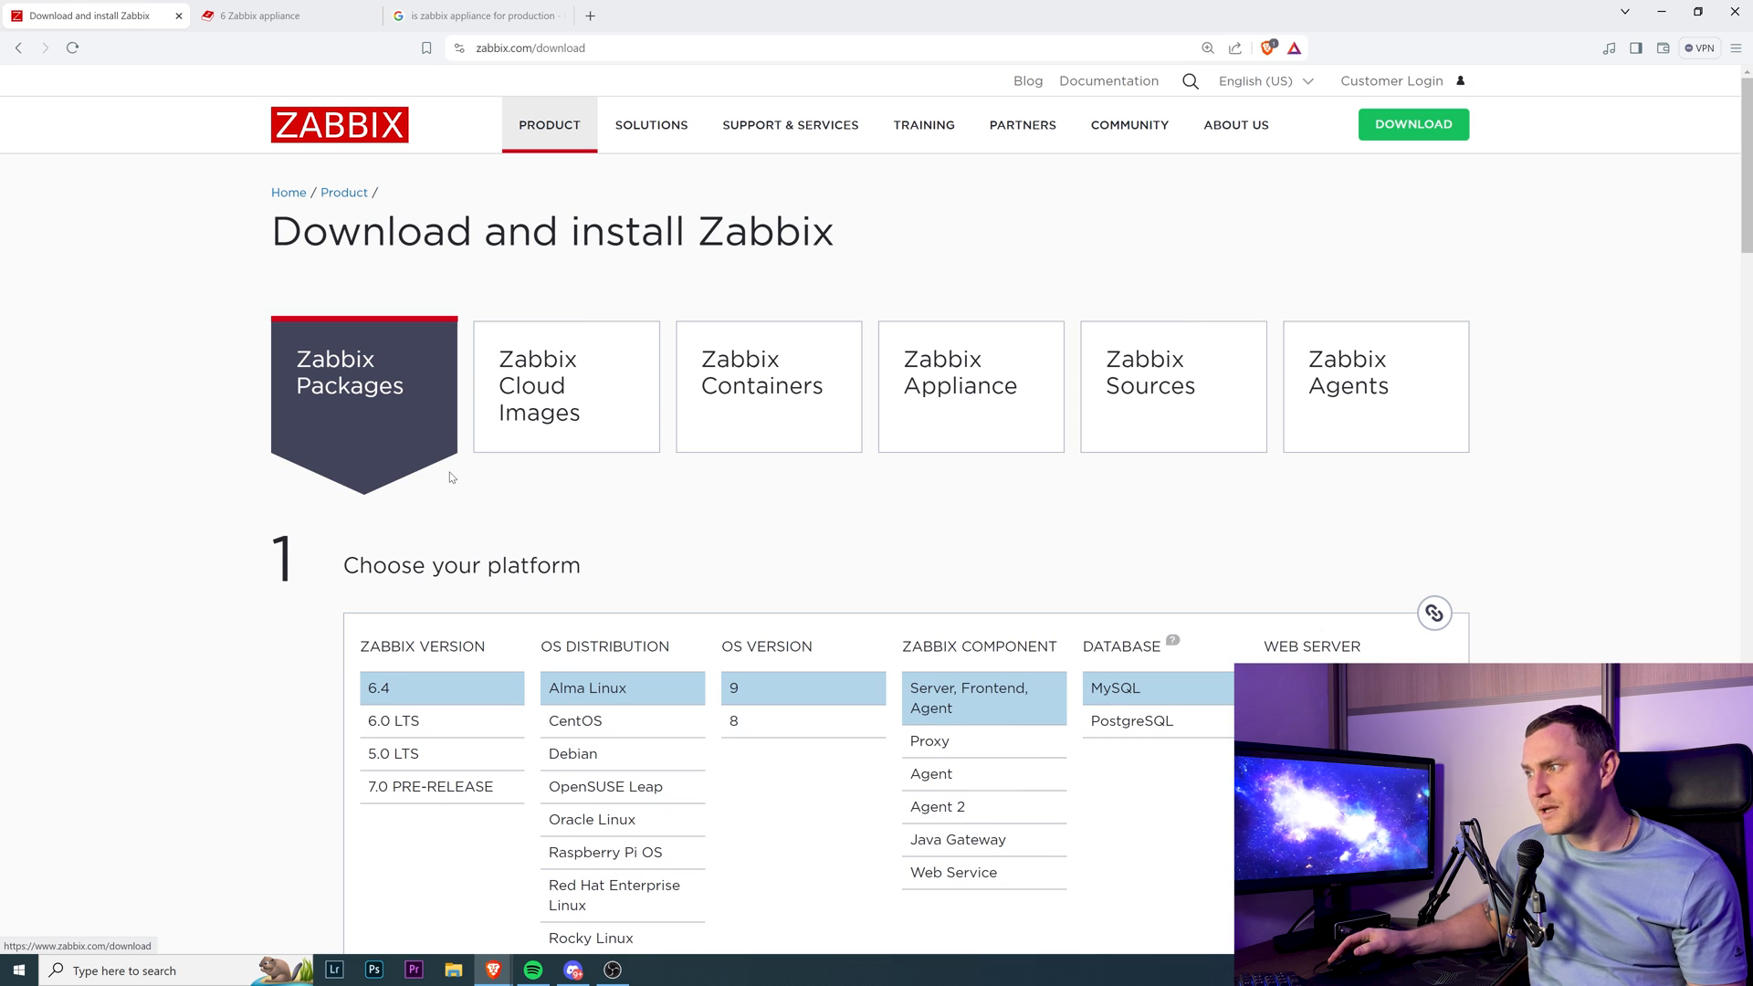
{"action": "scroll", "scroll_direction": "down", "scroll_amount": 3}
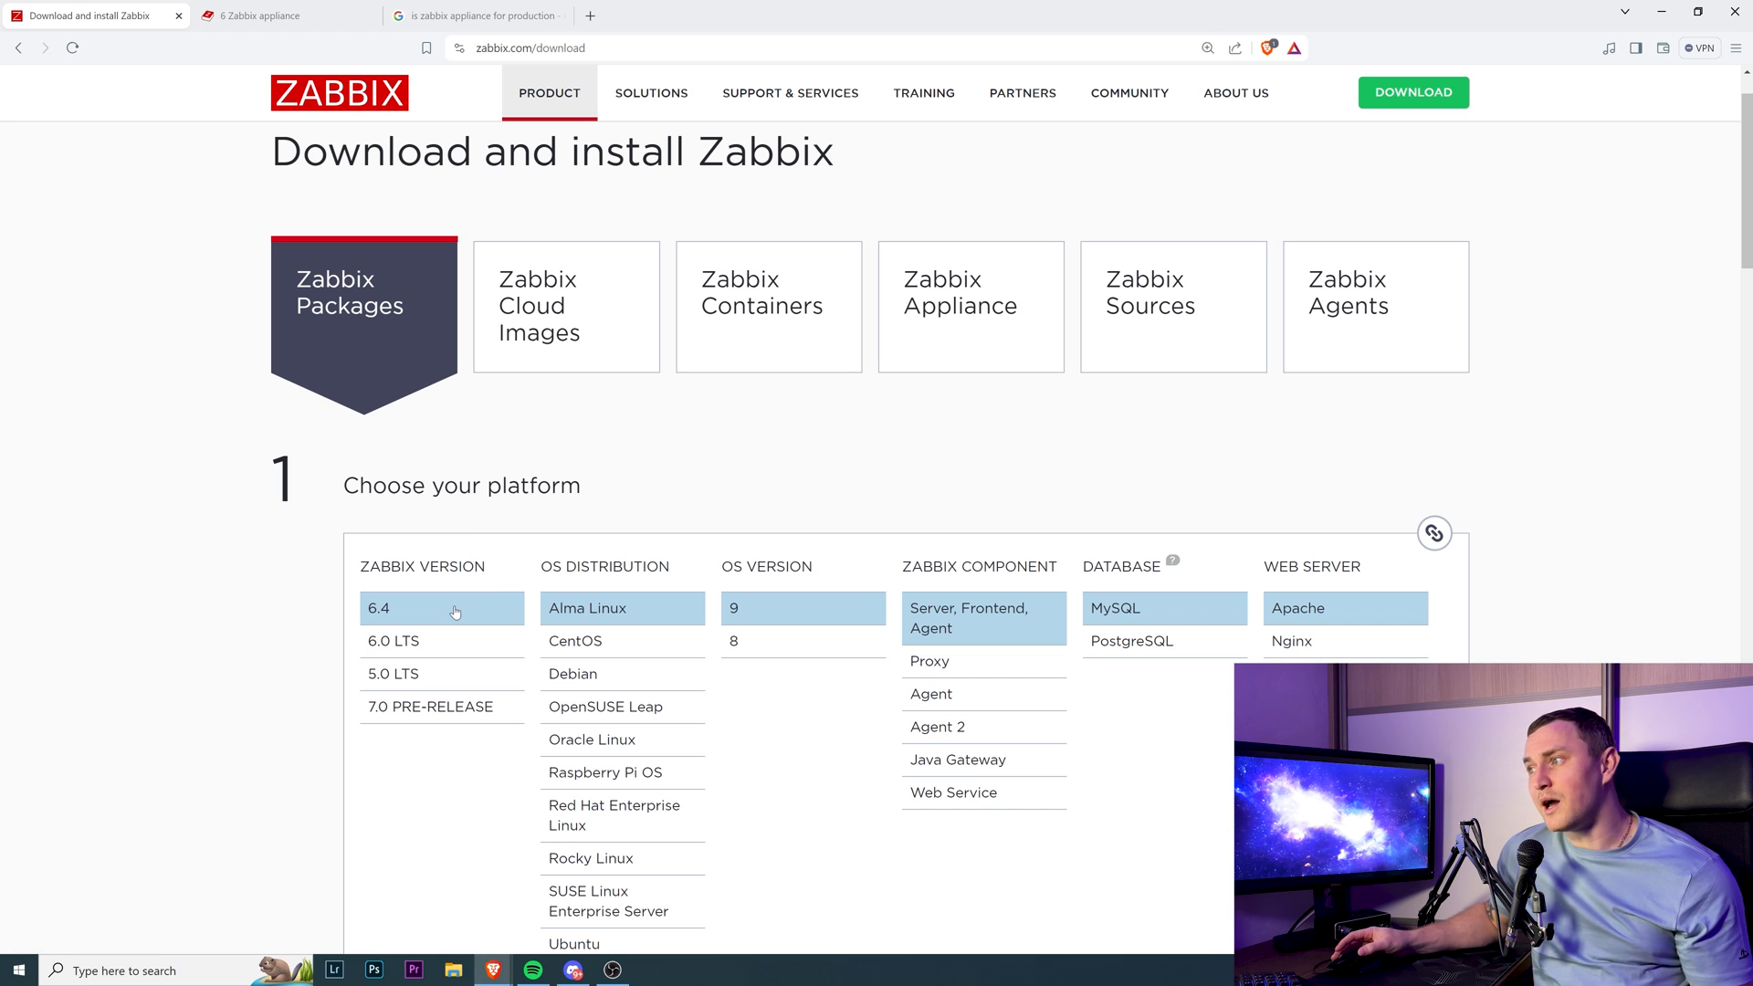
{"action": "scroll", "scroll_direction": "down", "scroll_amount": 3}
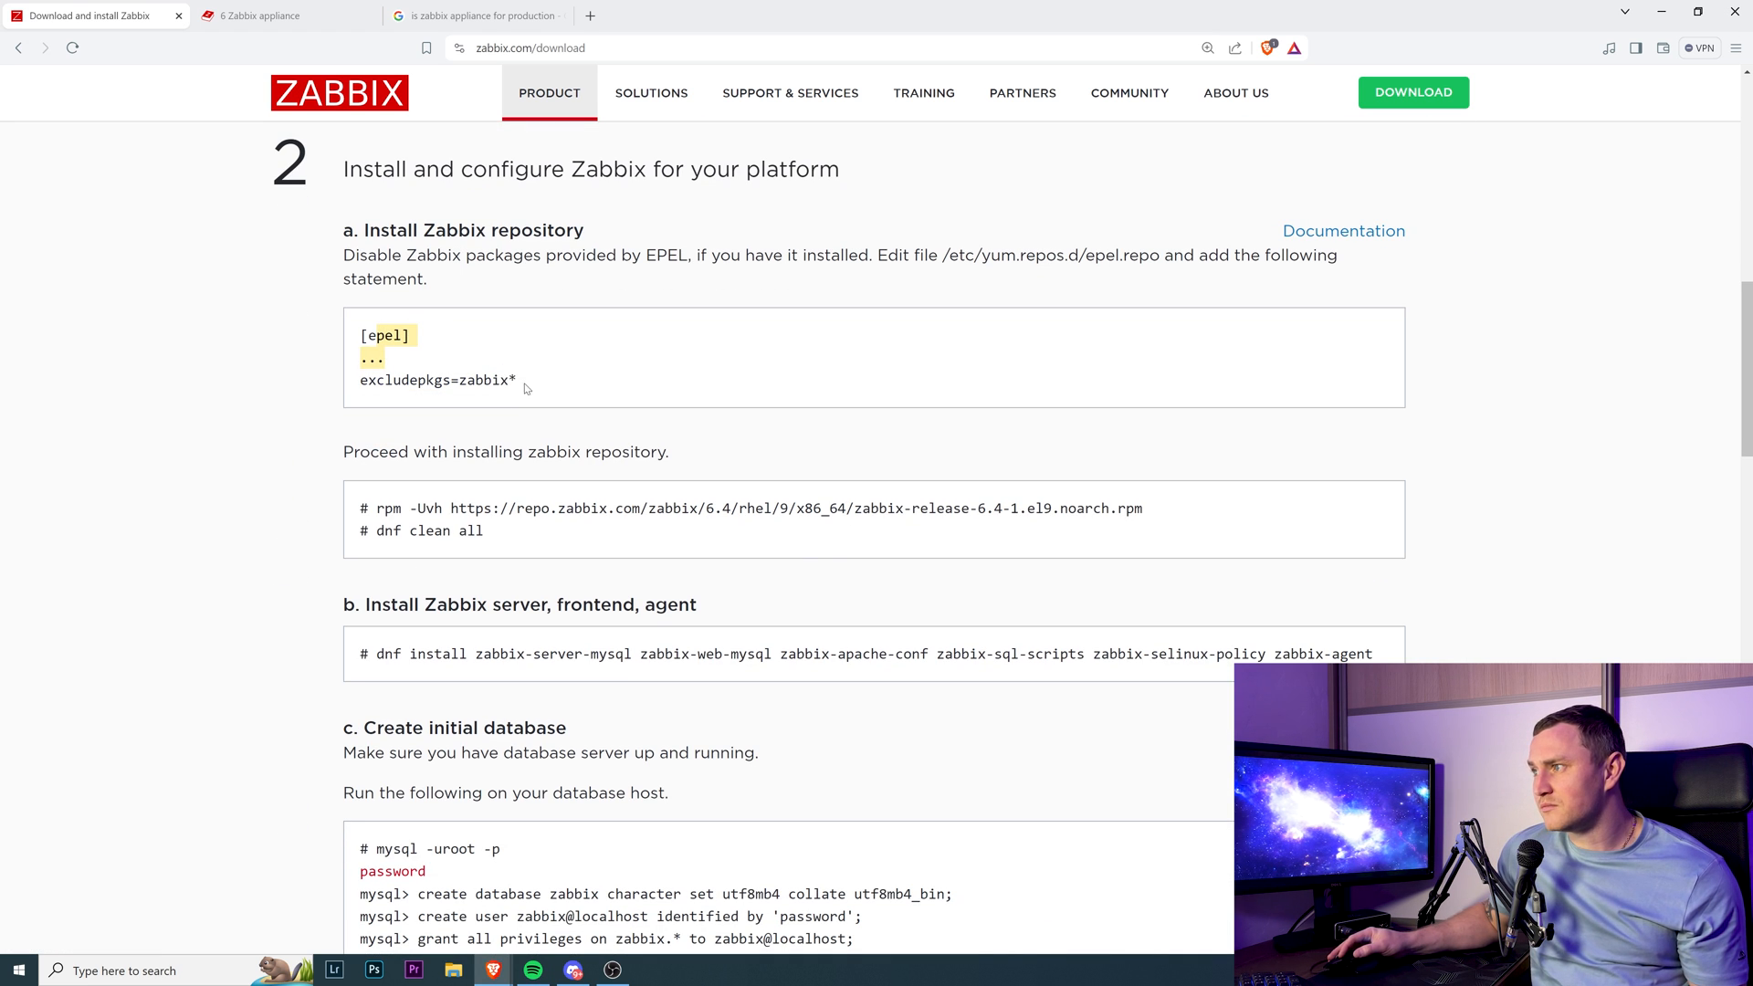
{"action": "scroll", "scroll_direction": "down", "scroll_amount": 3}
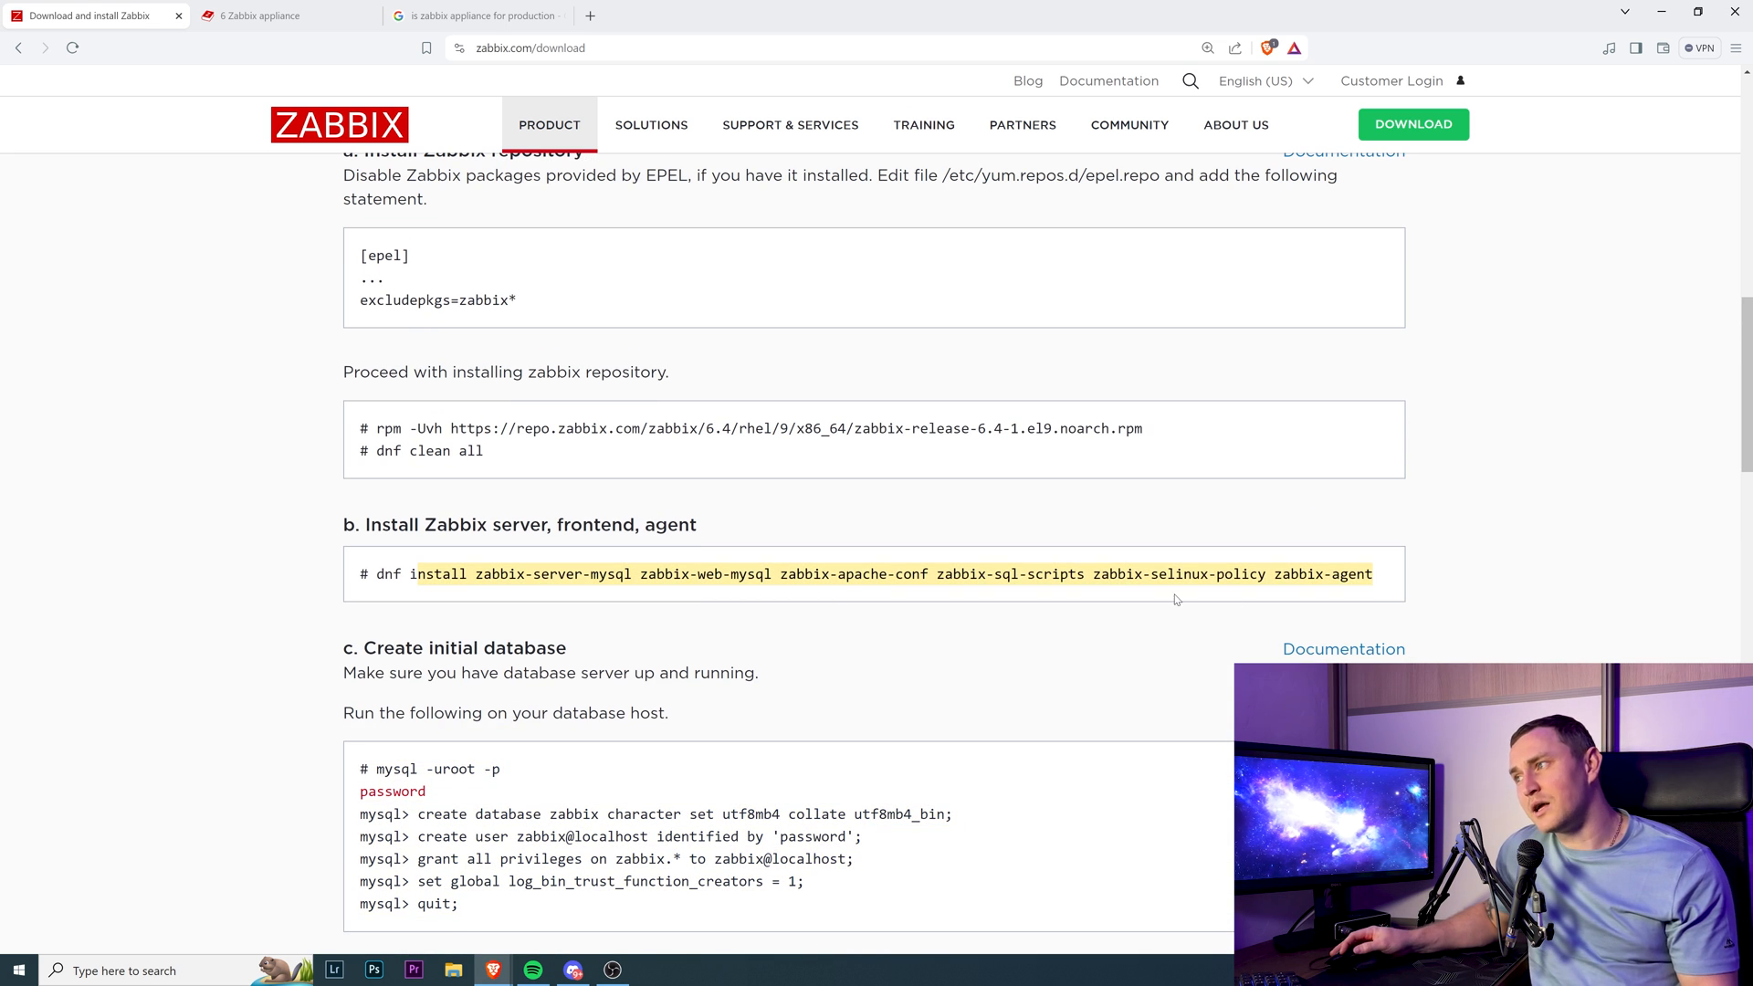
{"action": "scroll", "scroll_direction": "down", "scroll_amount": 3}
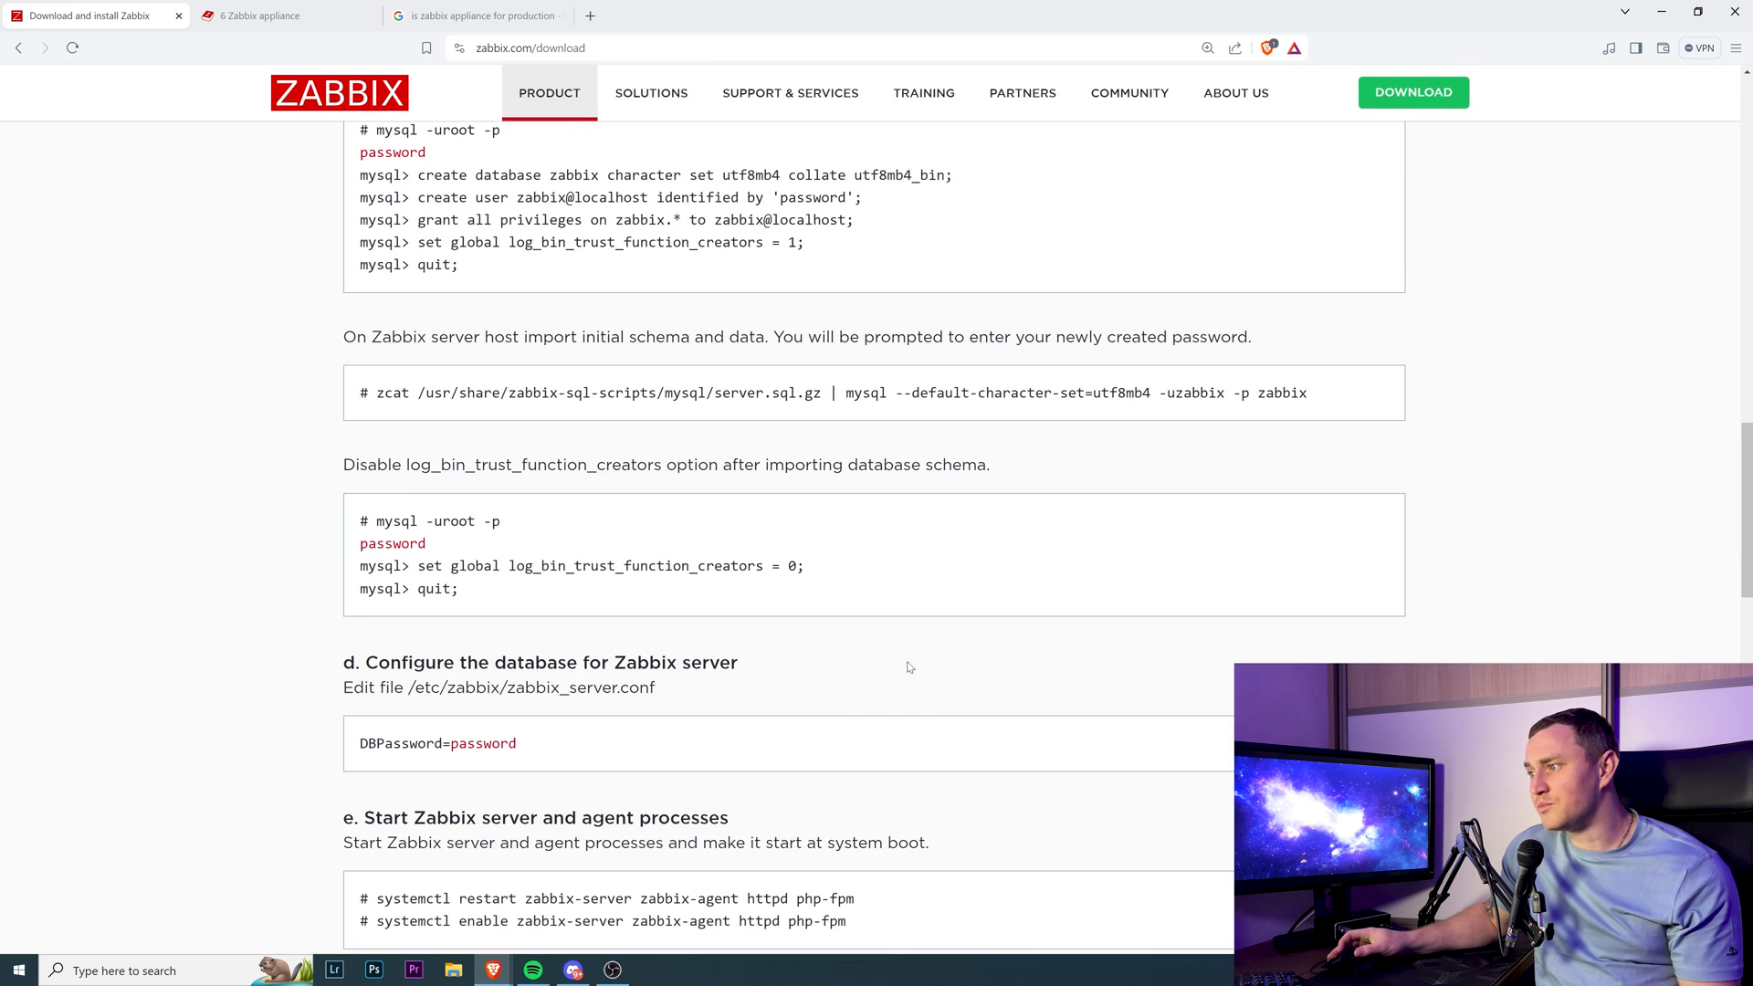
{"action": "scroll", "scroll_direction": "down", "scroll_amount": 3}
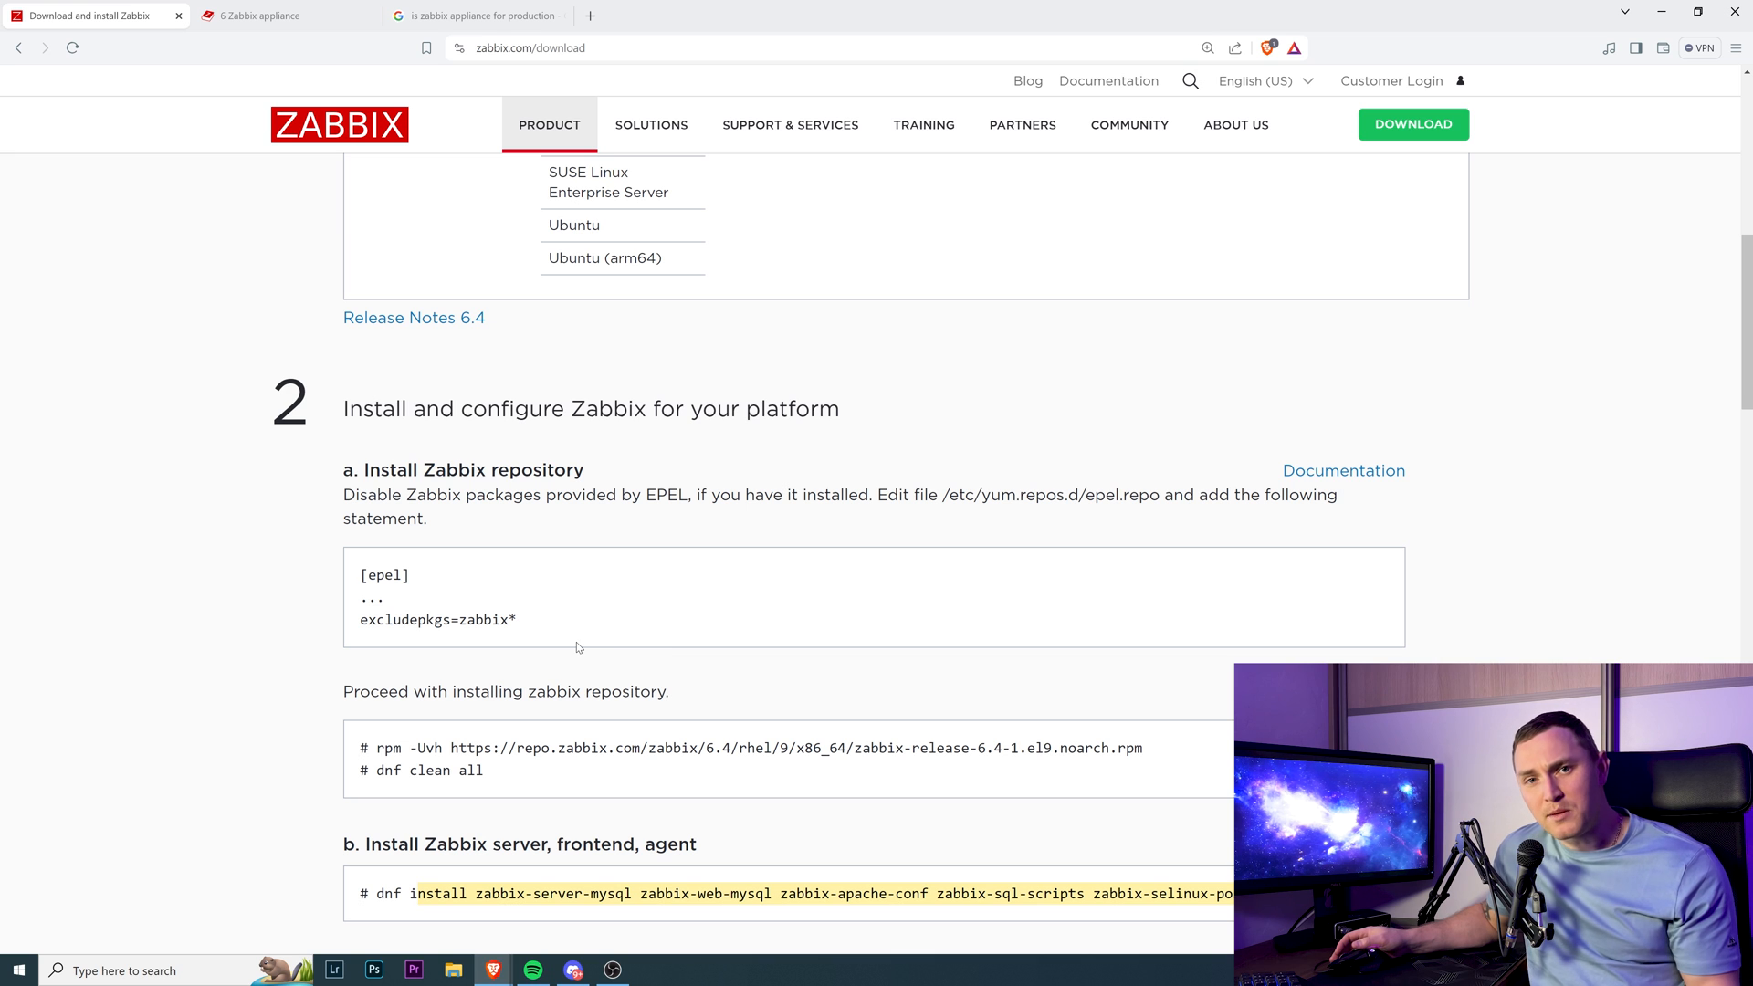
{"action": "scroll", "scroll_direction": "down", "scroll_amount": 3}
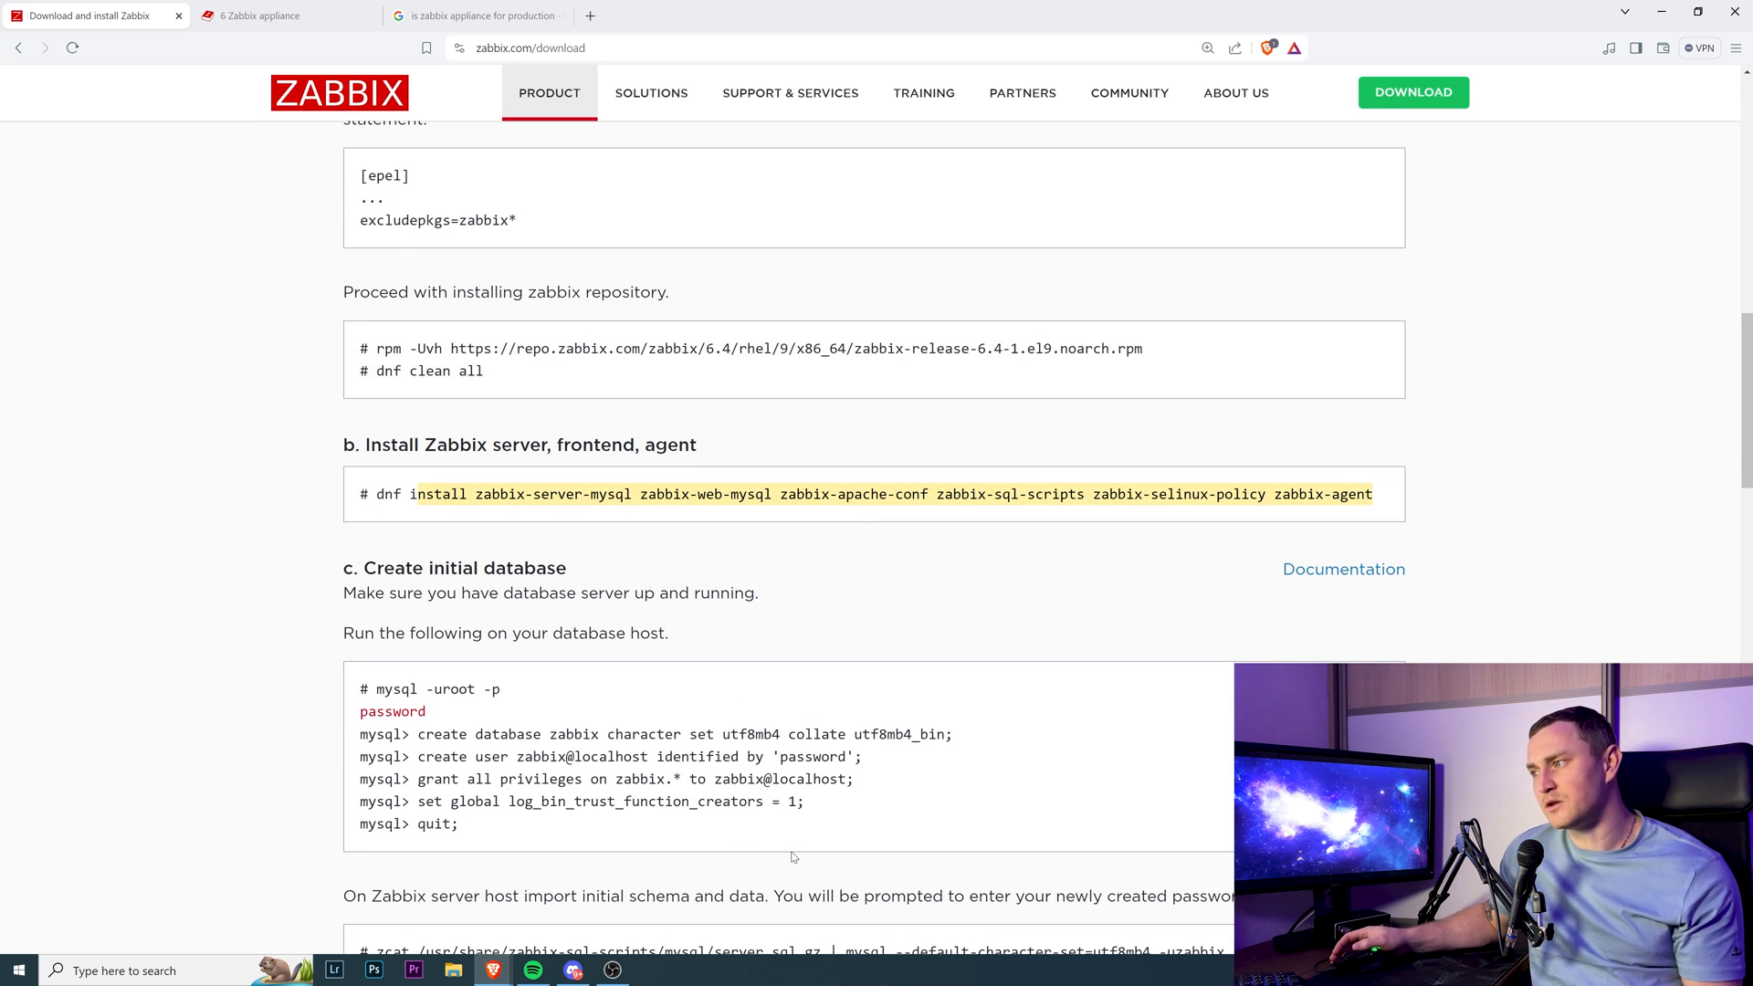
{"action": "mouse_move", "coordinate": [775, 850]}
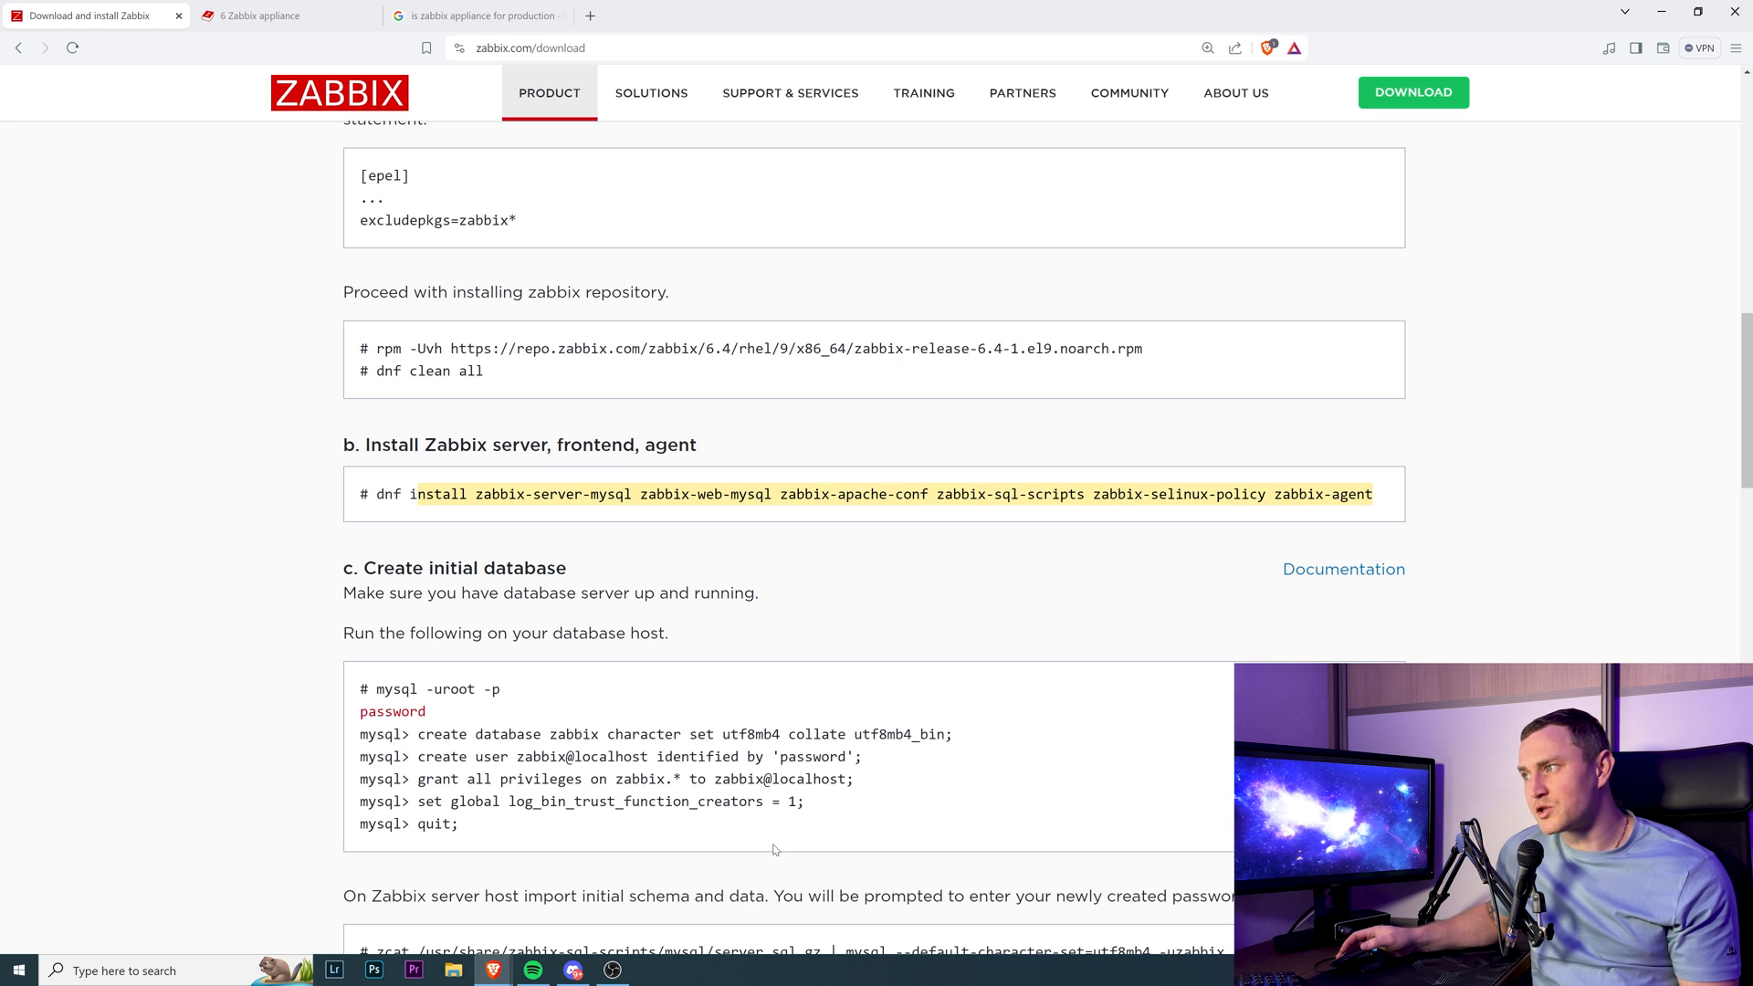
Read steps 2a–f through starting Zabbix, highlight the server config password line, then return to the top
{"action": "scroll", "scroll_direction": "down", "scroll_amount": 3}
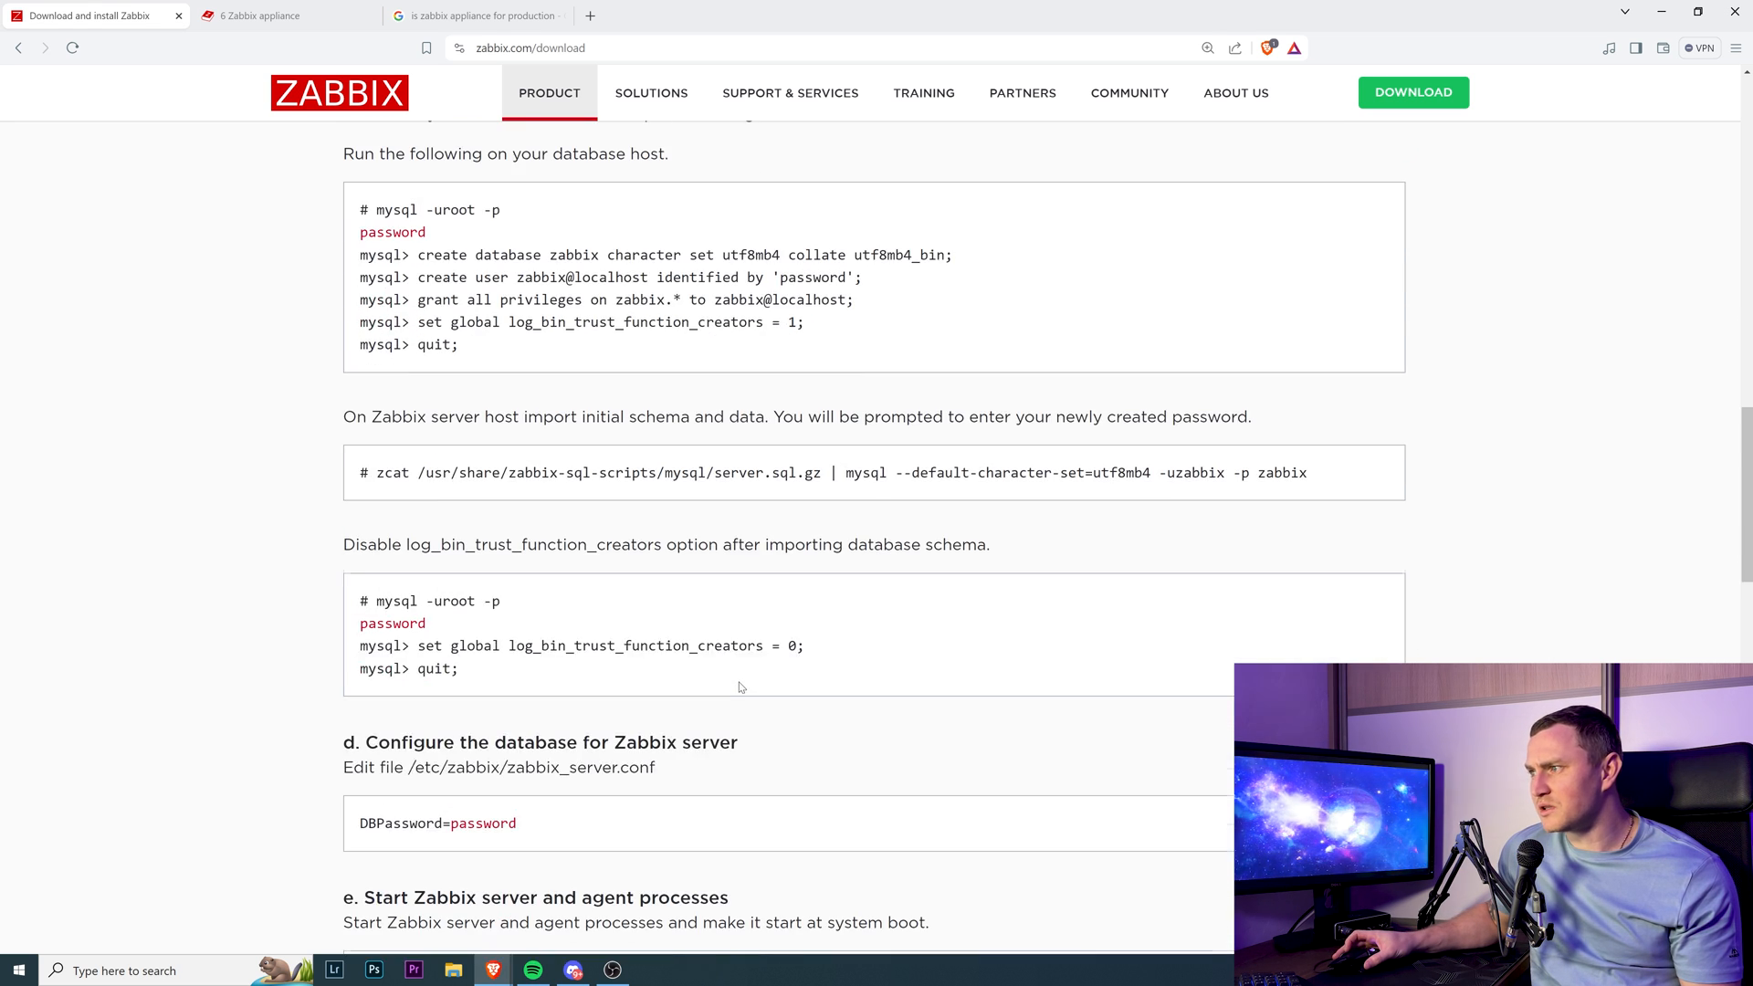
{"action": "scroll", "scroll_direction": "down", "scroll_amount": 3}
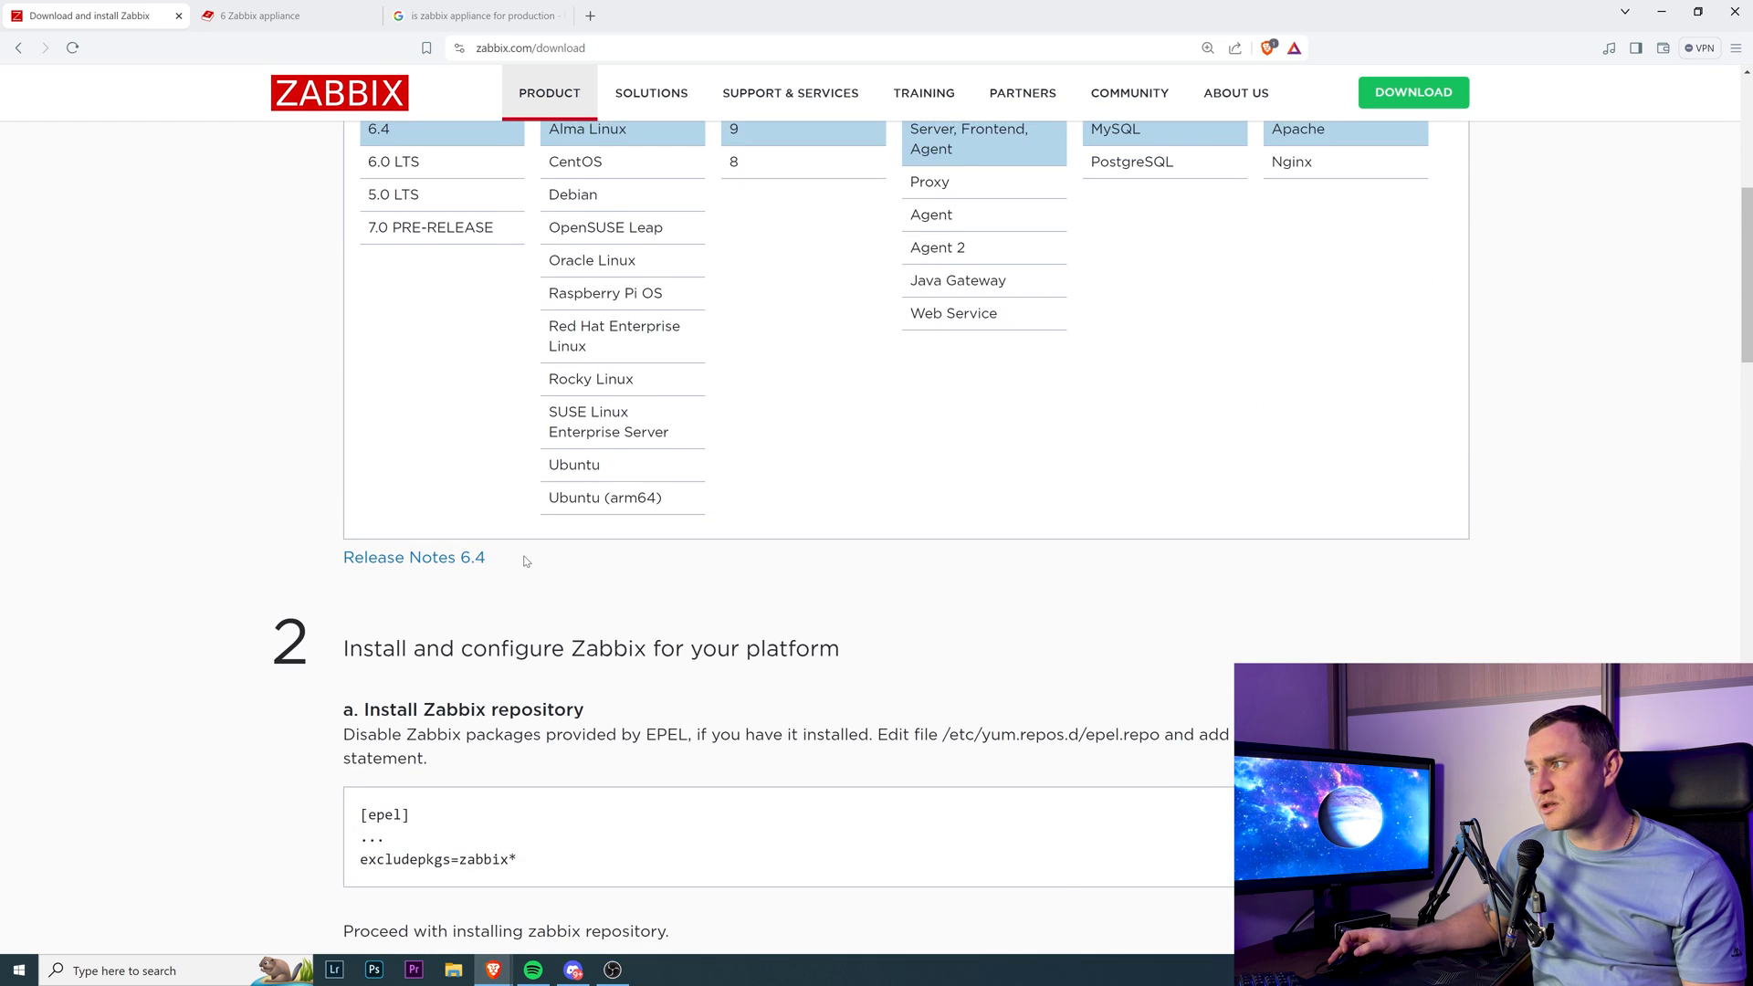
{"action": "scroll", "scroll_direction": "down", "scroll_amount": 3}
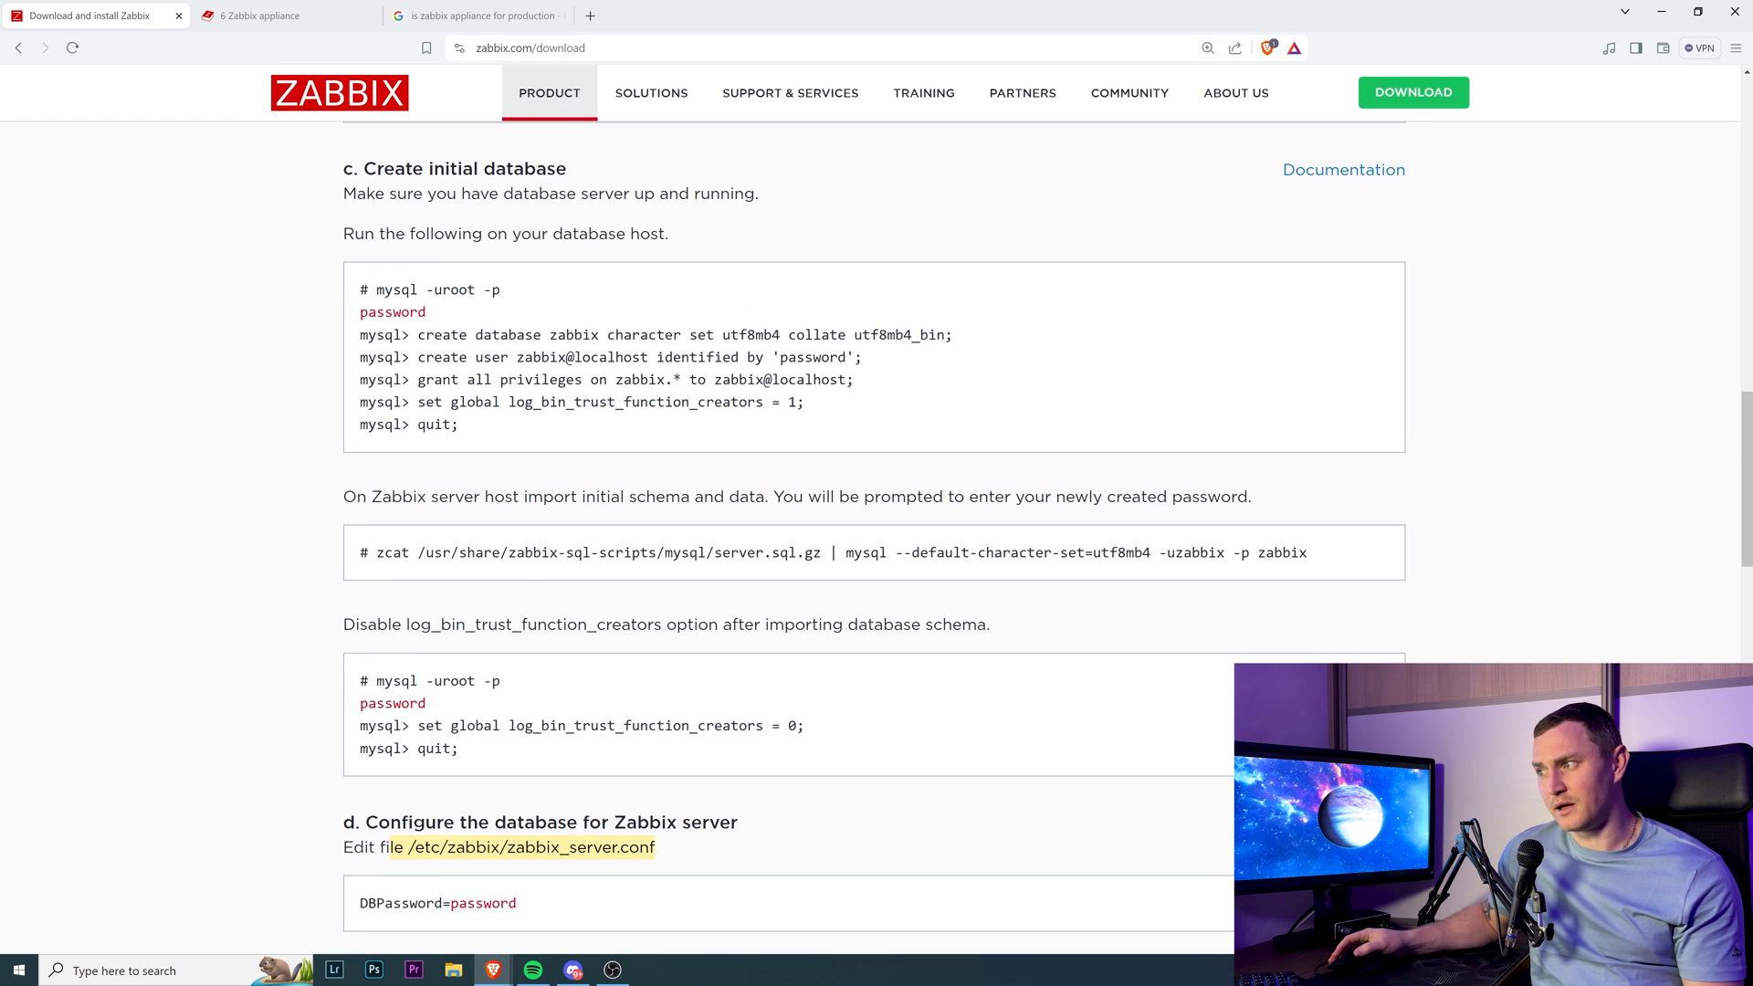
{"action": "scroll", "scroll_direction": "down", "scroll_amount": 3}
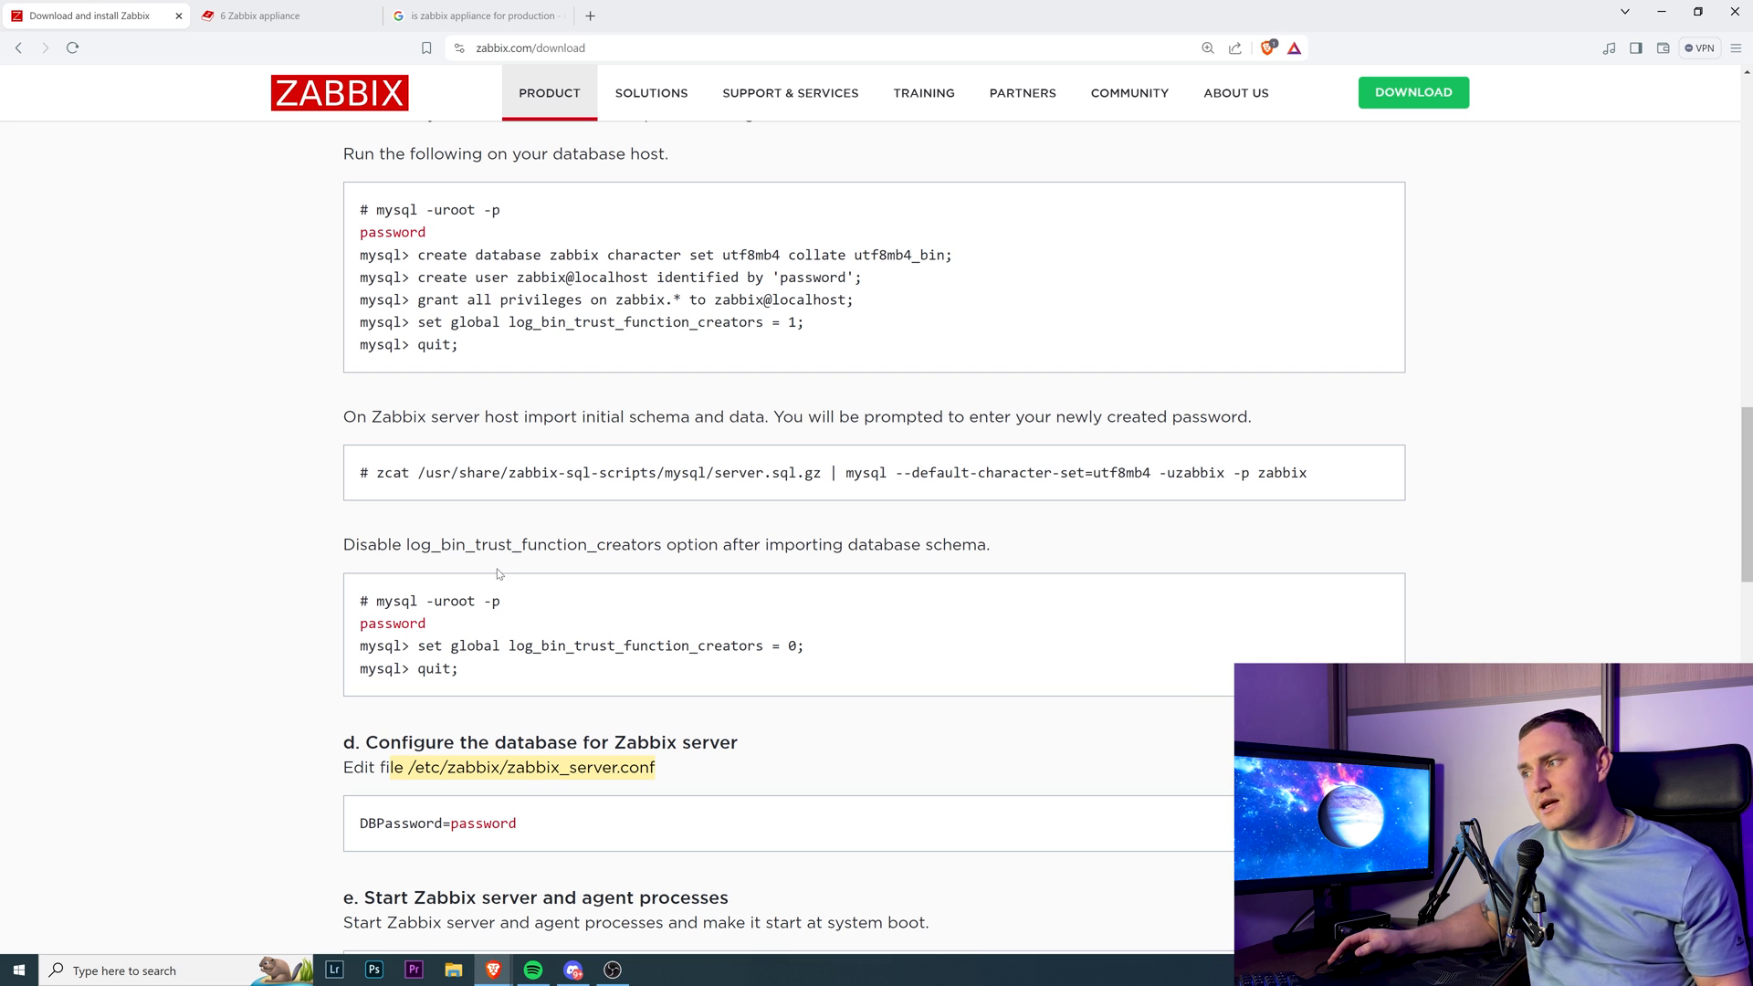
{"action": "mouse_move", "coordinate": [457, 586]}
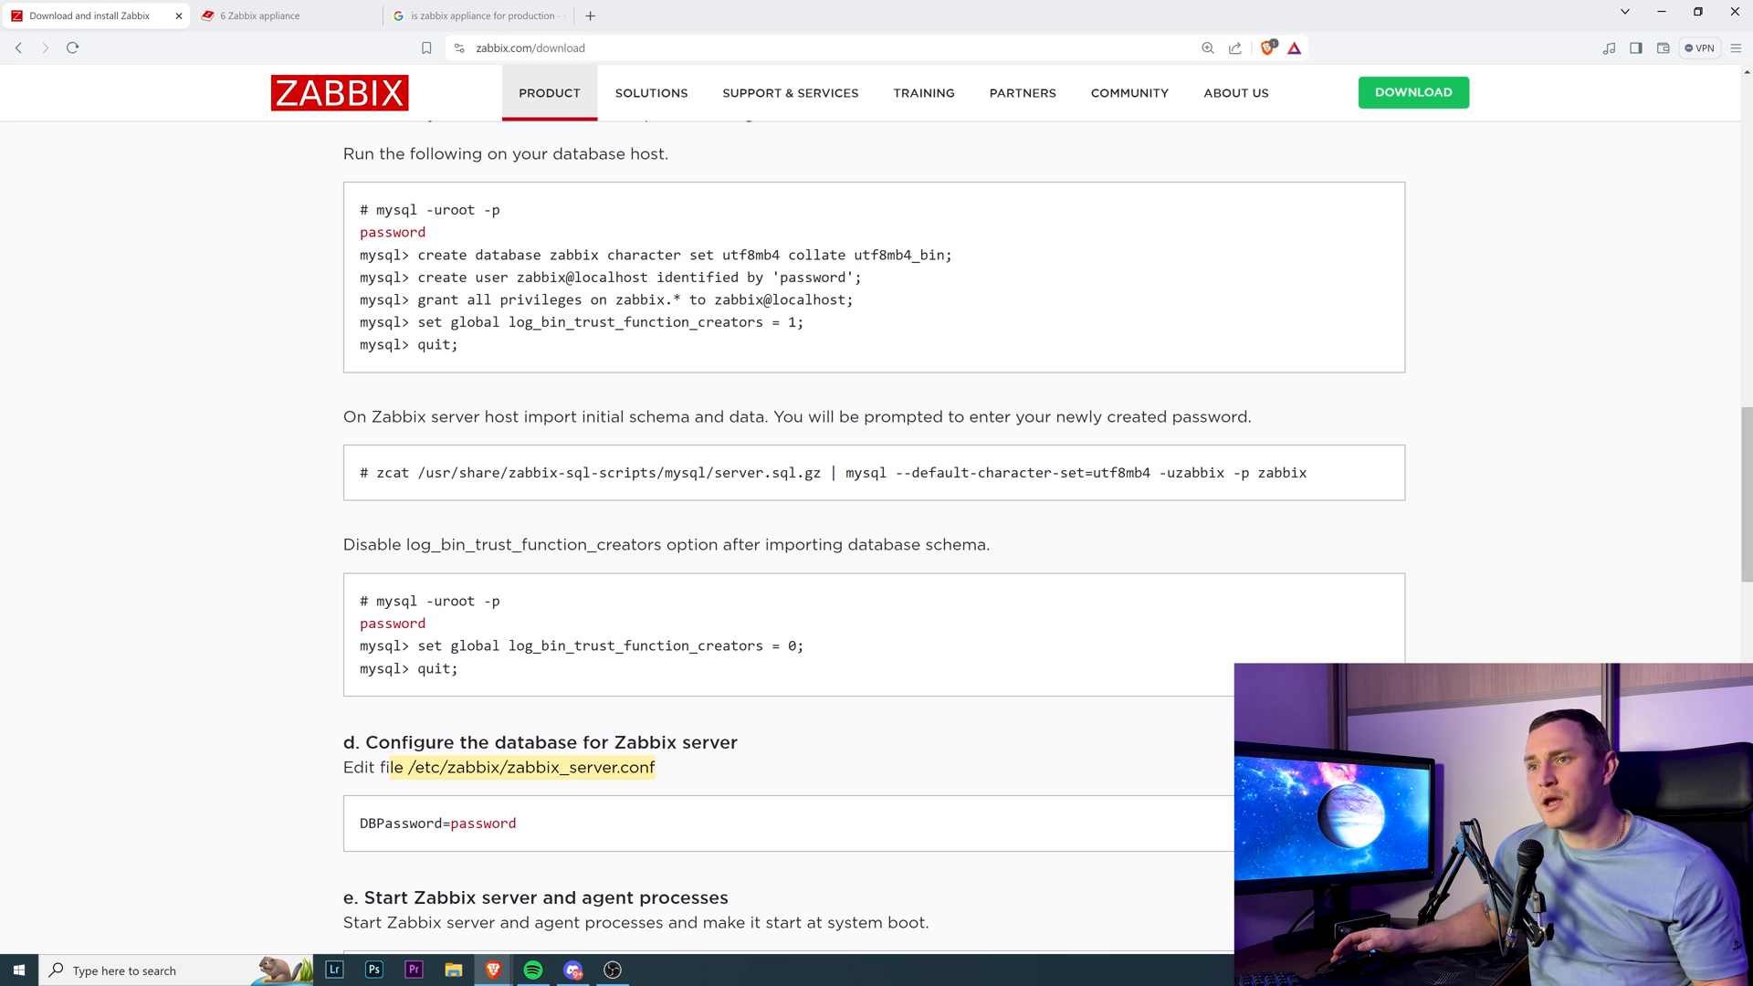
{"action": "scroll", "scroll_direction": "down", "scroll_amount": 3}
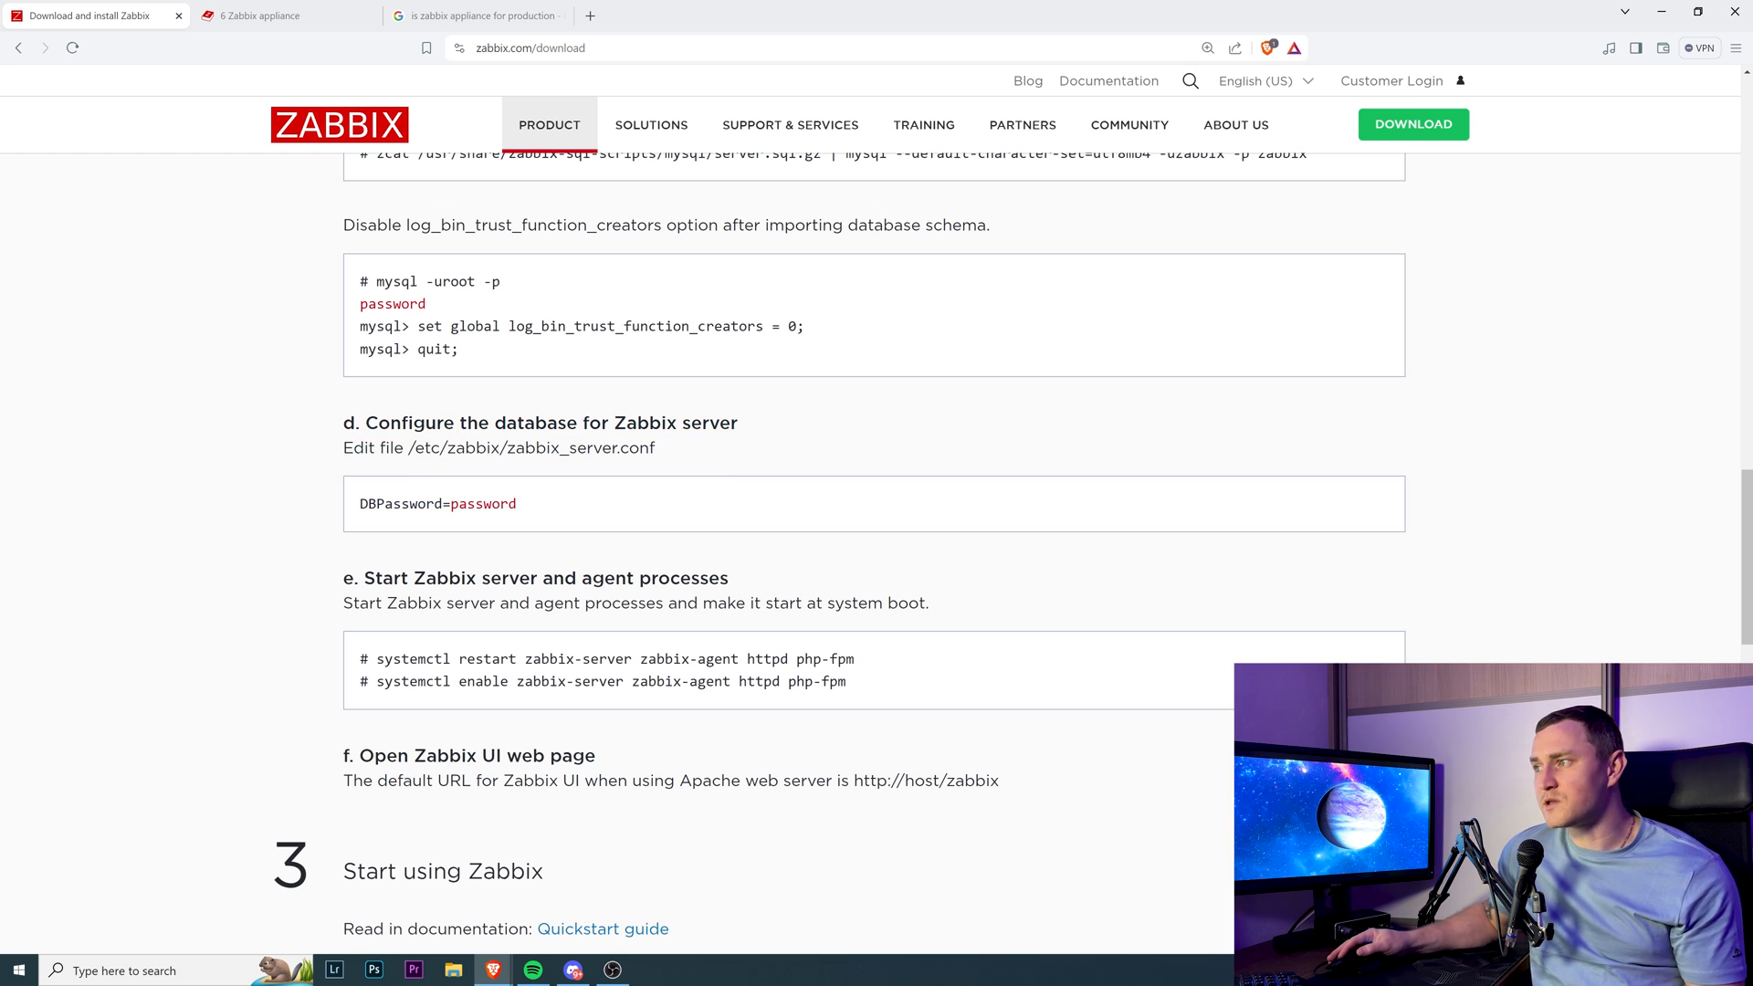
{"action": "left_click_drag", "start_coordinate": [364, 447], "coordinate": [657, 448]}
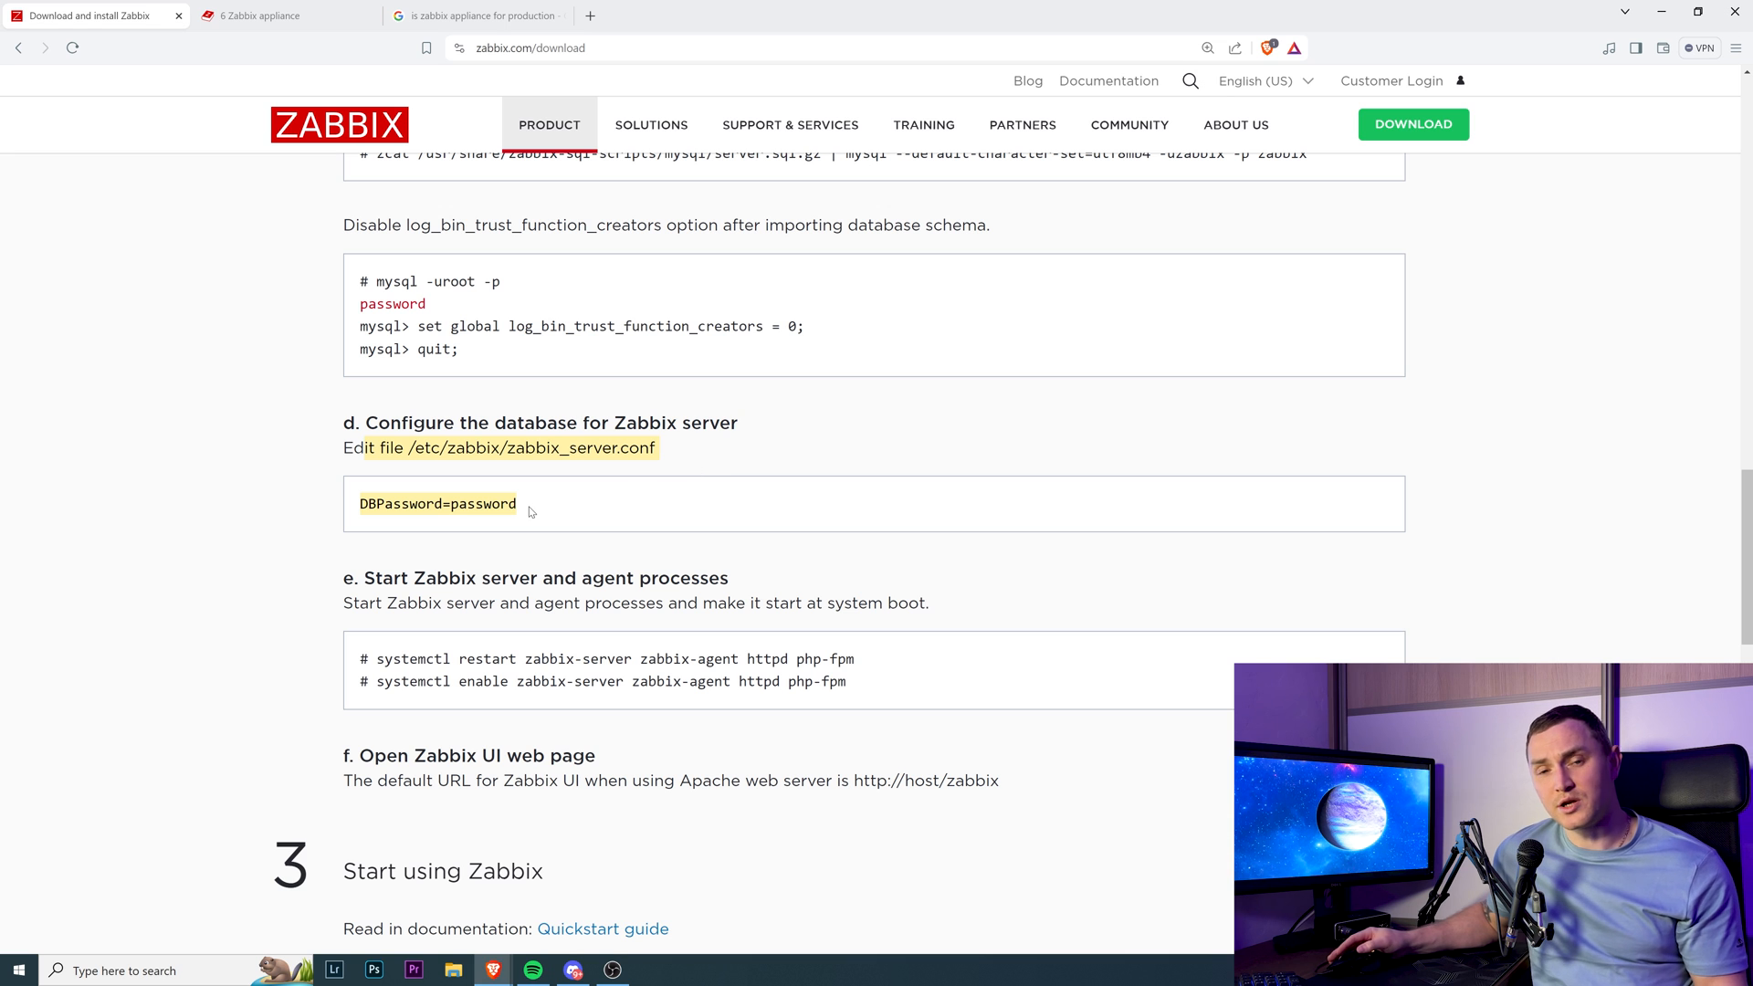
{"action": "scroll", "scroll_direction": "up", "scroll_amount": 3}
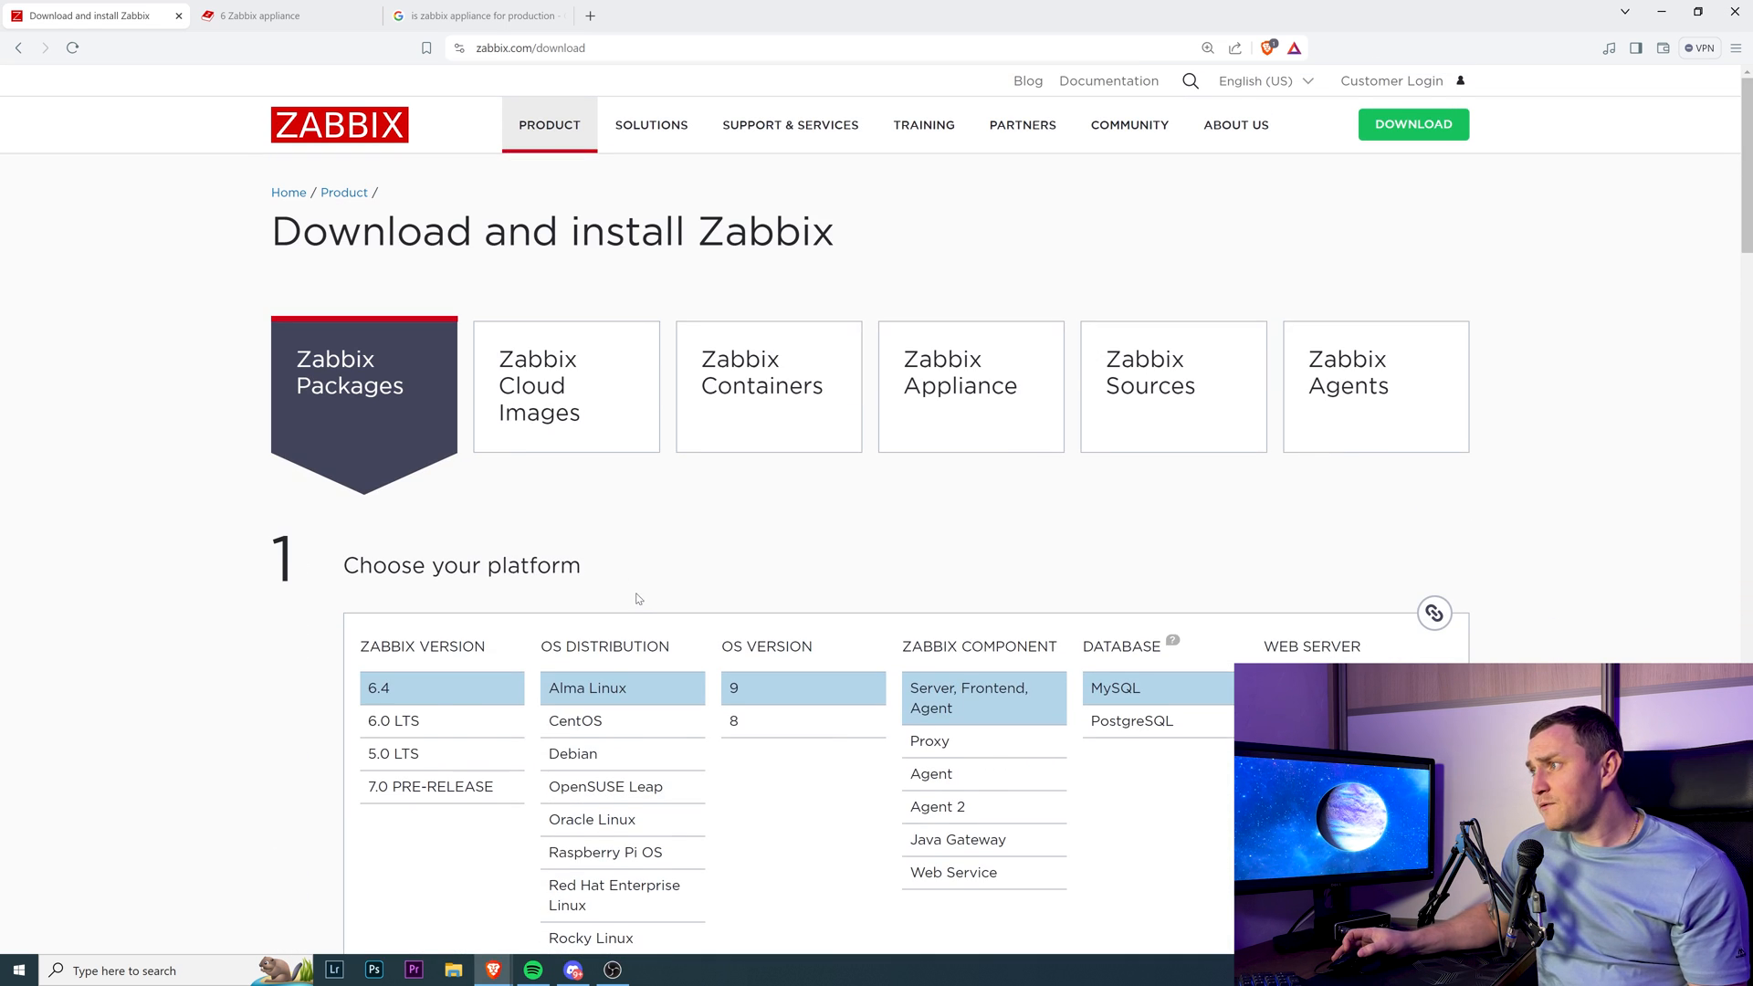
Show Cloud Images, then Zabbix Containers with its Docker component repositories
{"action": "left_click", "coordinate": [565, 385]}
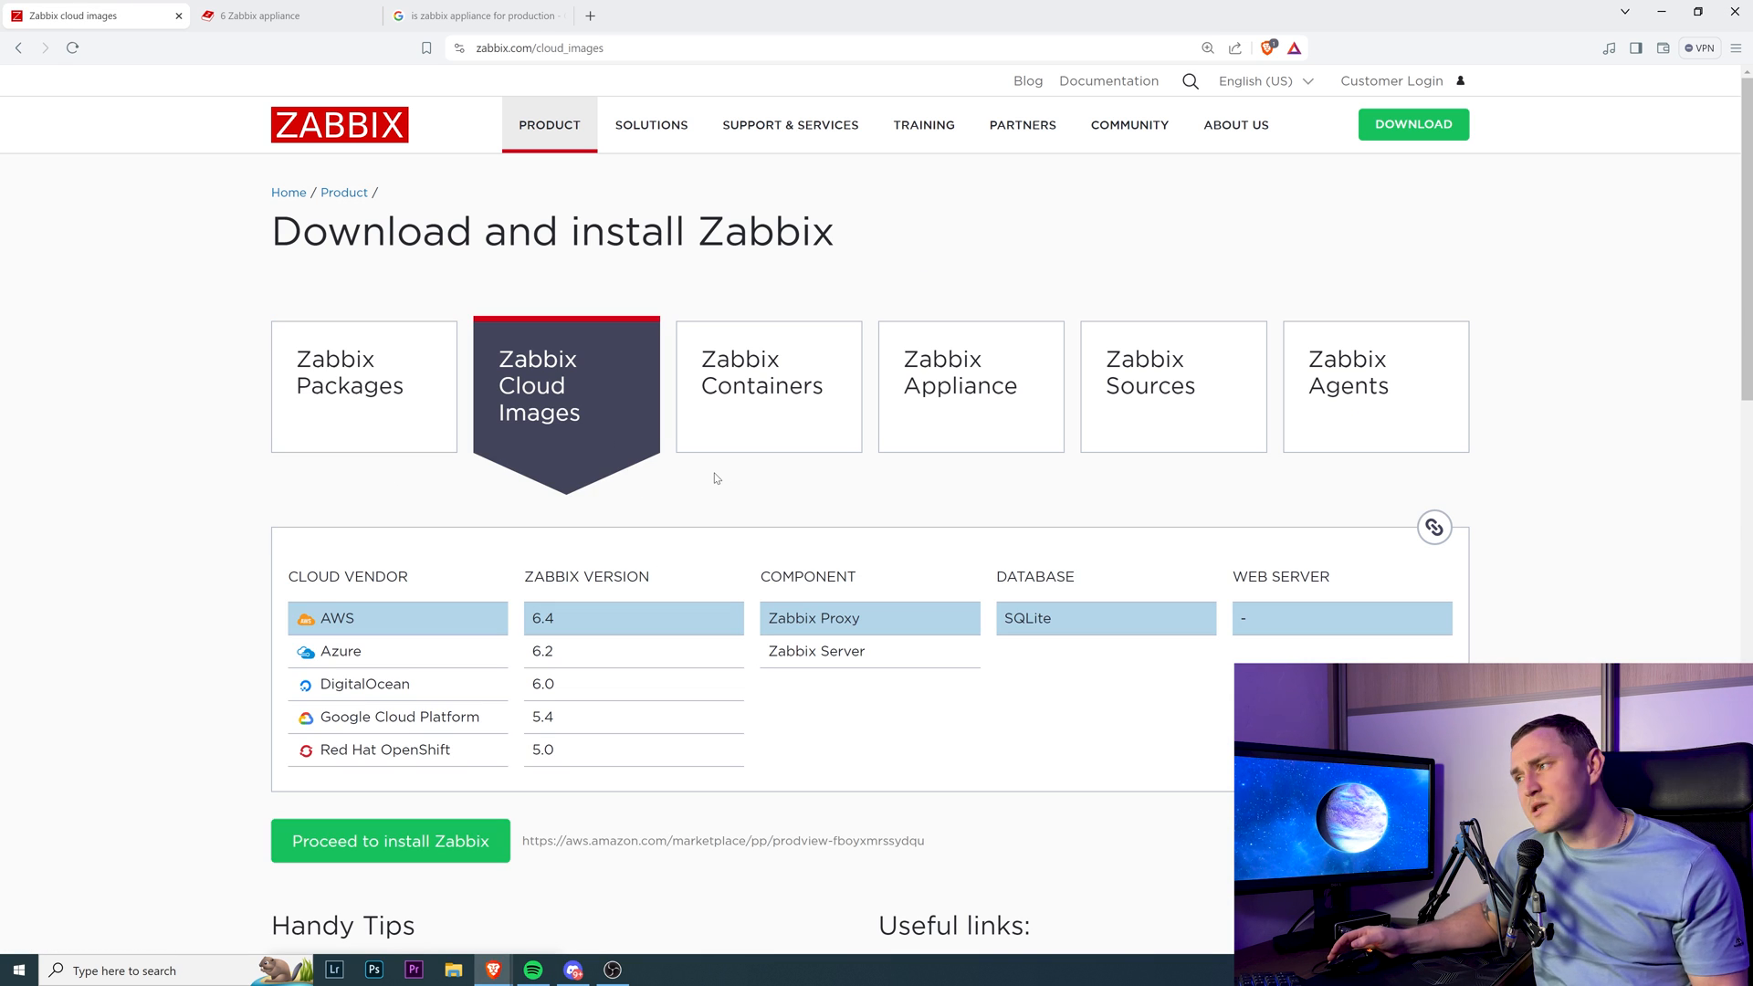
{"action": "left_click", "coordinate": [768, 386]}
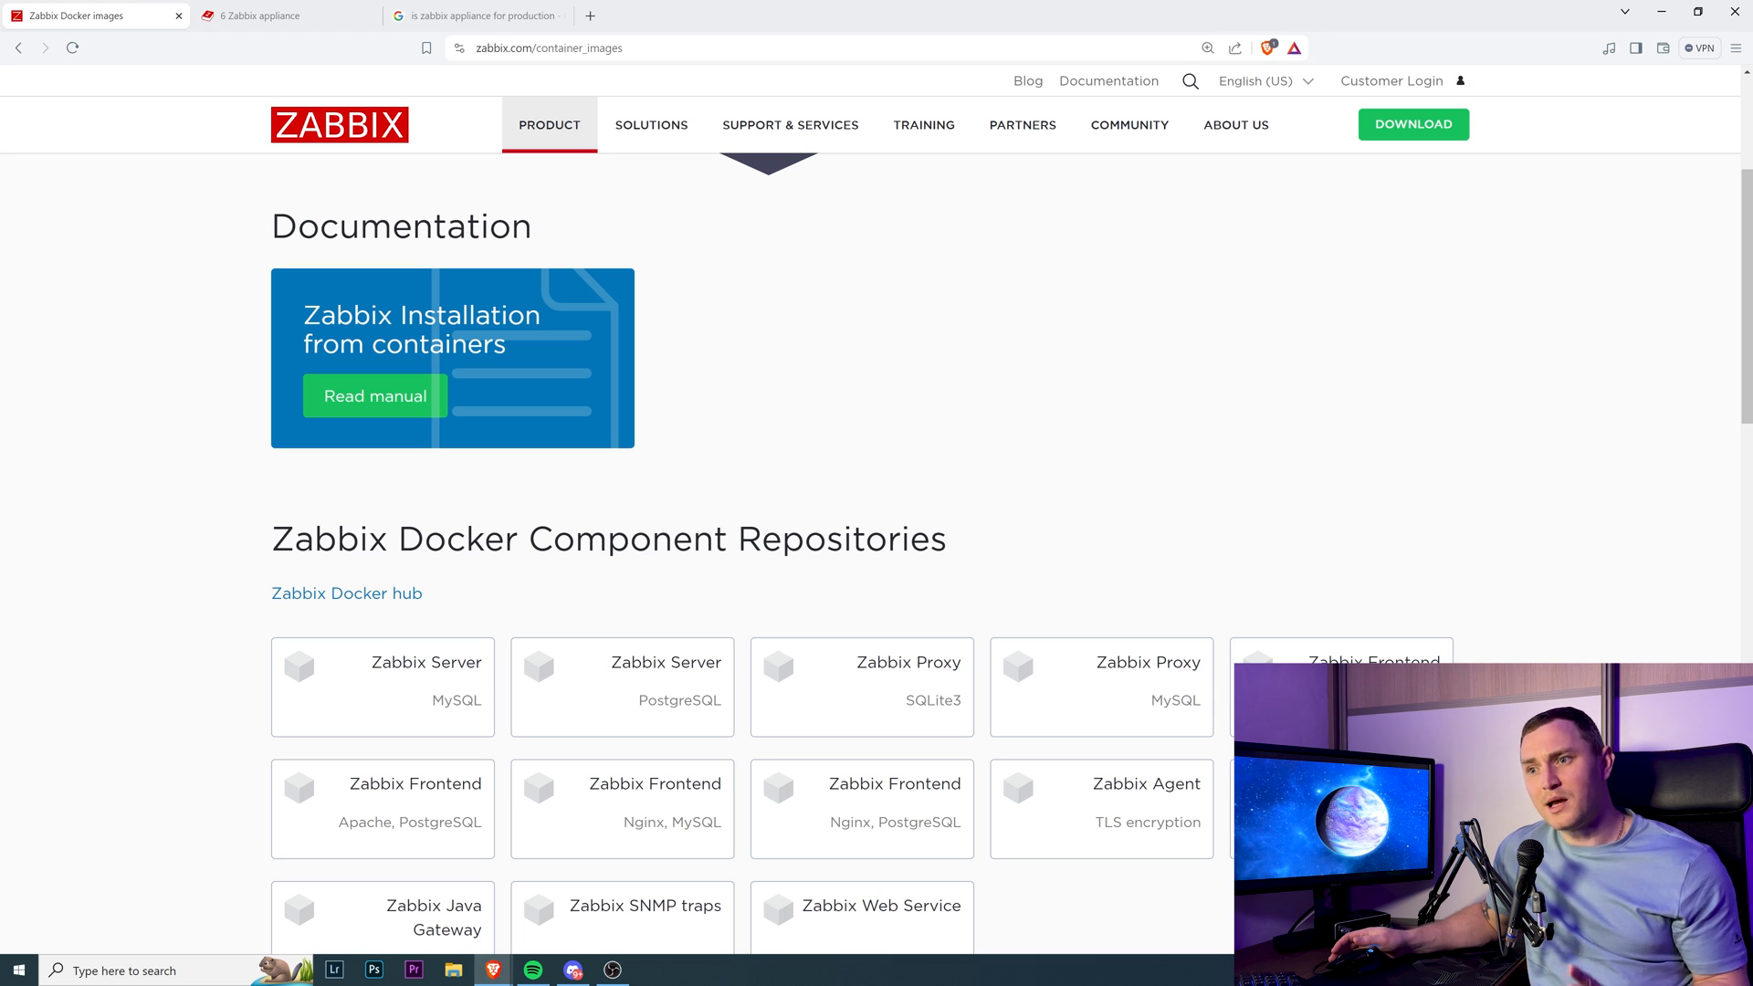
{"action": "mouse_move", "coordinate": [578, 509]}
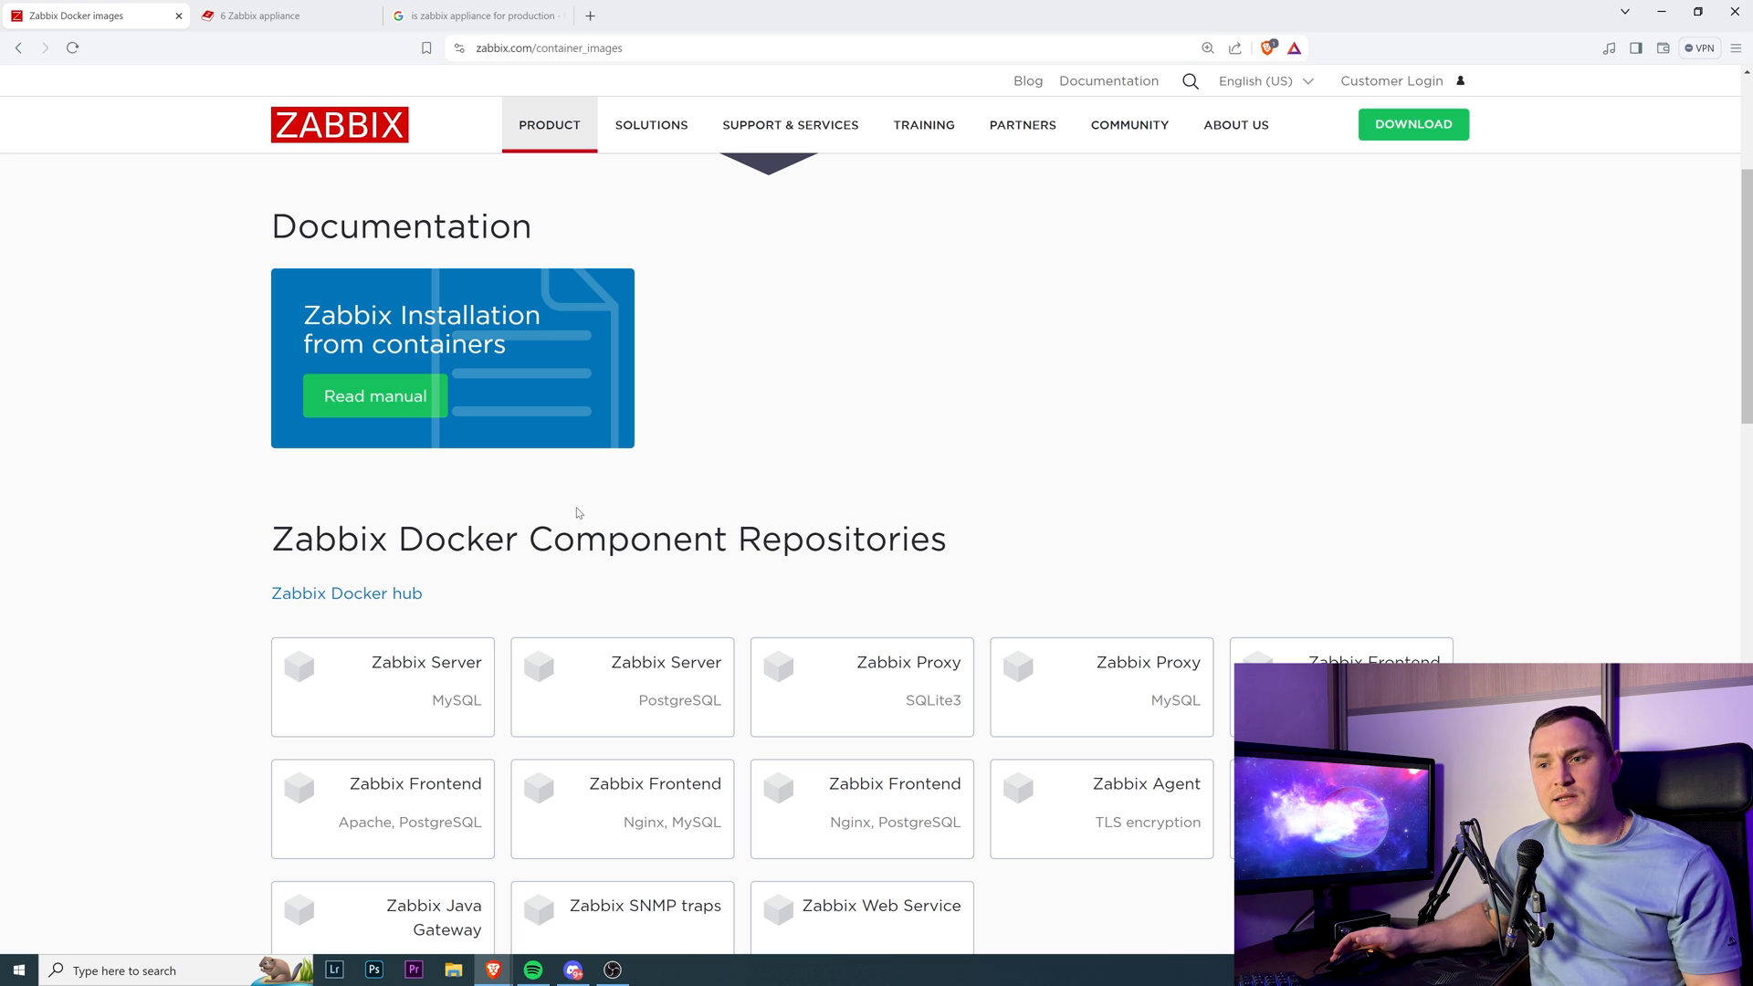
{"action": "mouse_move", "coordinate": [567, 517]}
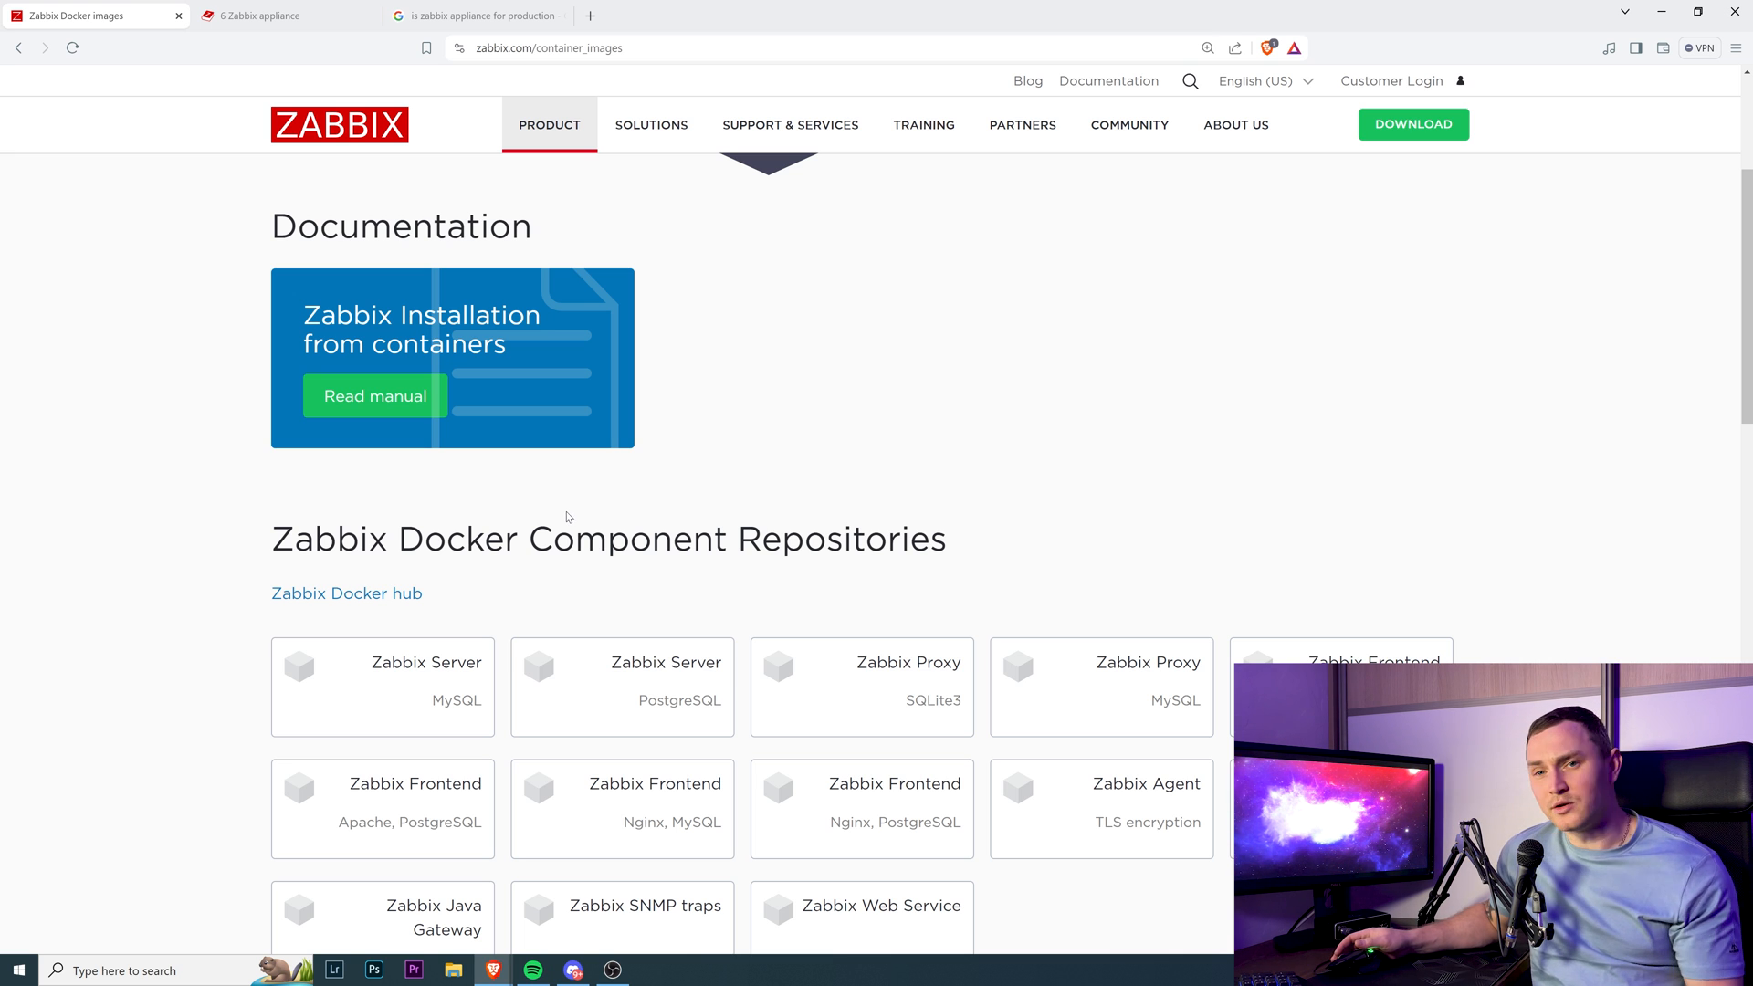
{"action": "mouse_move", "coordinate": [489, 514]}
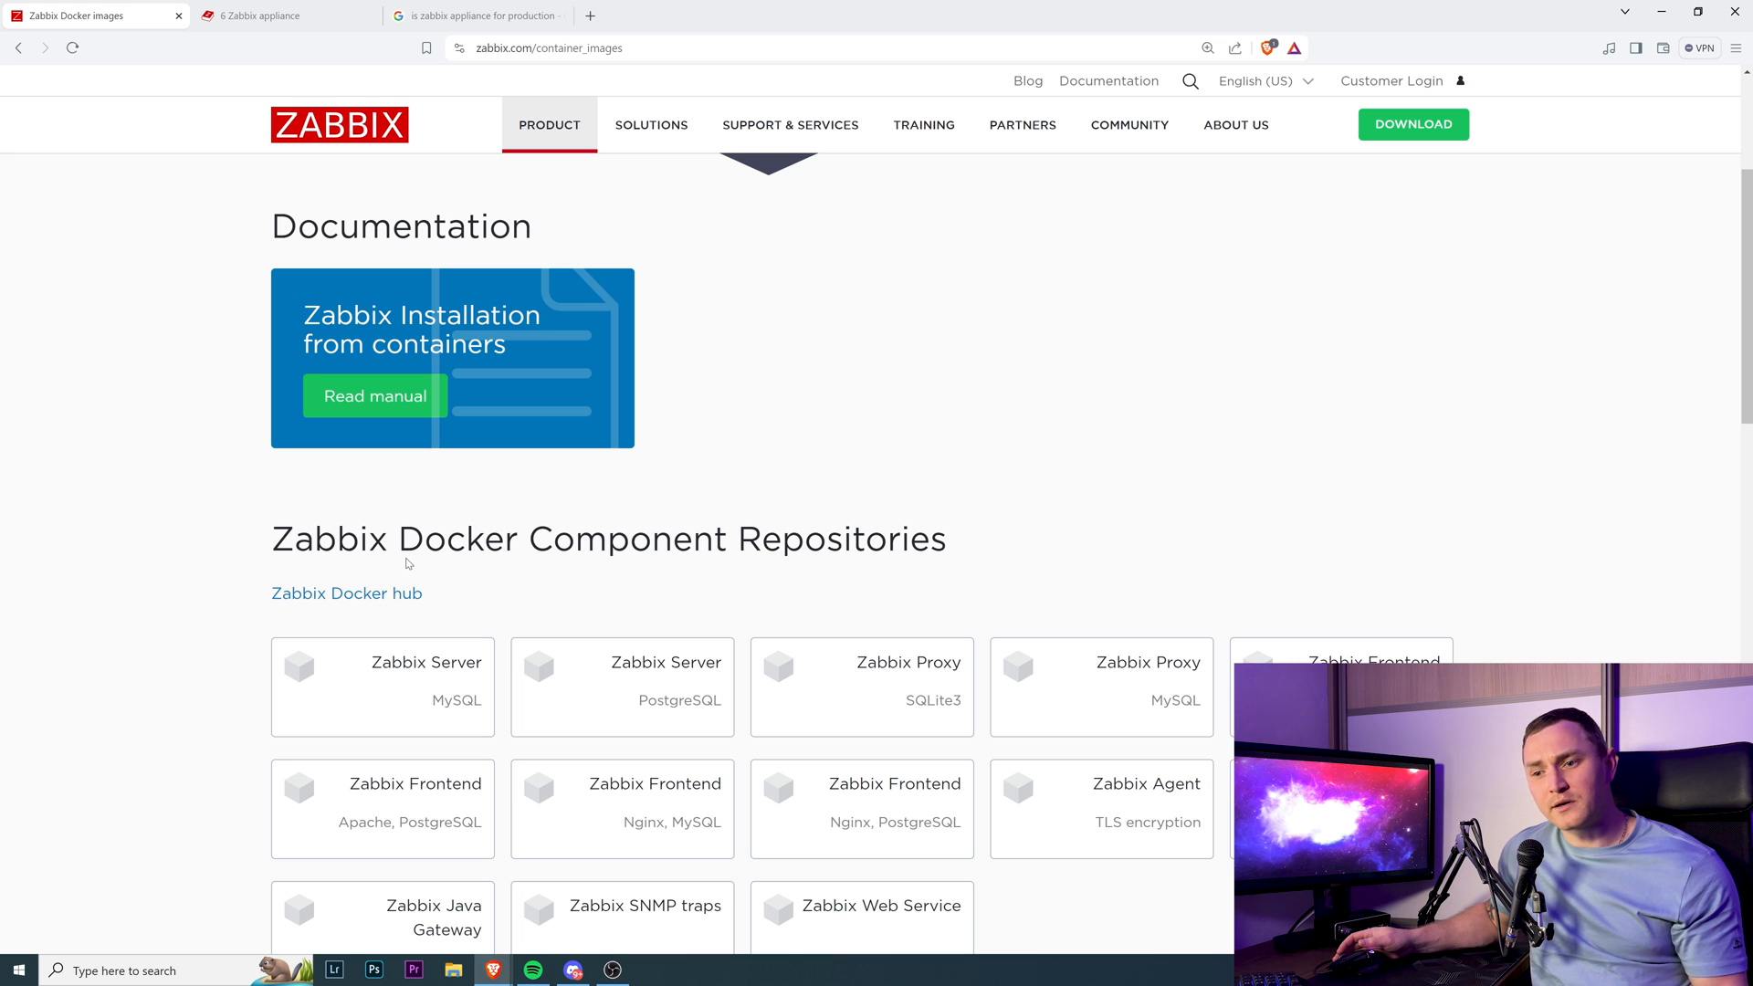
{"action": "left_click", "coordinate": [474, 15]}
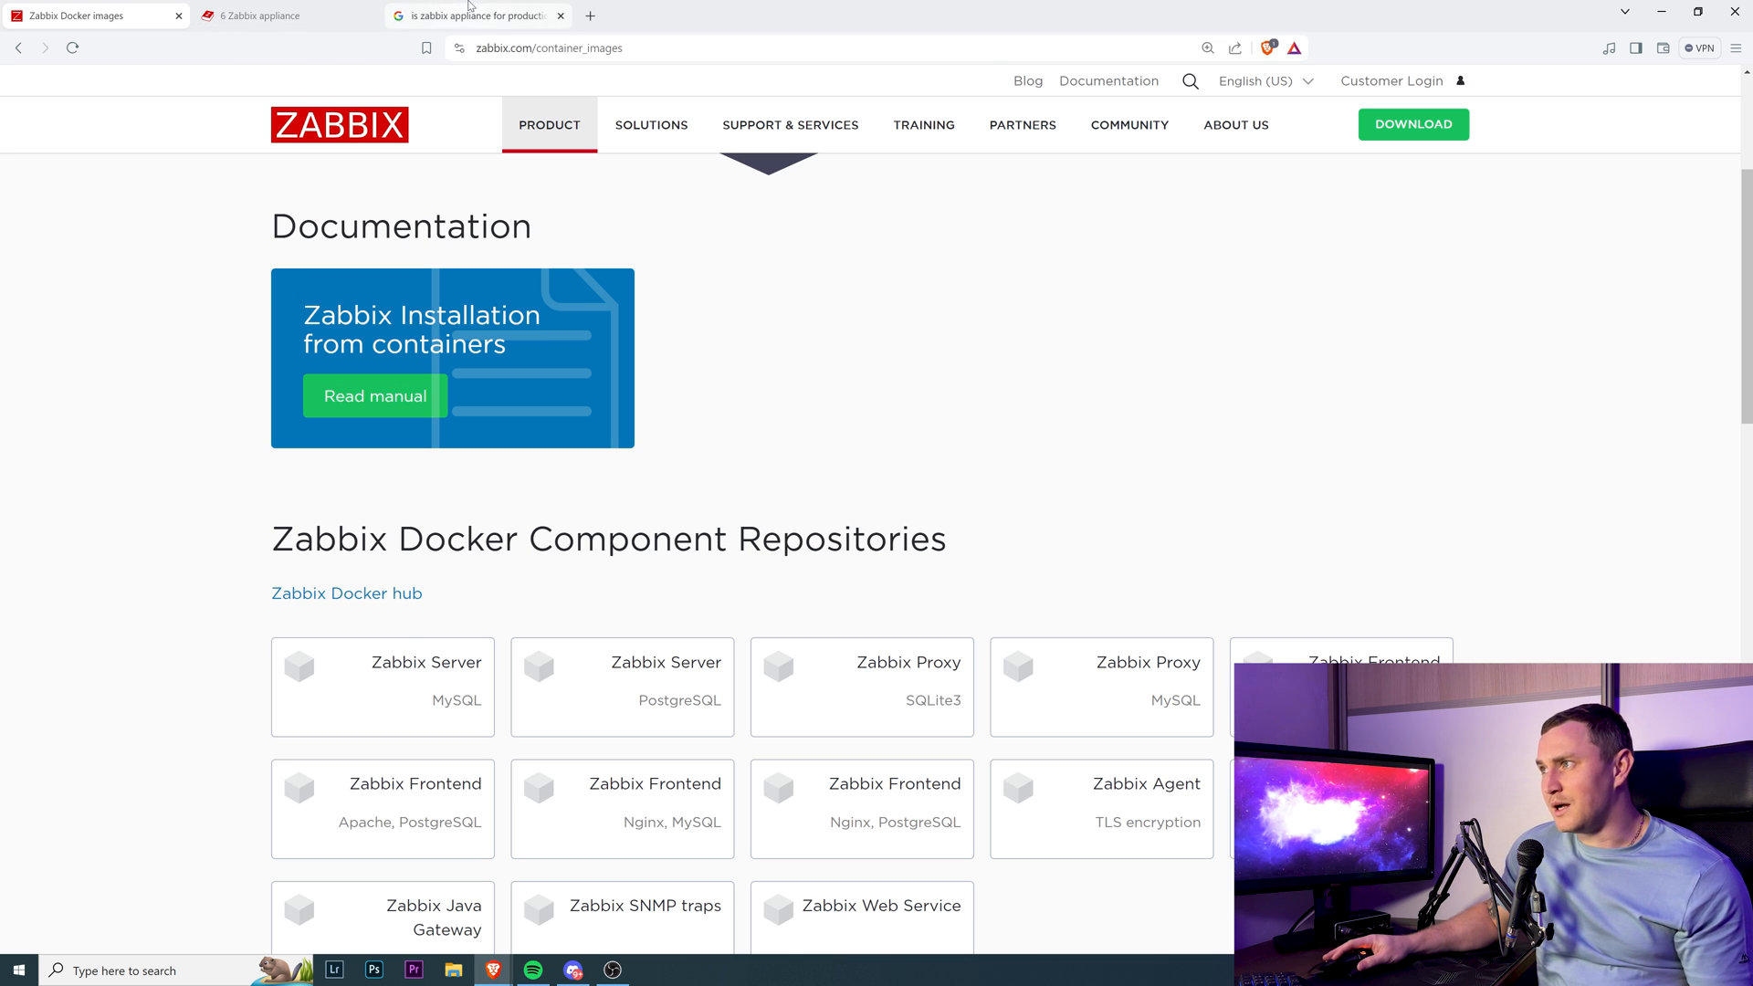
Revisit the appliance manual's formats and network notes, then start a blank tab
{"action": "left_click", "coordinate": [285, 15]}
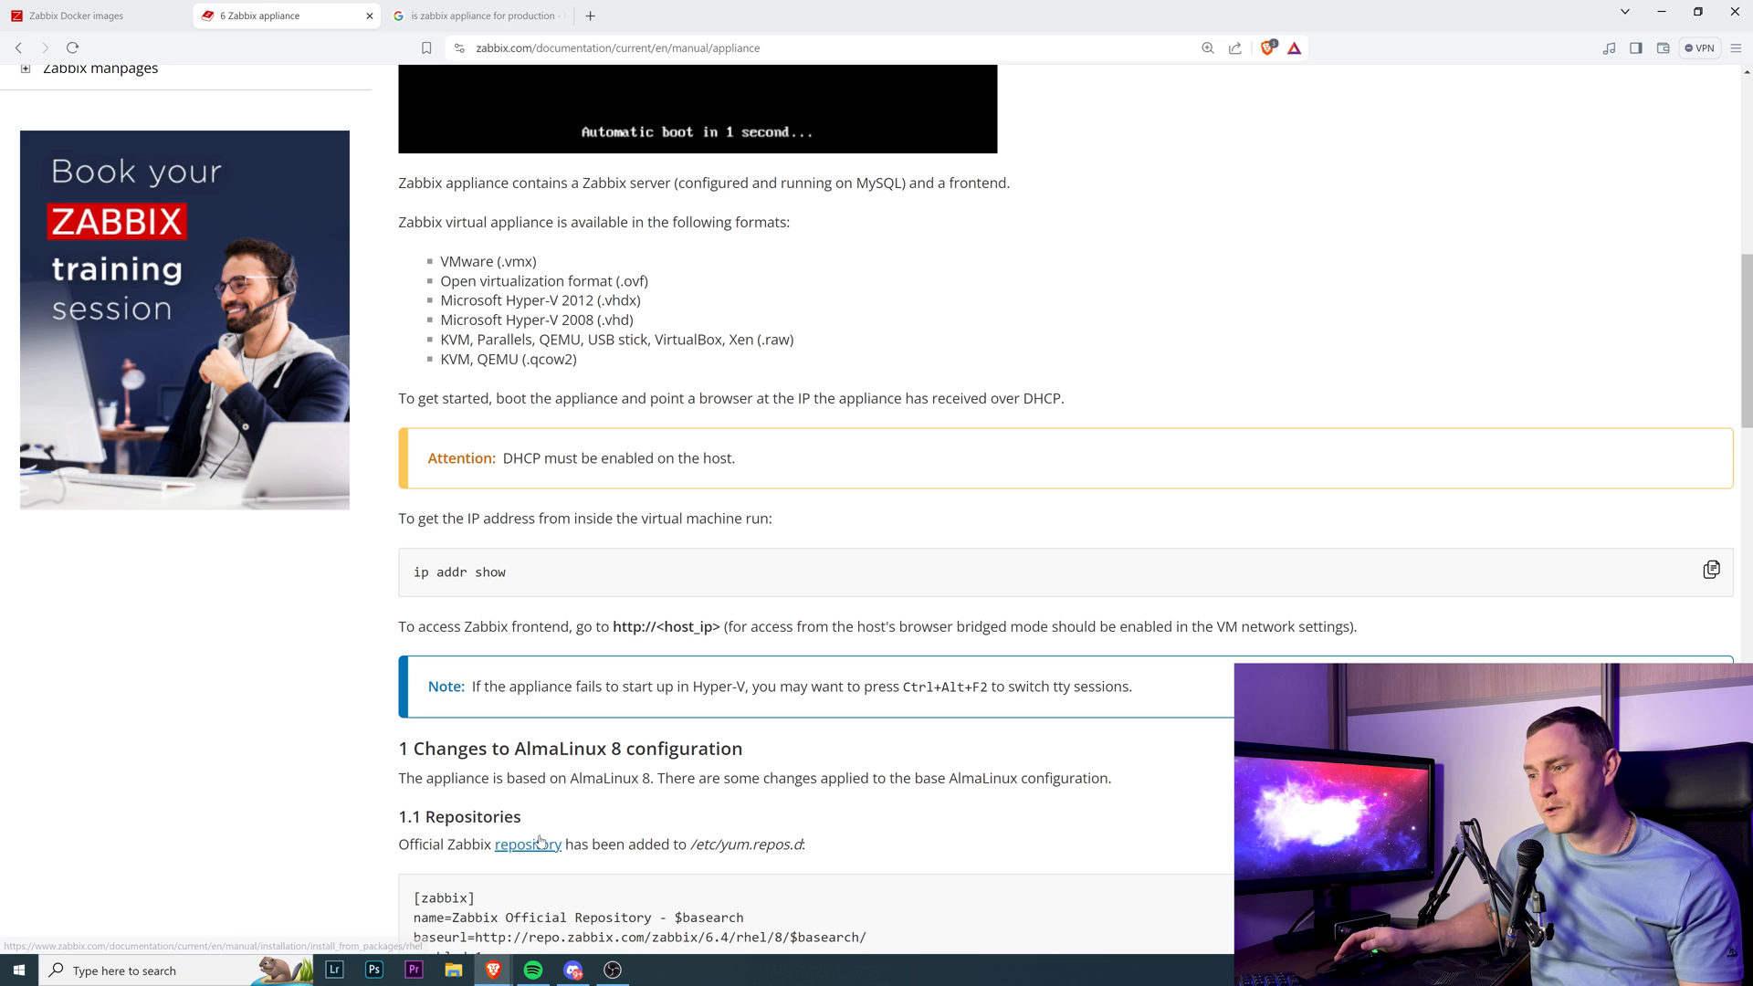
{"action": "mouse_move", "coordinate": [520, 871]}
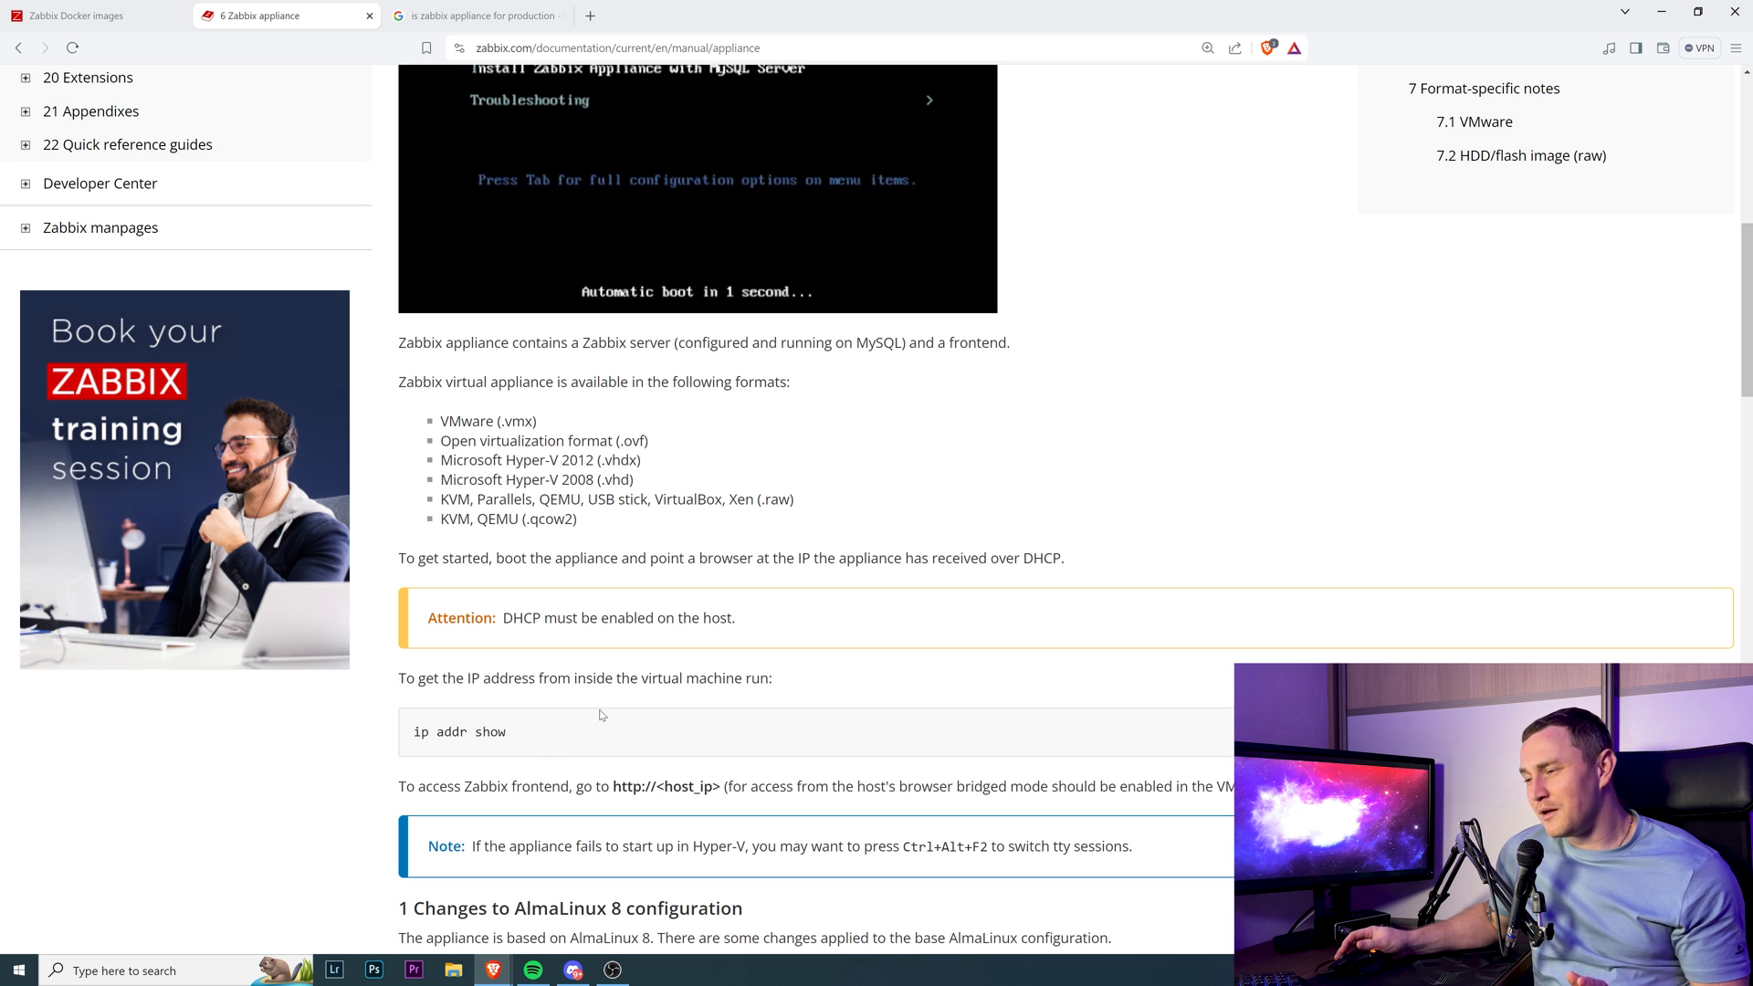
{"action": "mouse_move", "coordinate": [596, 721]}
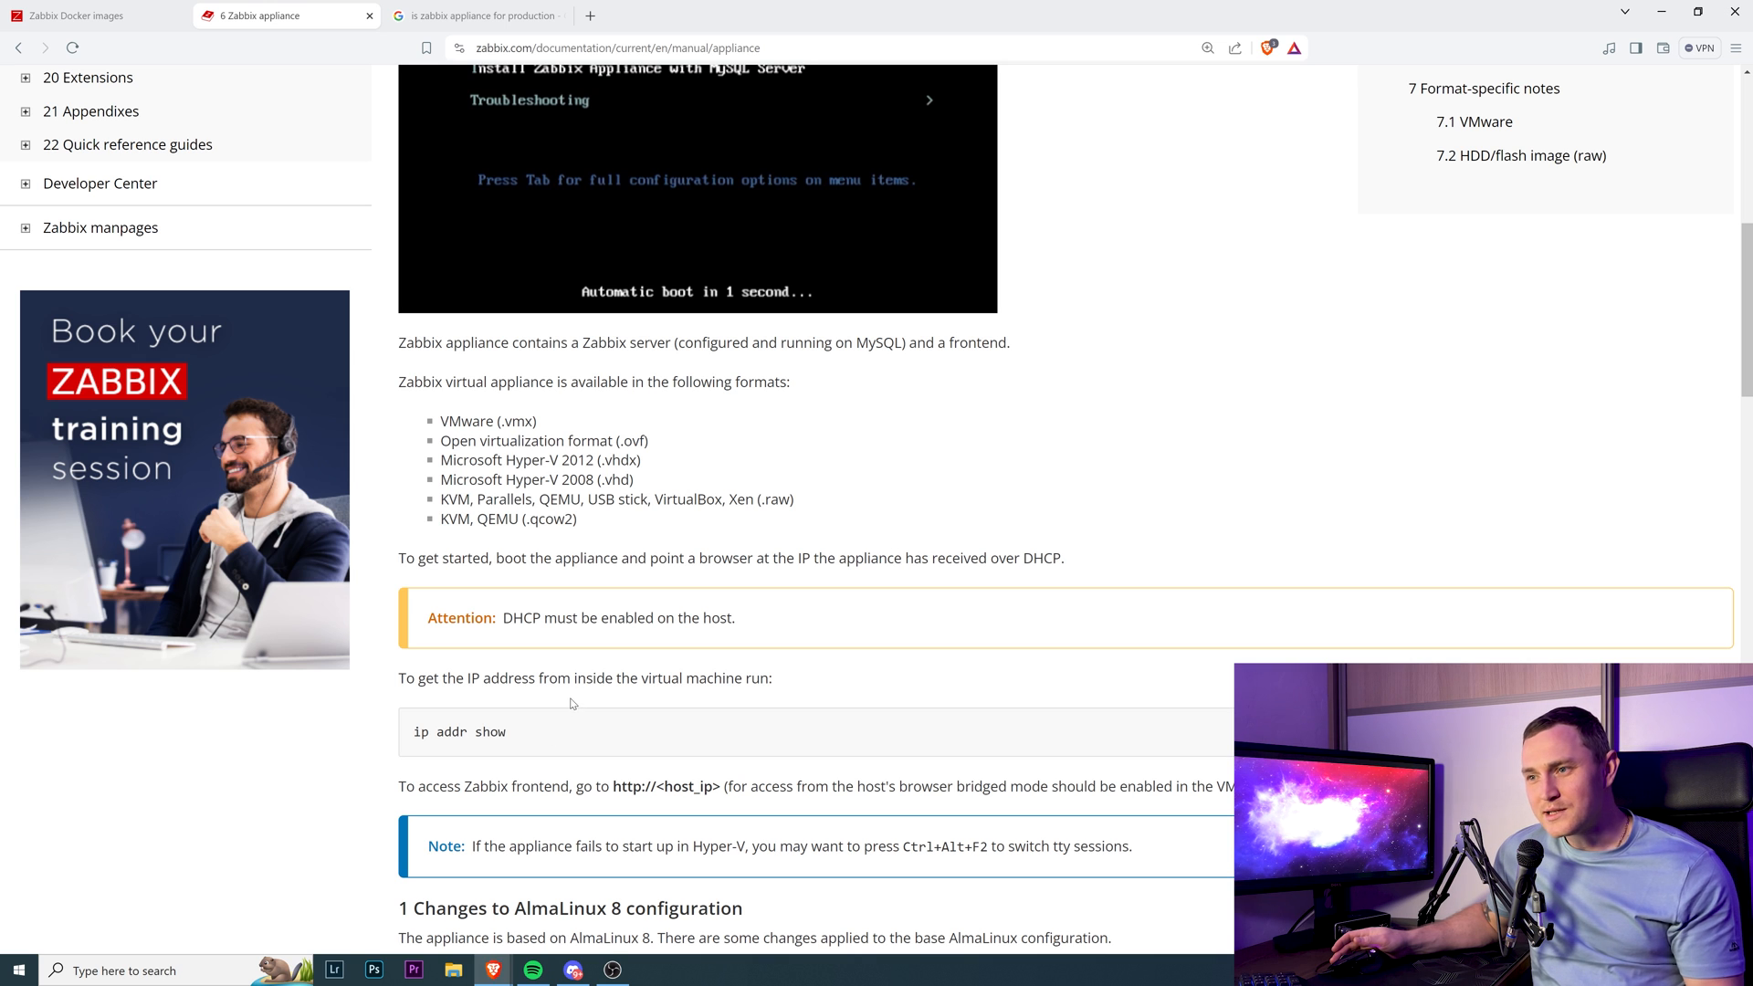
{"action": "mouse_move", "coordinate": [467, 703]}
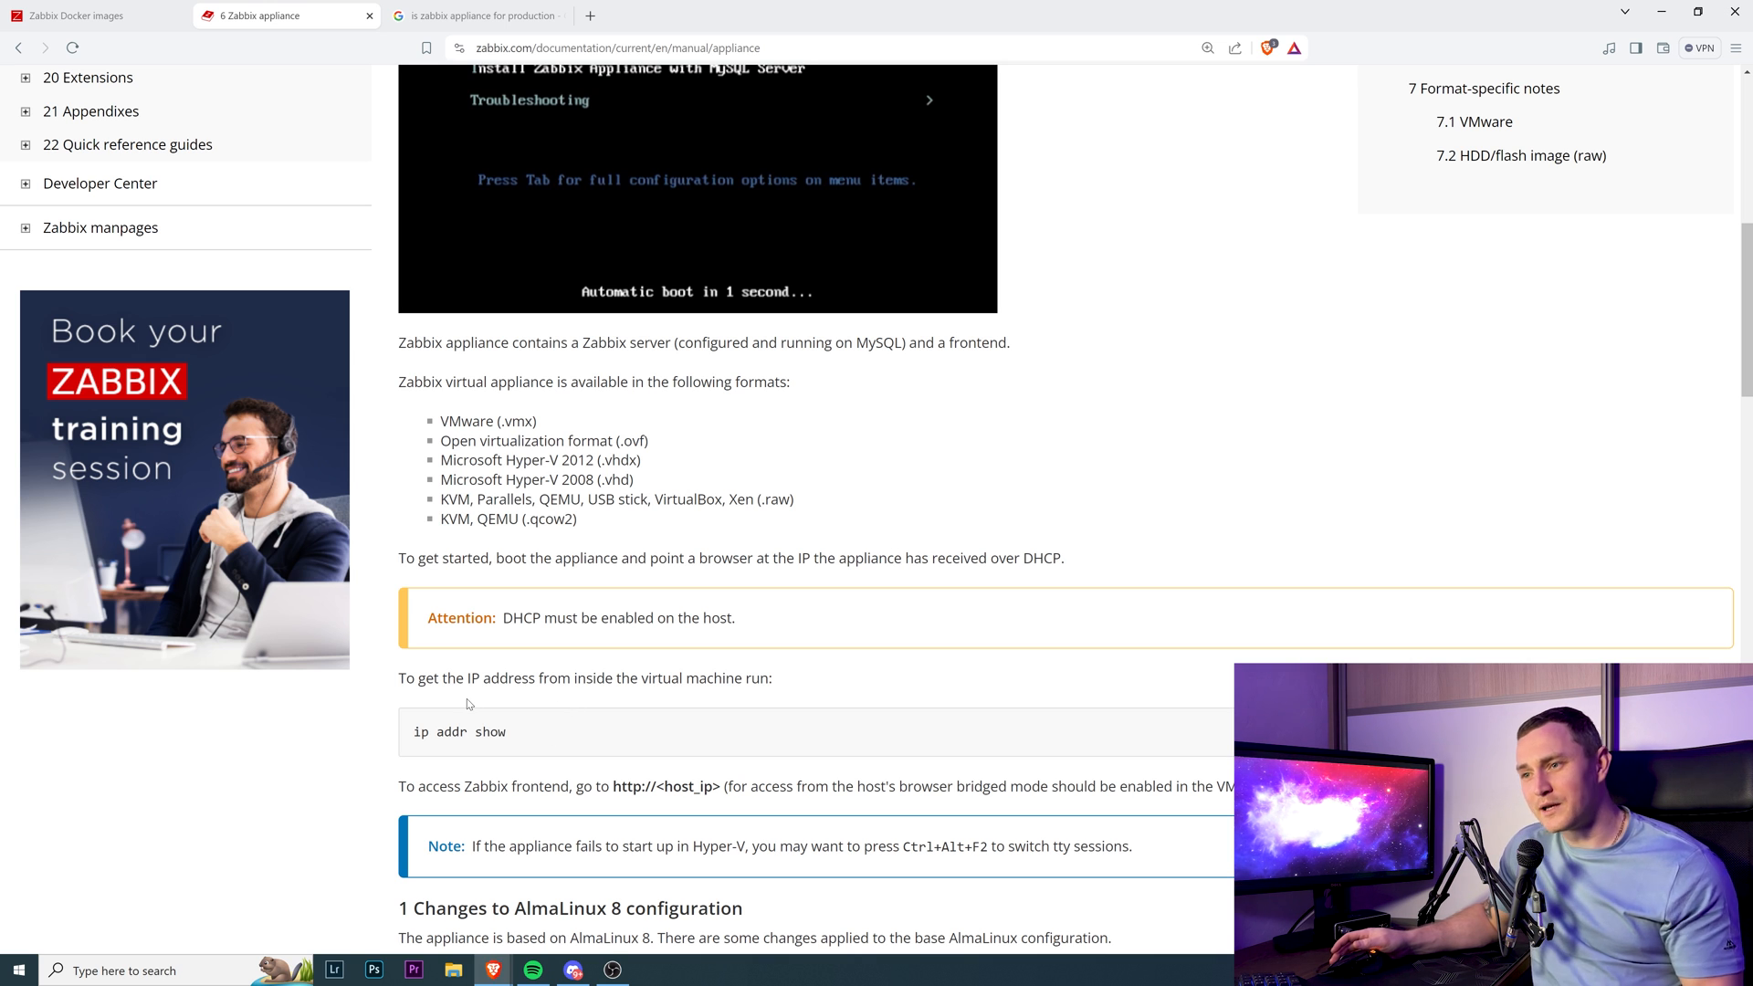
{"action": "mouse_move", "coordinate": [383, 706]}
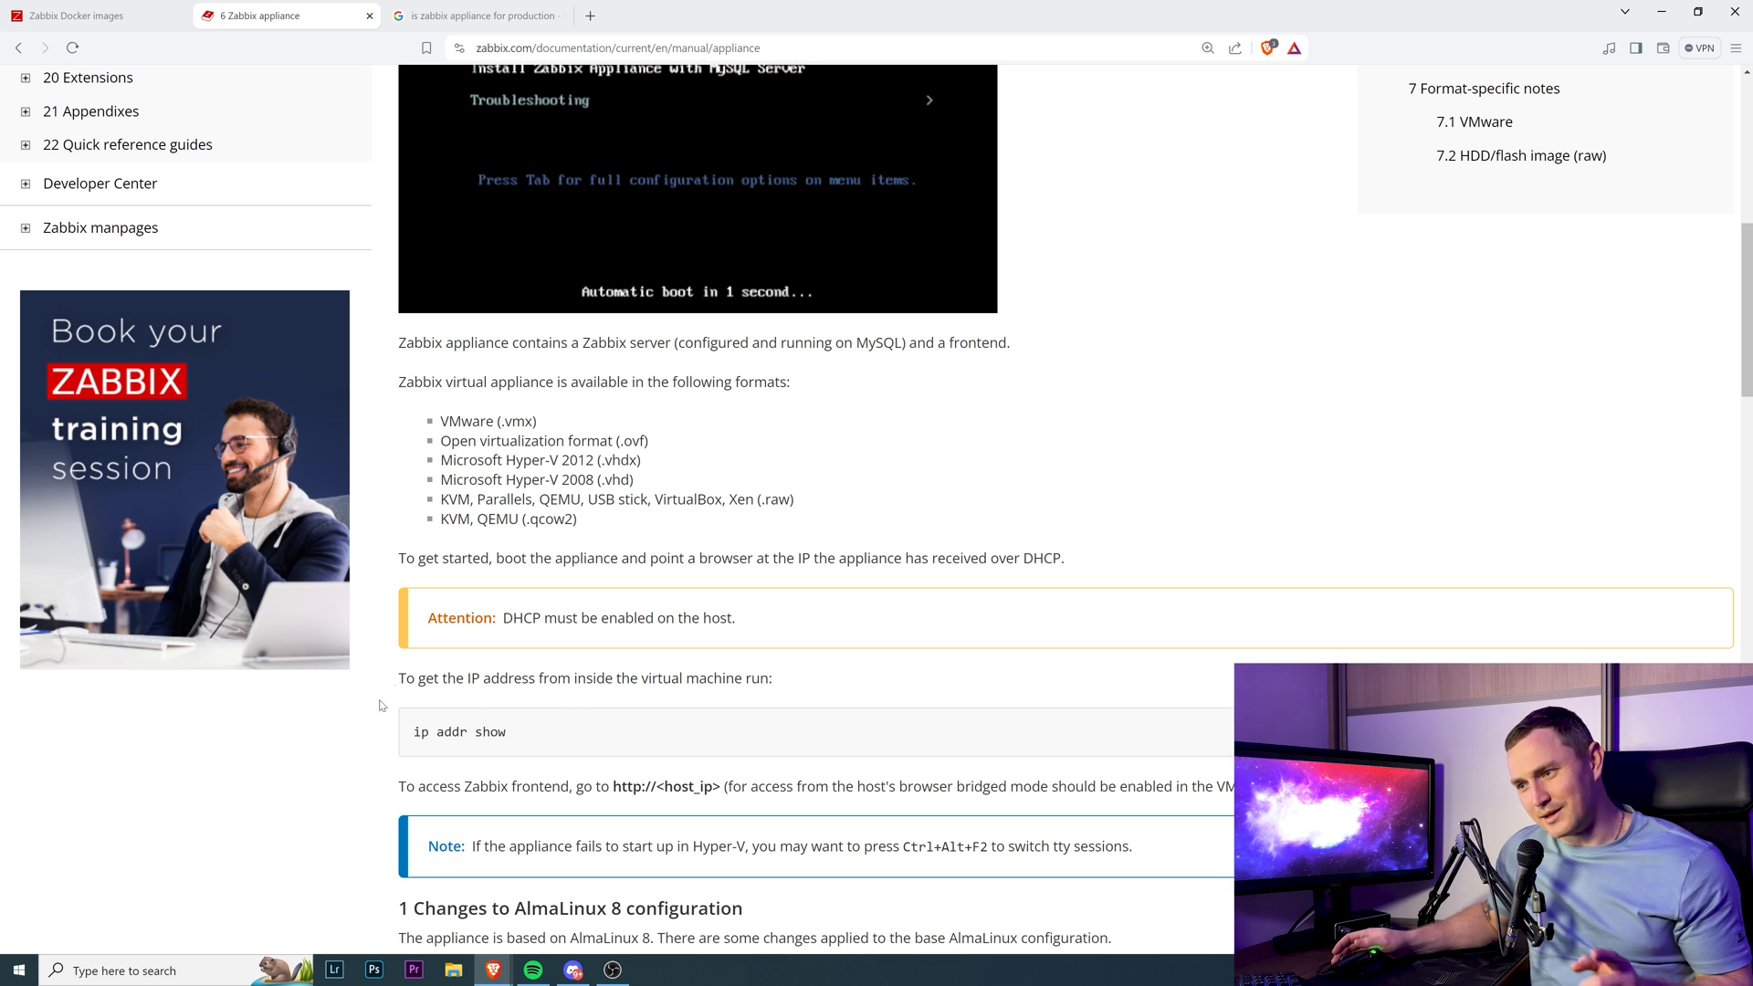
{"action": "mouse_move", "coordinate": [350, 747]}
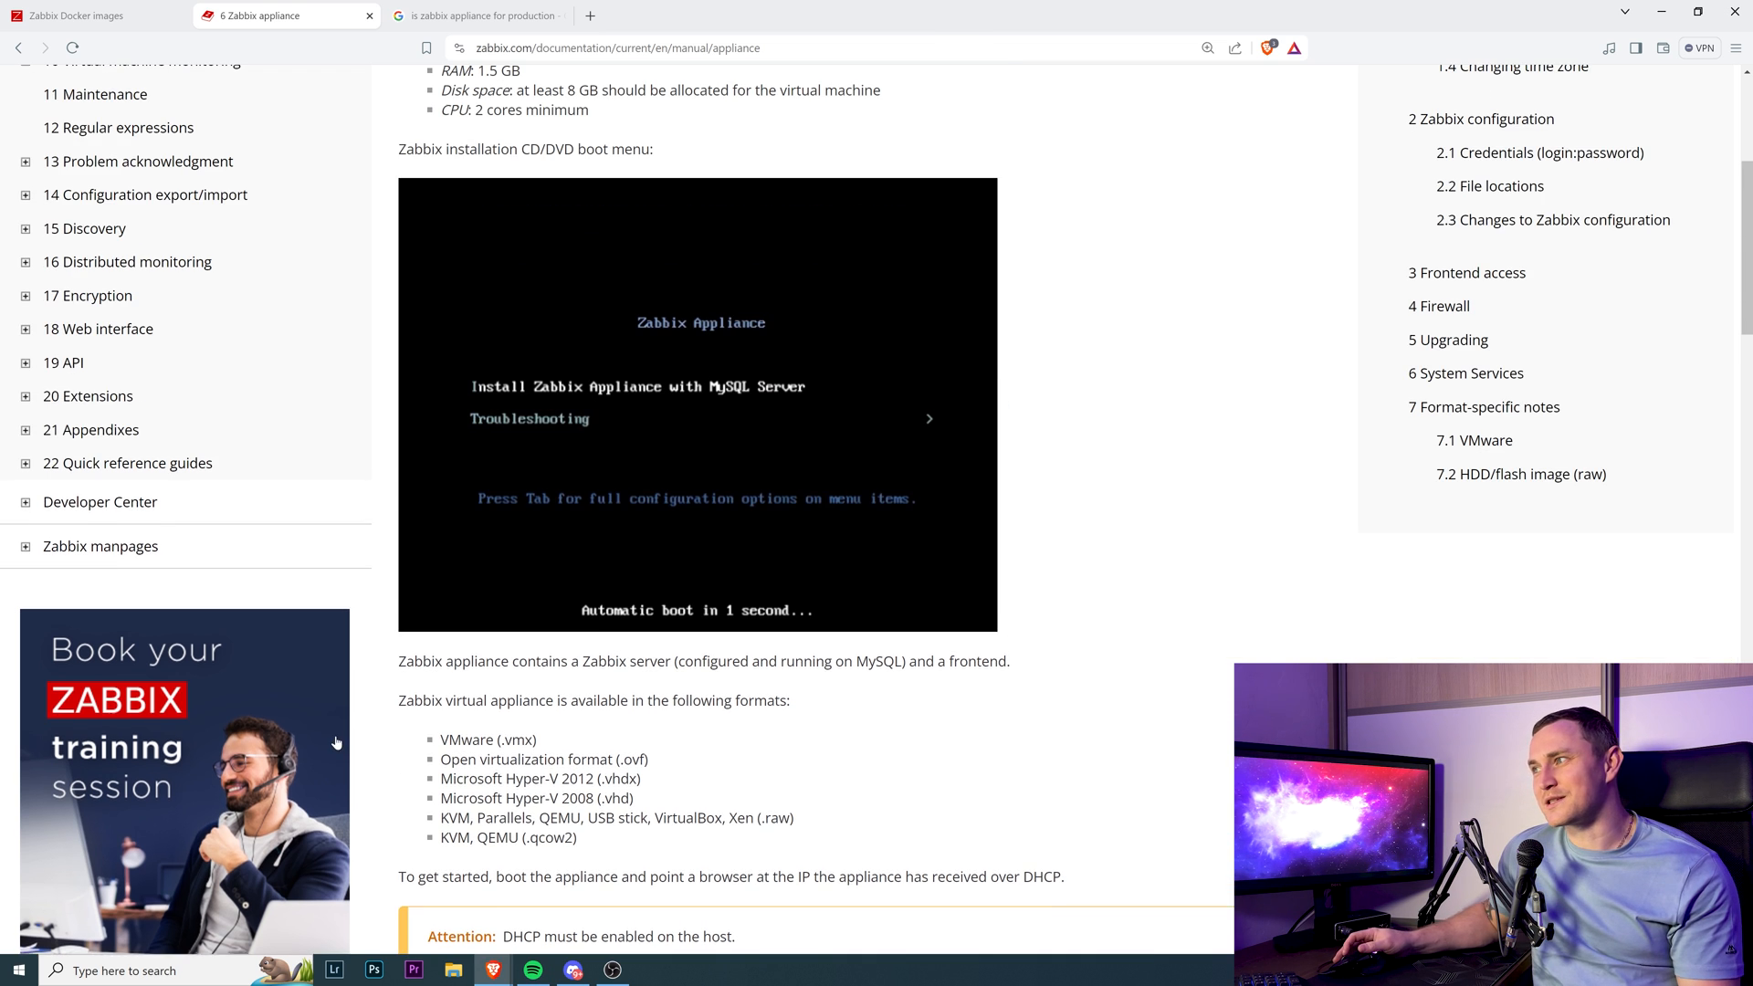
{"action": "left_click", "coordinate": [591, 14]}
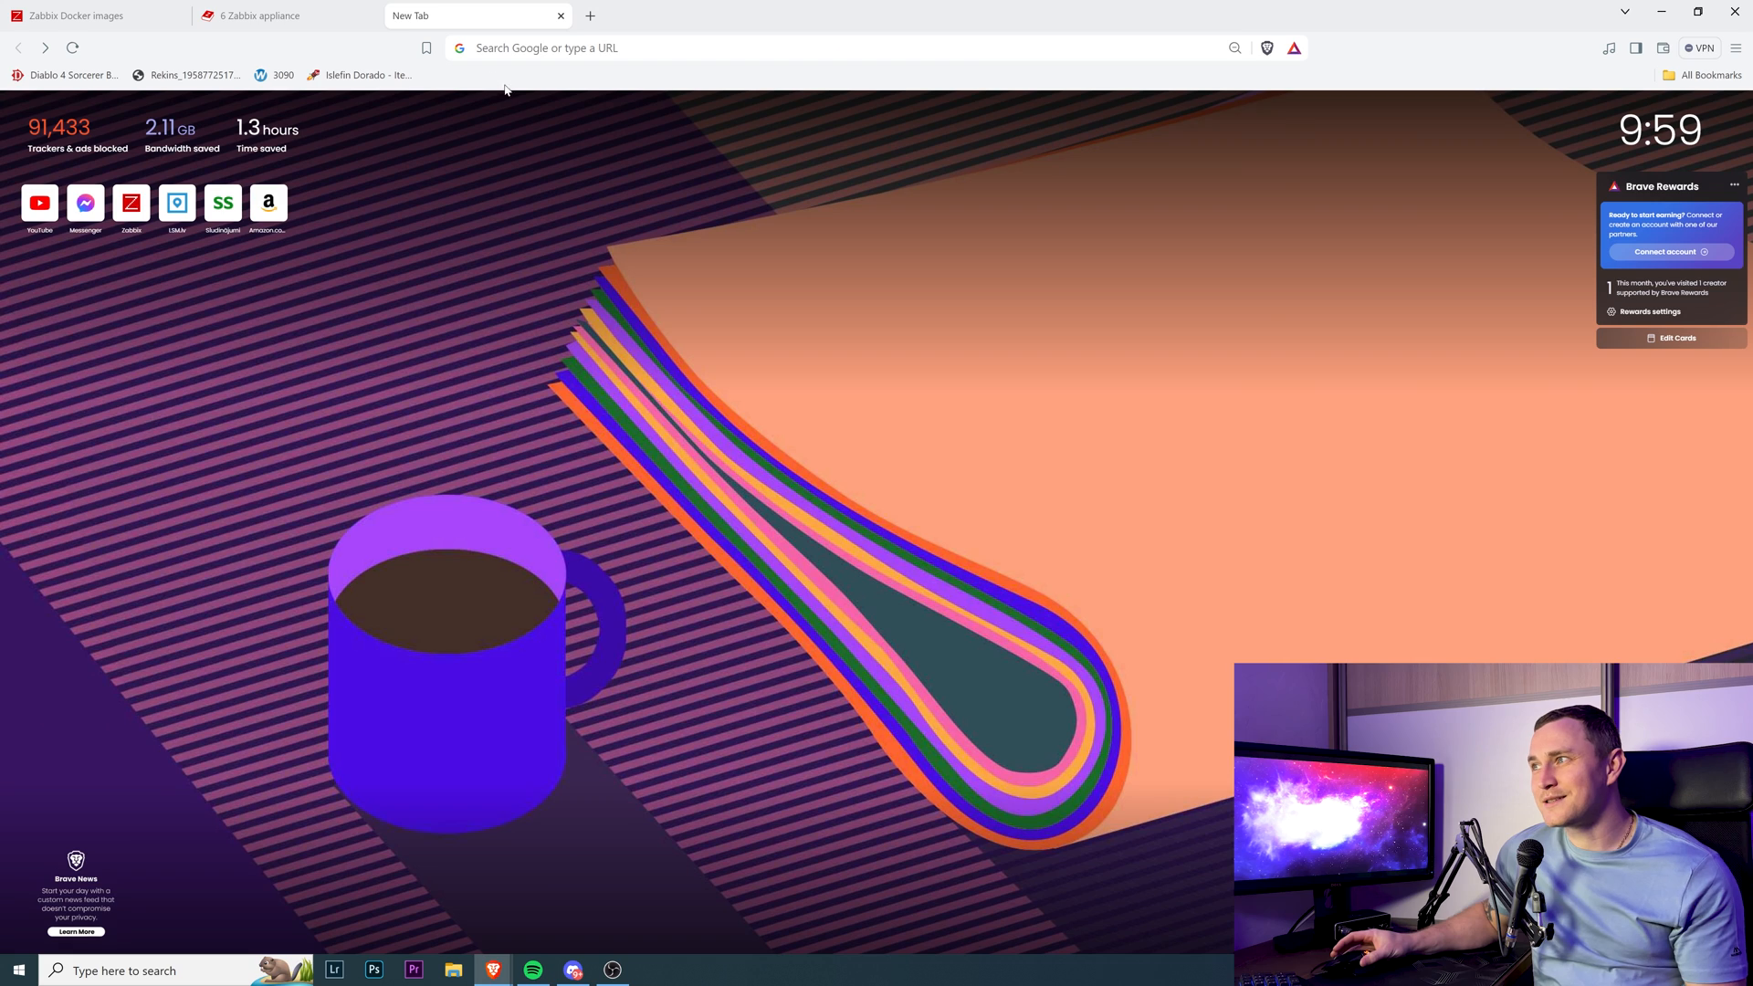
Search 'is zabbix appliance for production', then return to the Zabbix Docker images tab
{"action": "type", "text": "is zabbix appliance for production"}
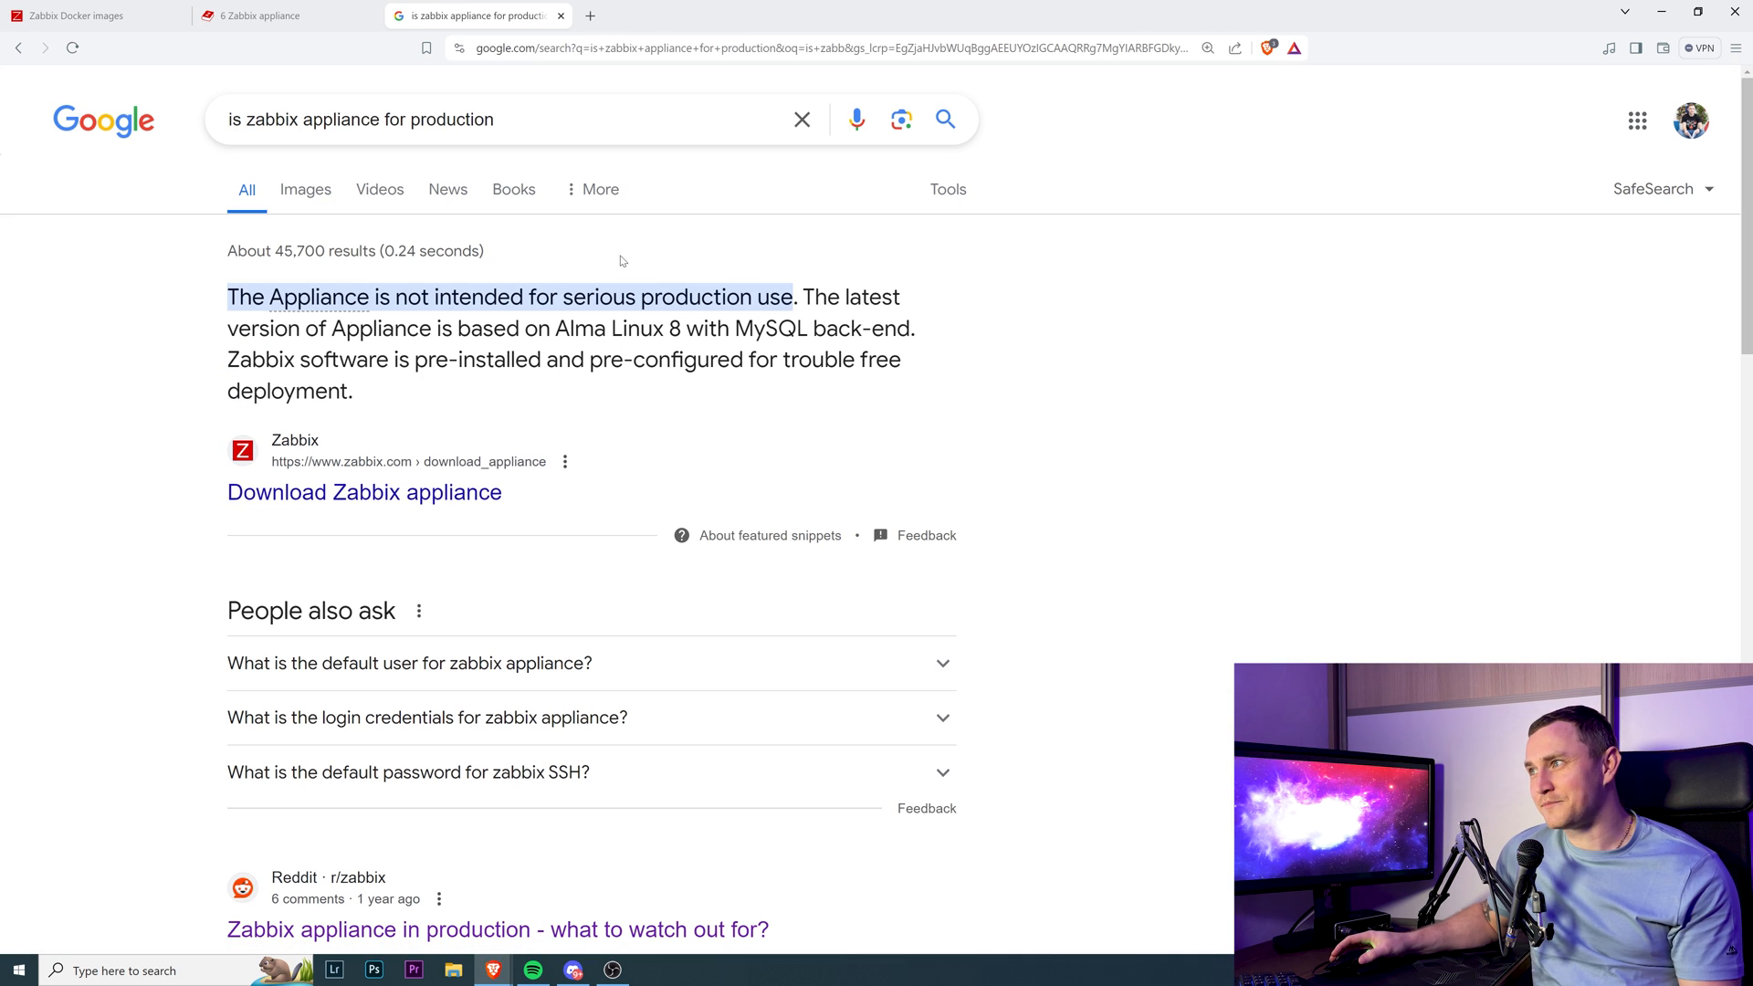
{"action": "mouse_move", "coordinate": [1501, 587]}
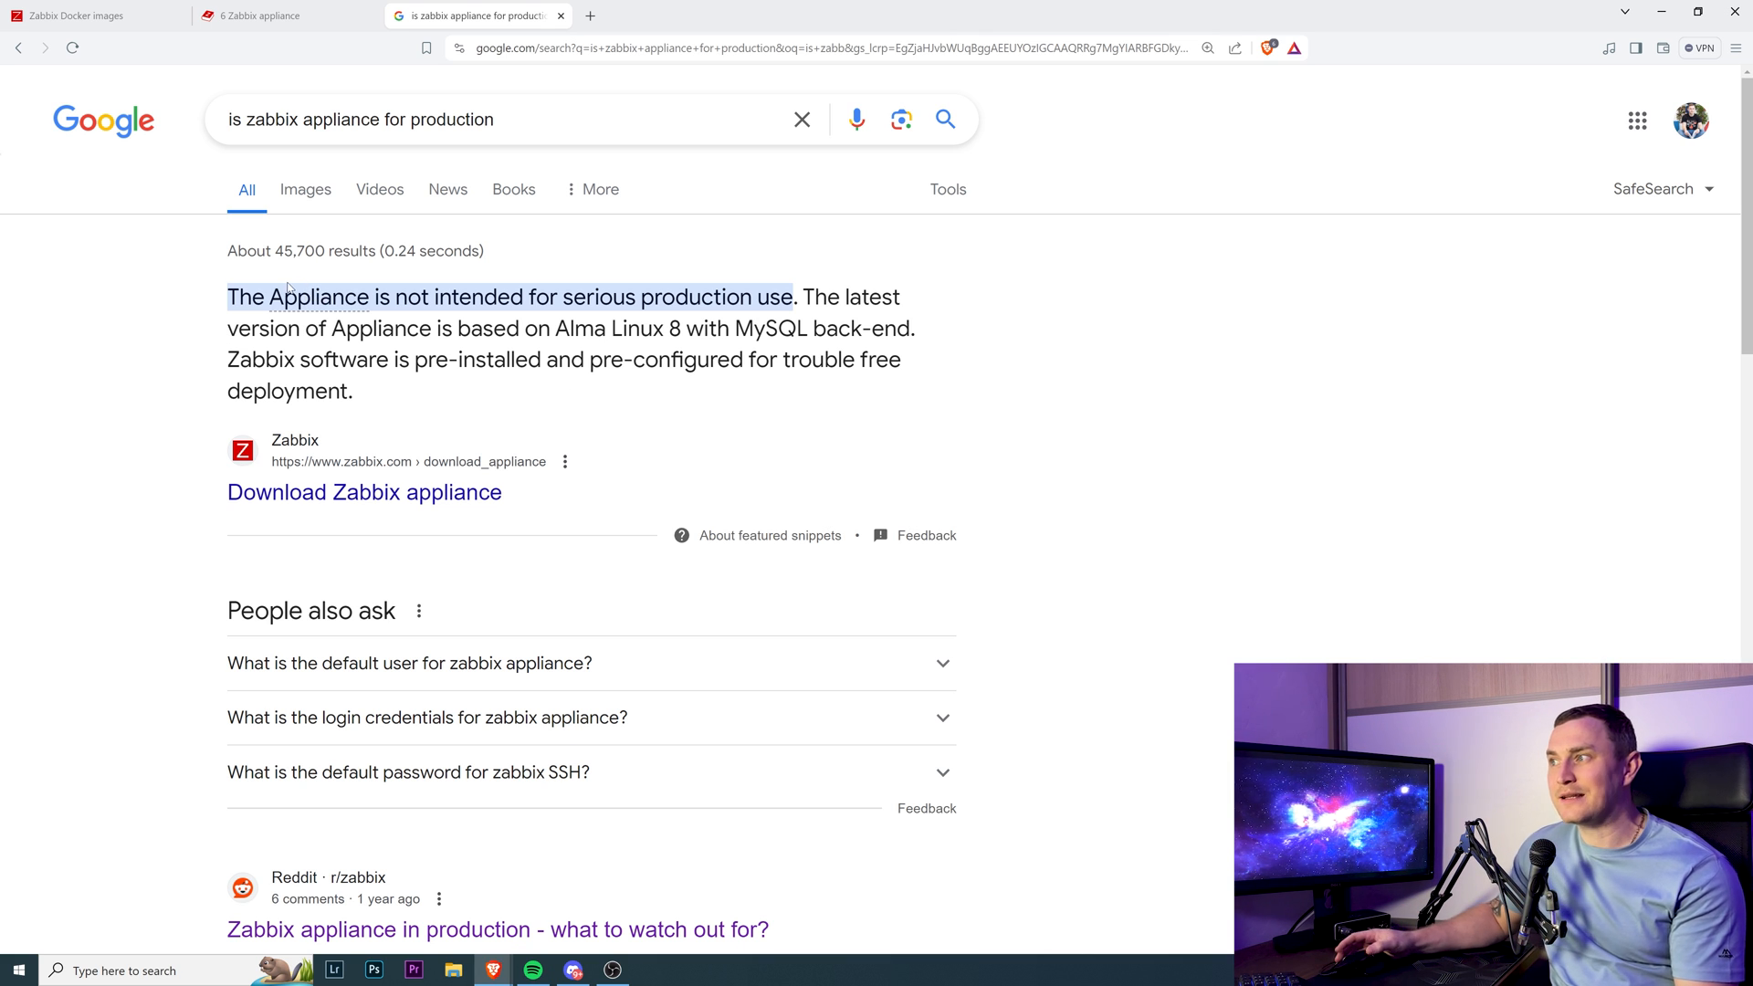
{"action": "mouse_move", "coordinate": [16, 378]}
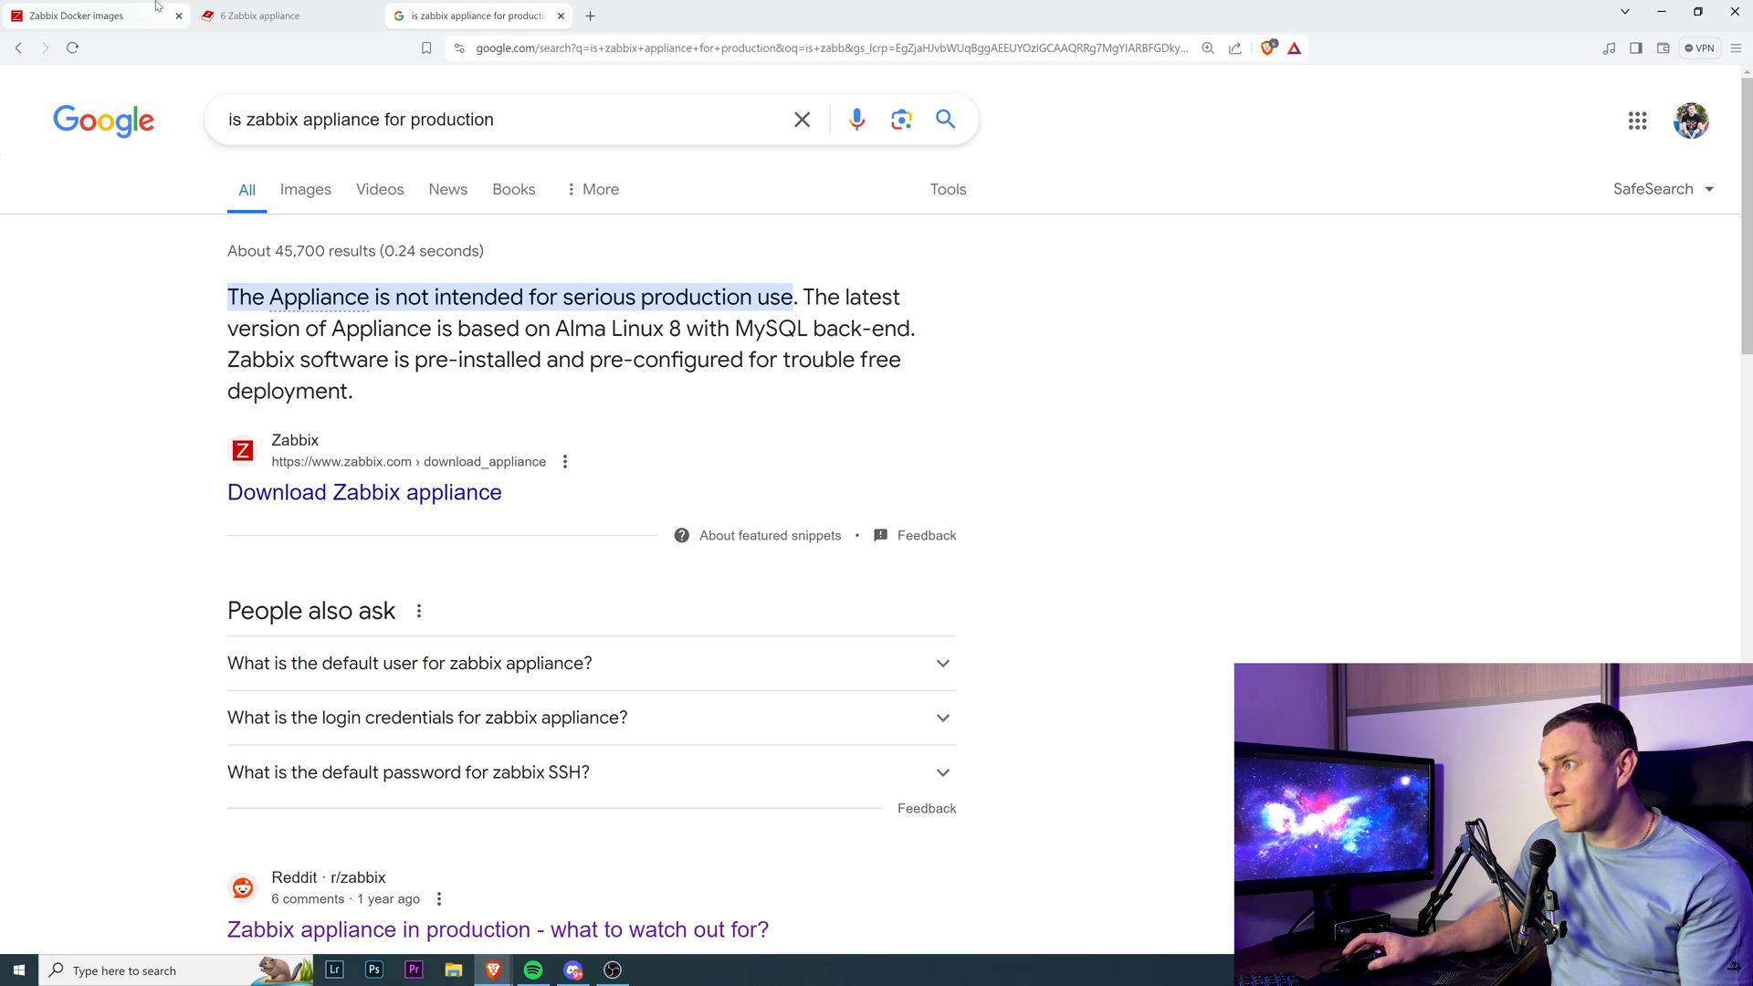
{"action": "left_click", "coordinate": [90, 15]}
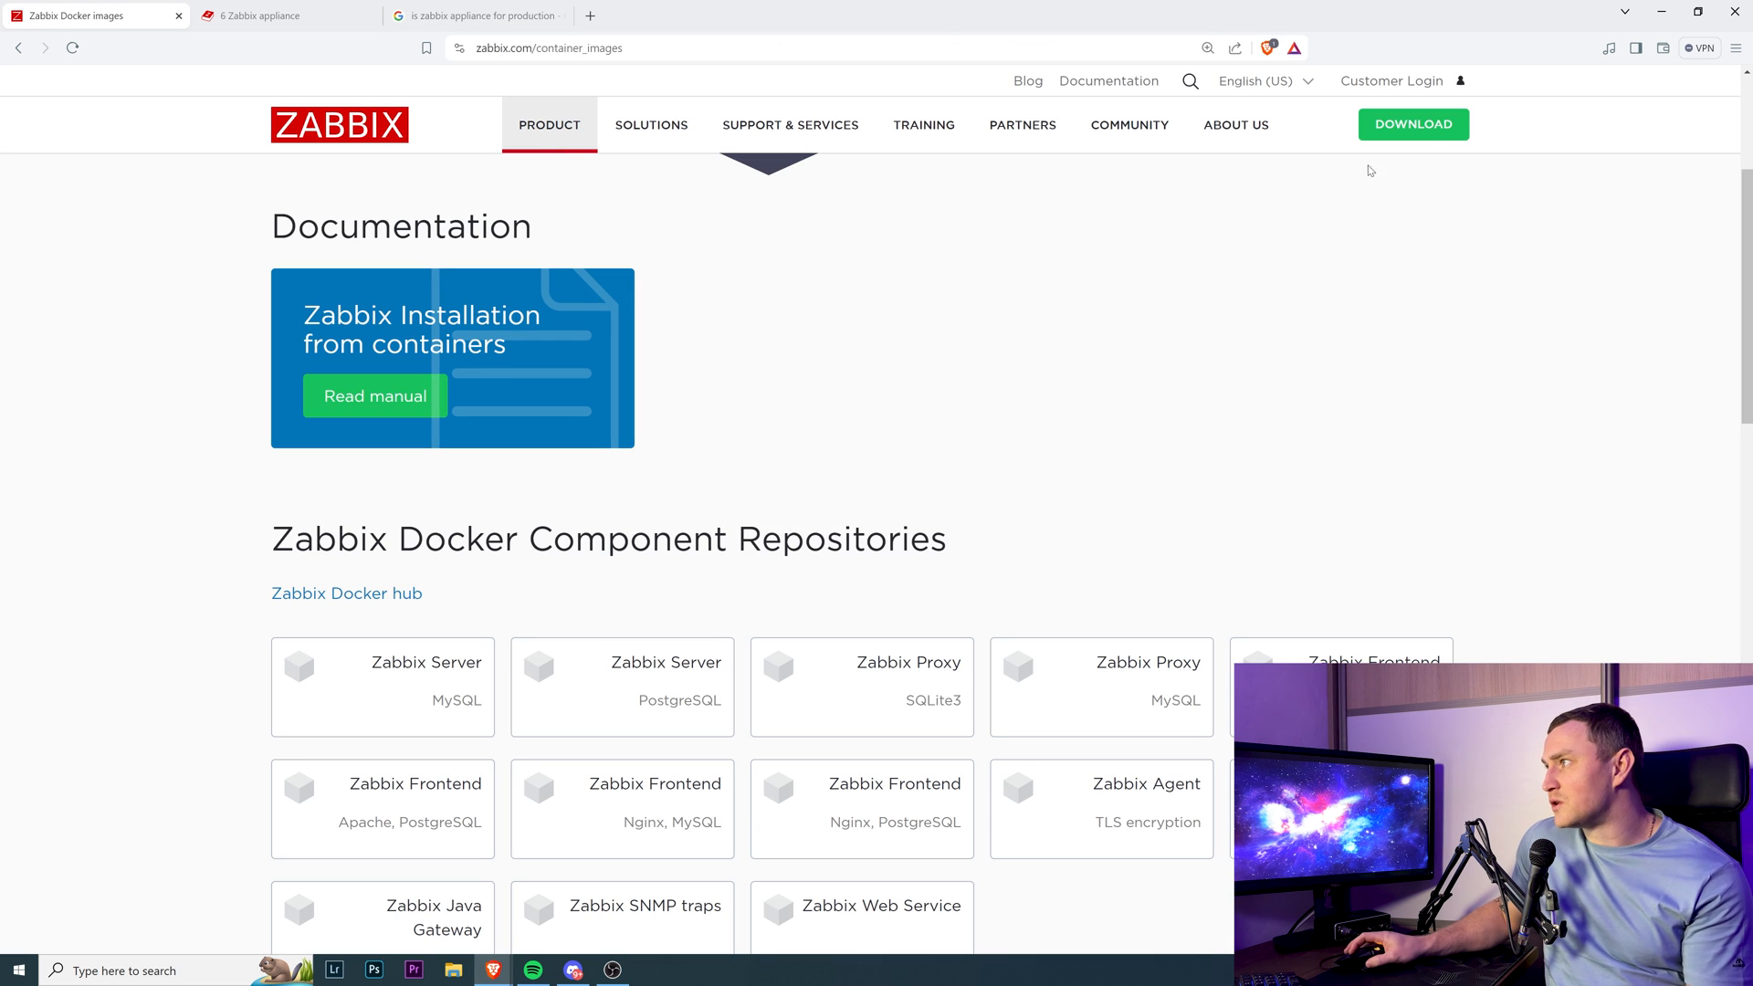
Go to Download and install Zabbix, then back to the appliance production results
{"action": "left_click", "coordinate": [1412, 124]}
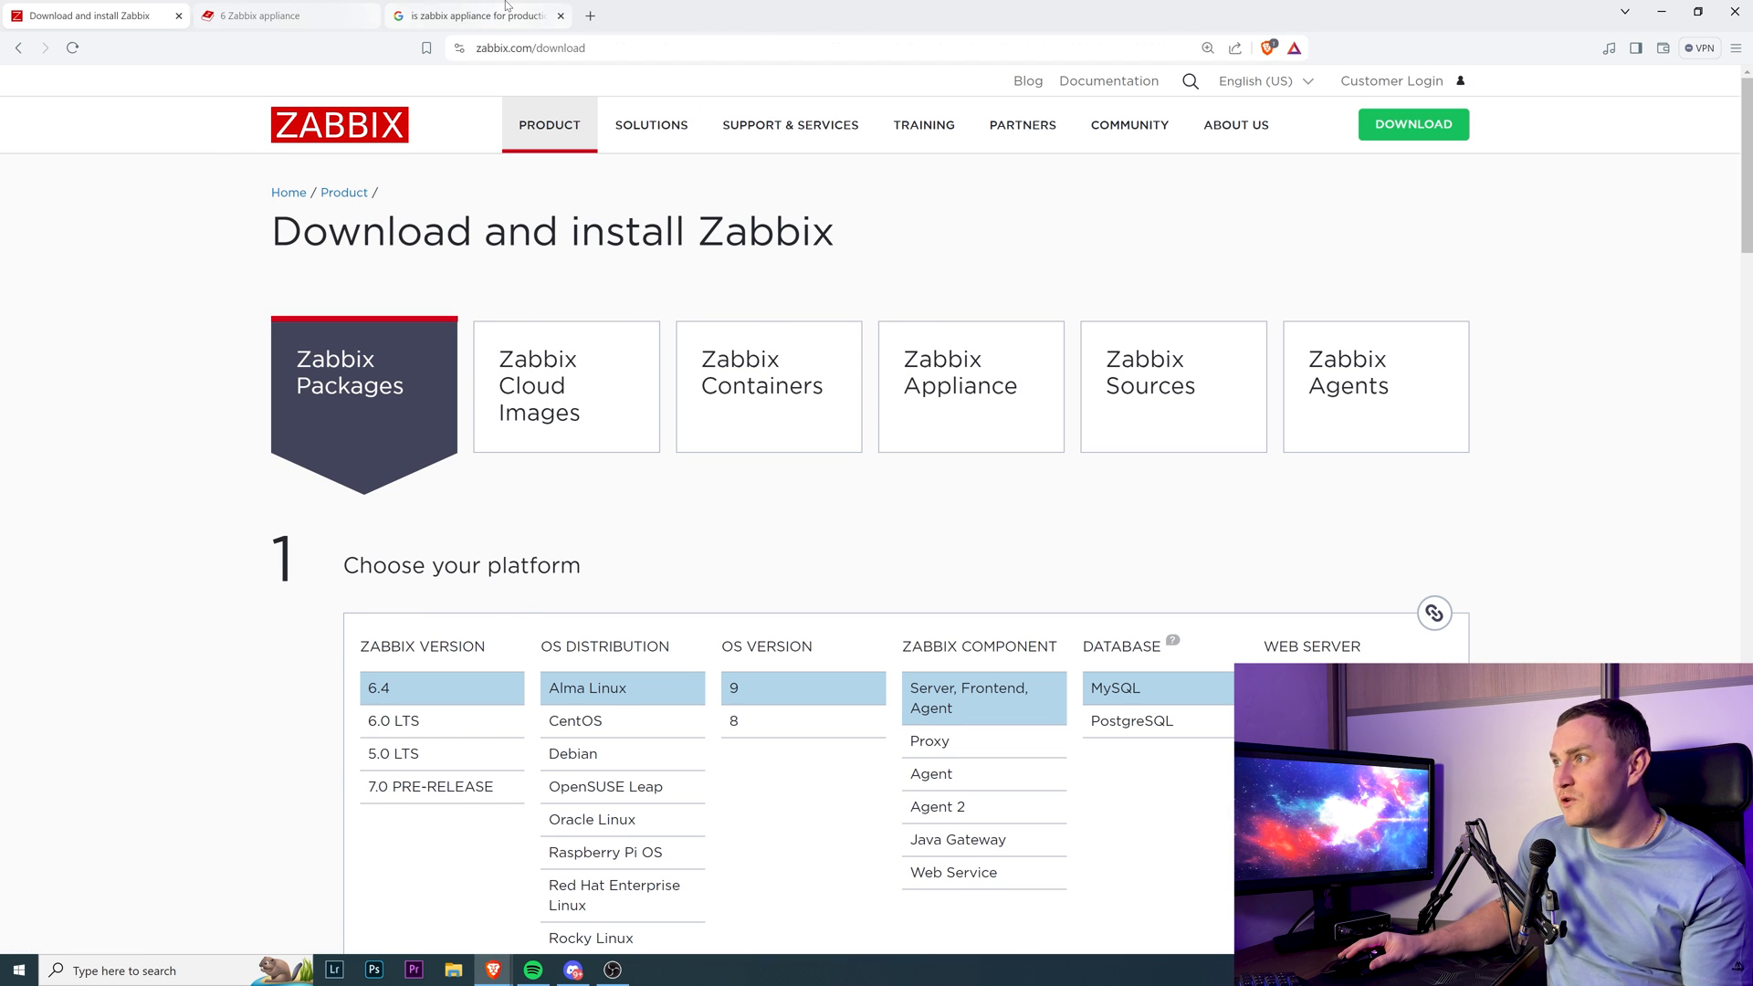
{"action": "left_click", "coordinate": [475, 16]}
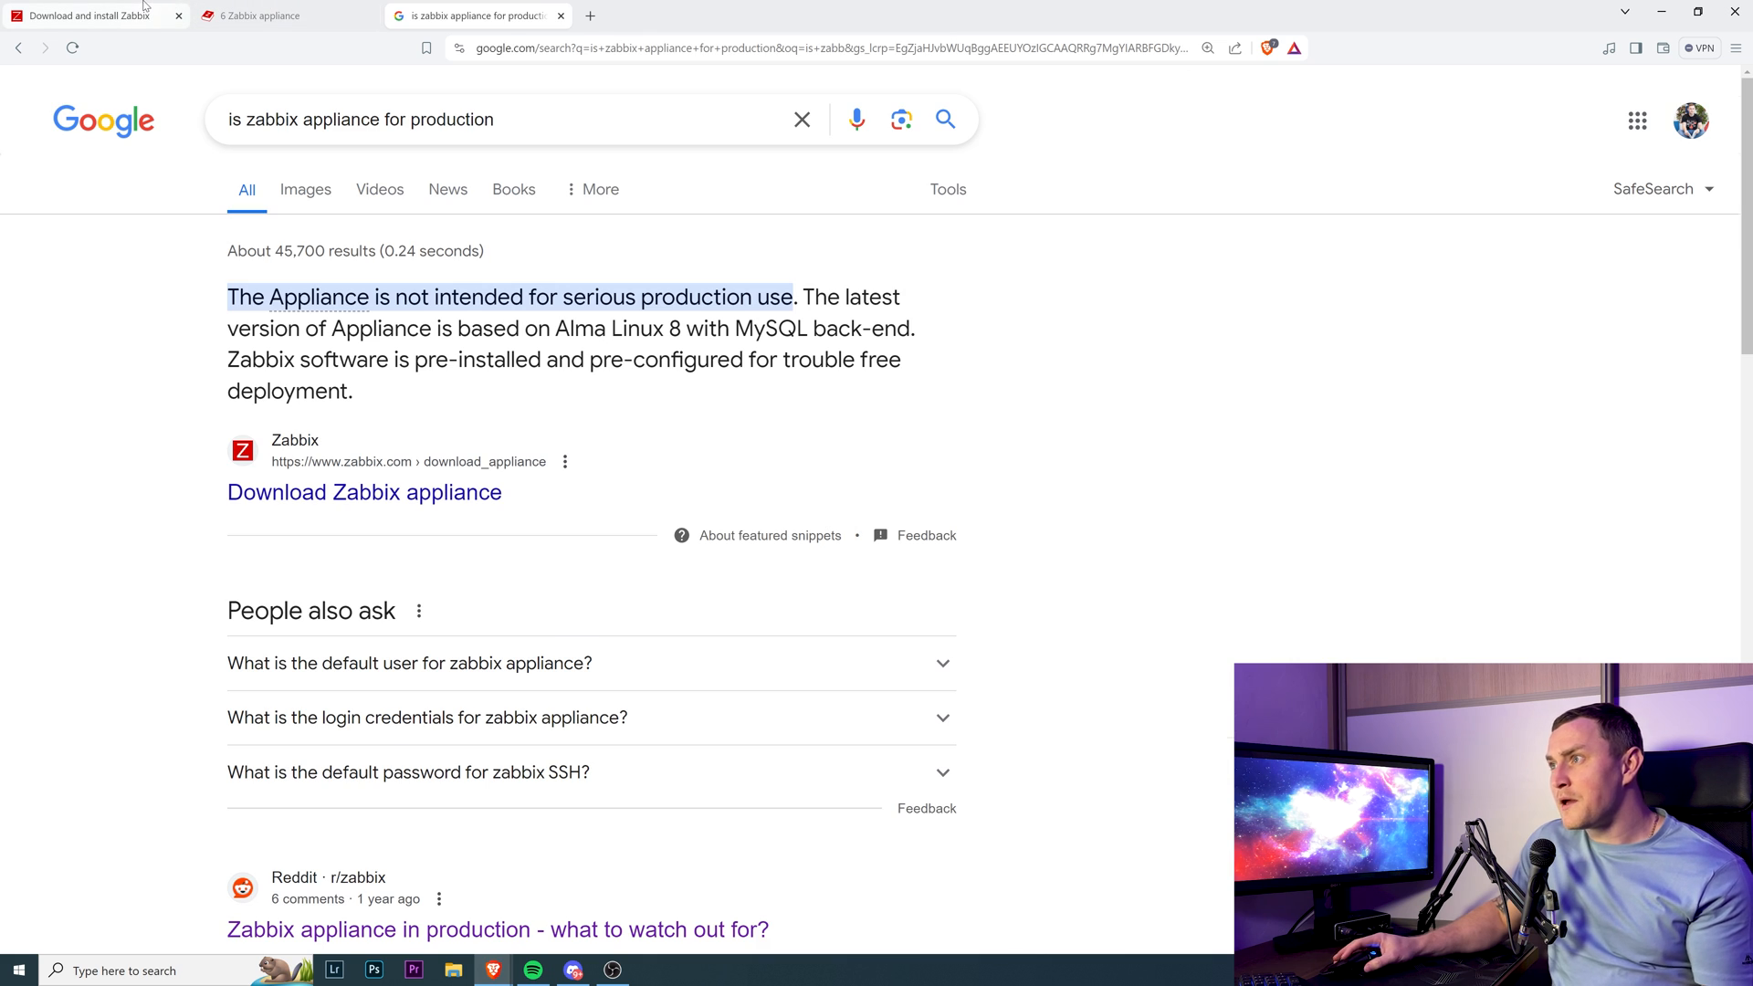
Switch to the 'Download and install Zabbix' tab showing the packages platform selection
{"action": "left_click", "coordinate": [90, 15]}
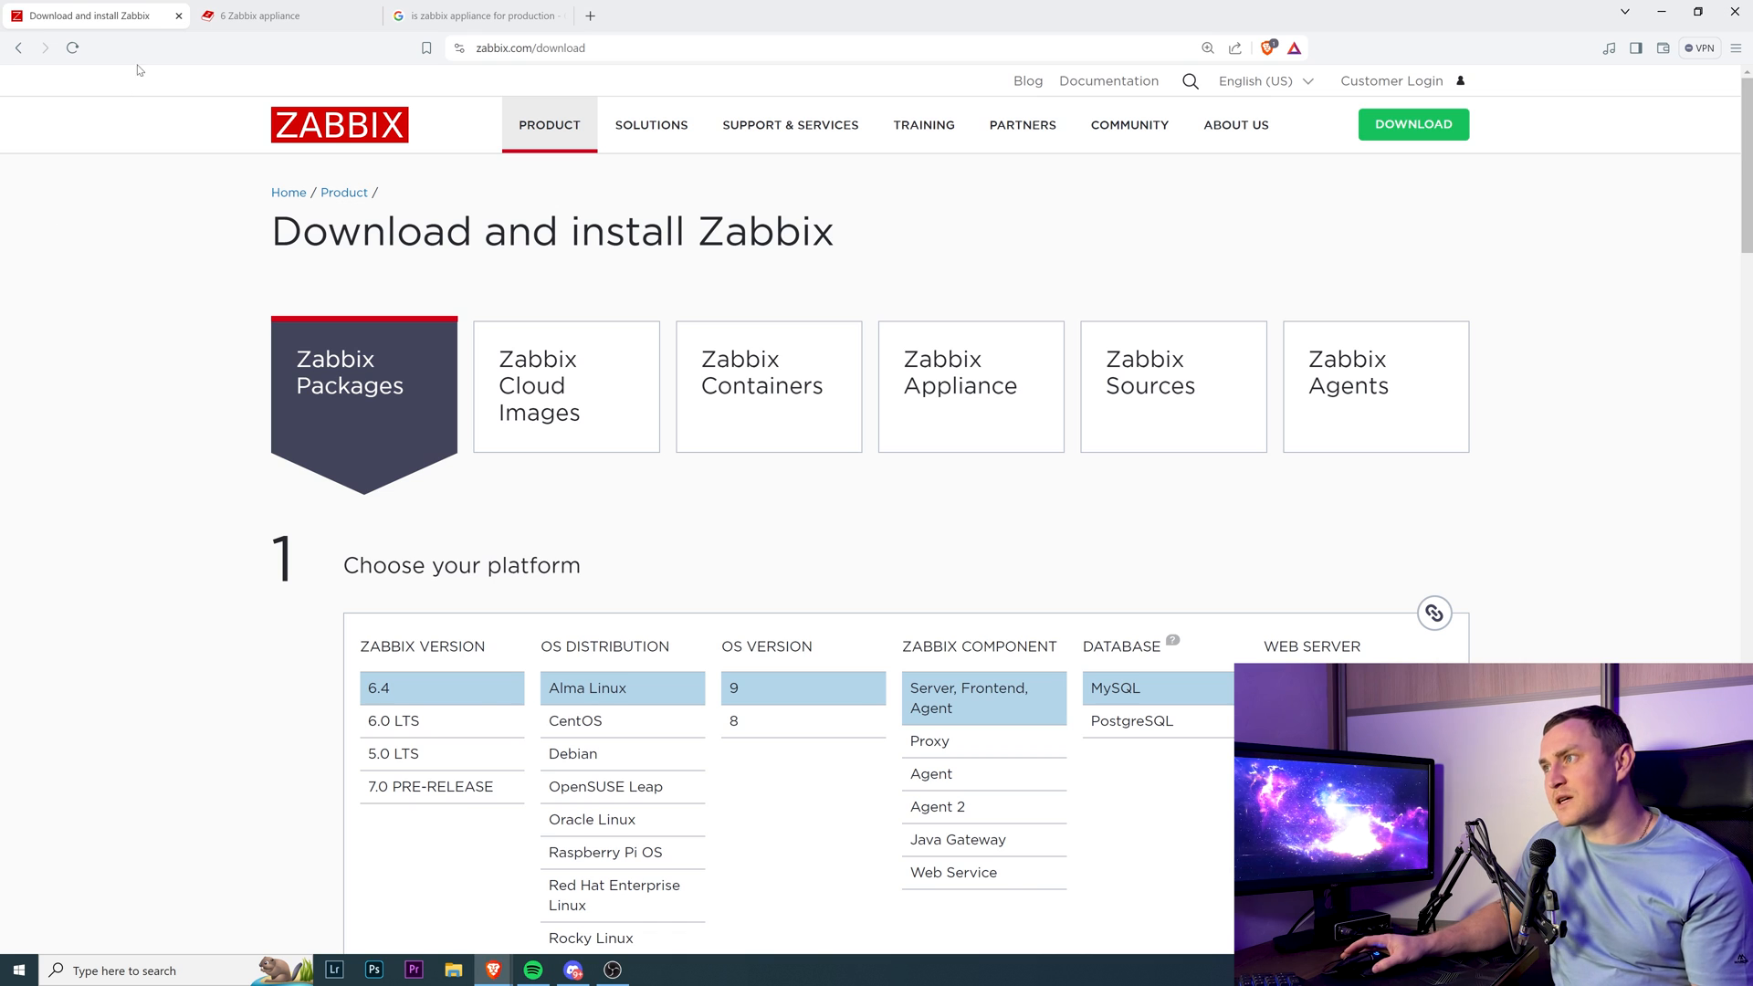
{"action": "left_click", "coordinate": [276, 15]}
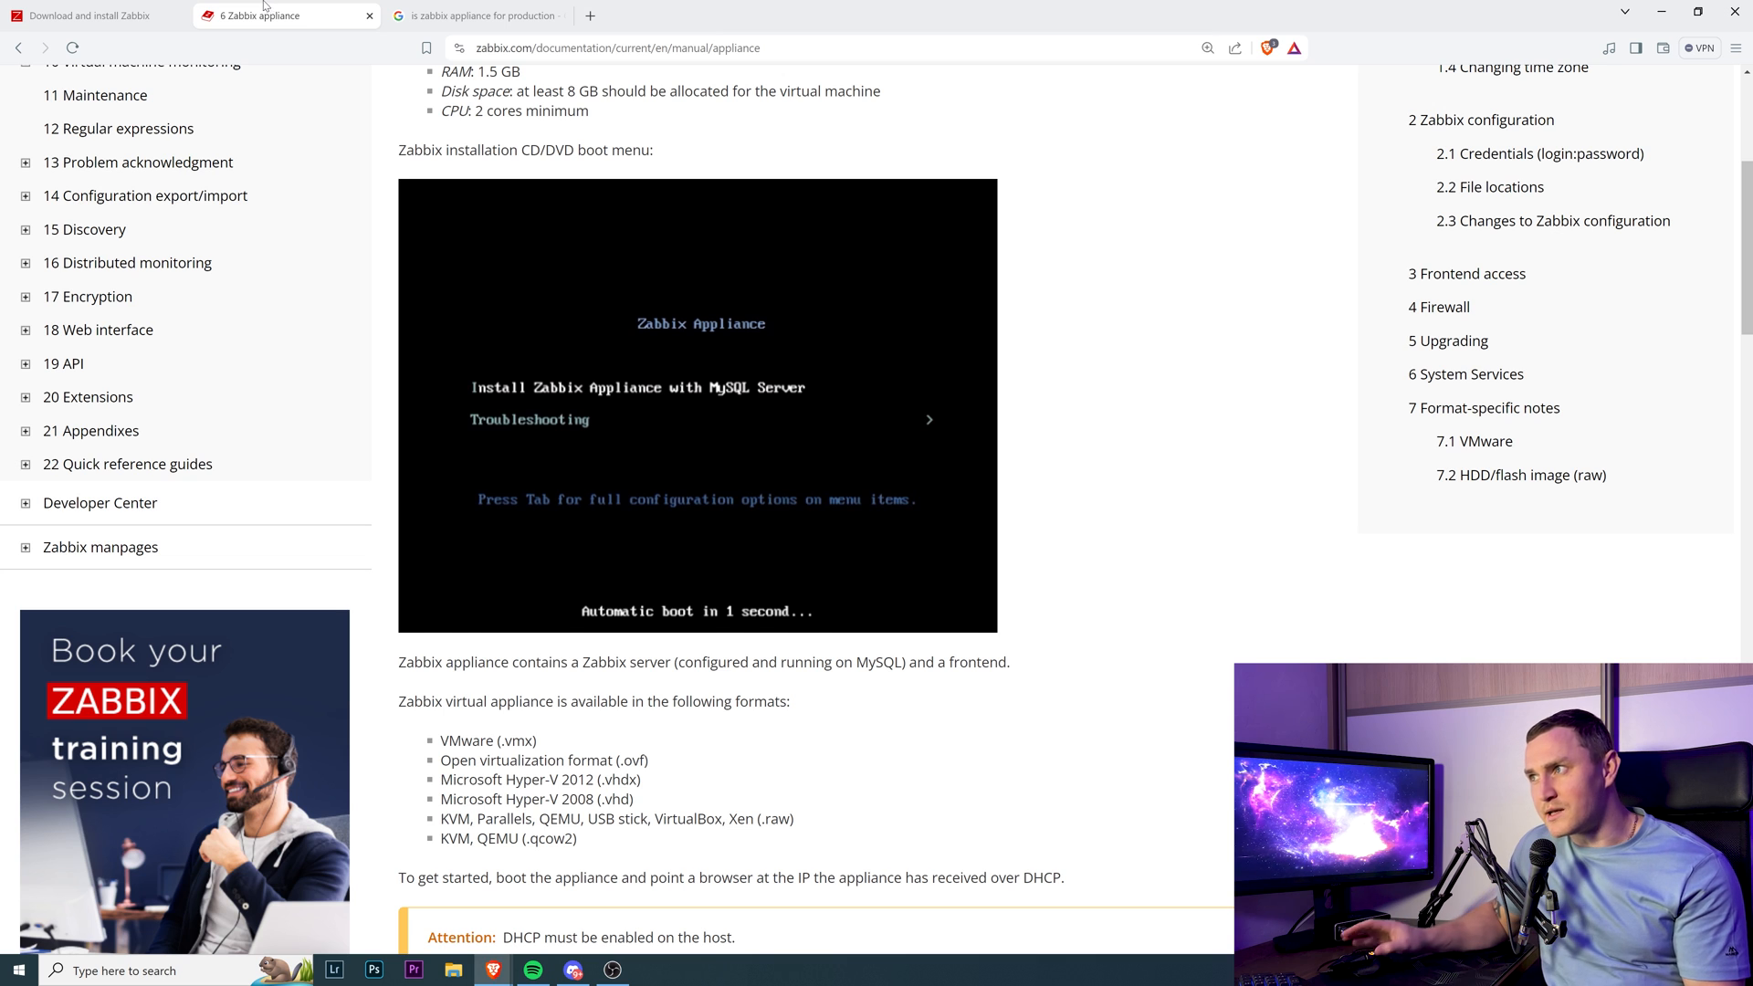
{"action": "left_click", "coordinate": [89, 15]}
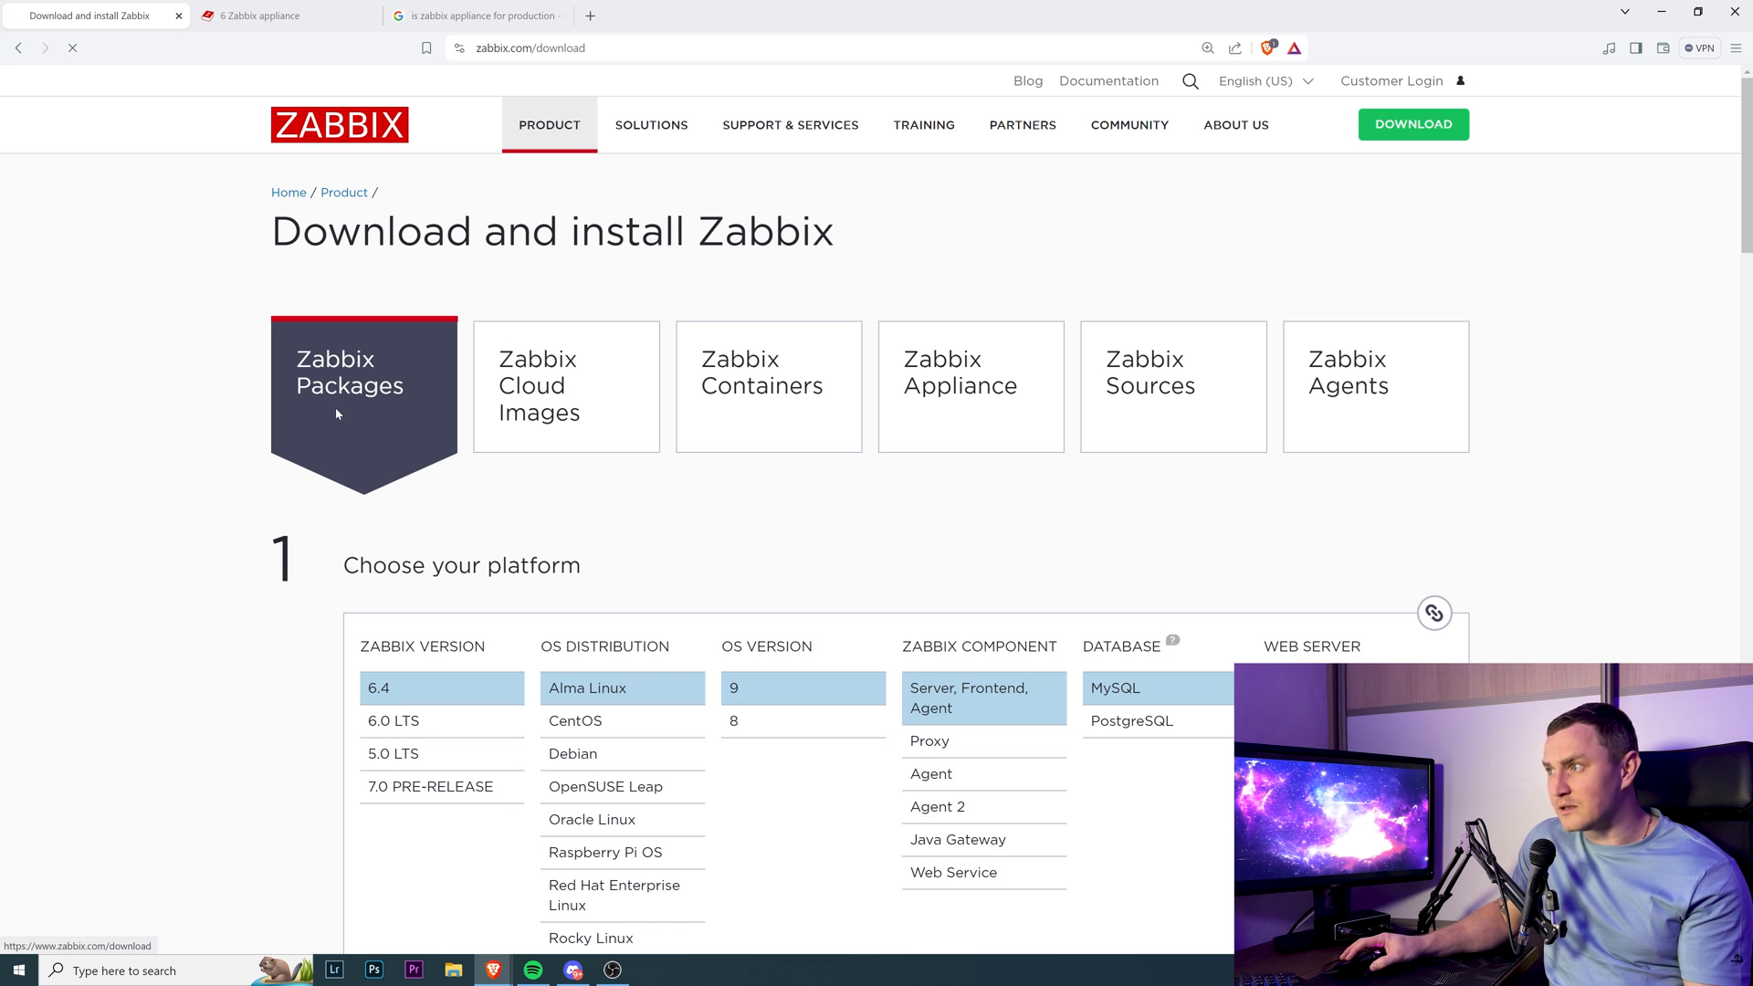
Select CentOS 9 Stream as the OS distribution and read its install commands through server startup
{"action": "scroll", "scroll_direction": "down", "scroll_amount": 3}
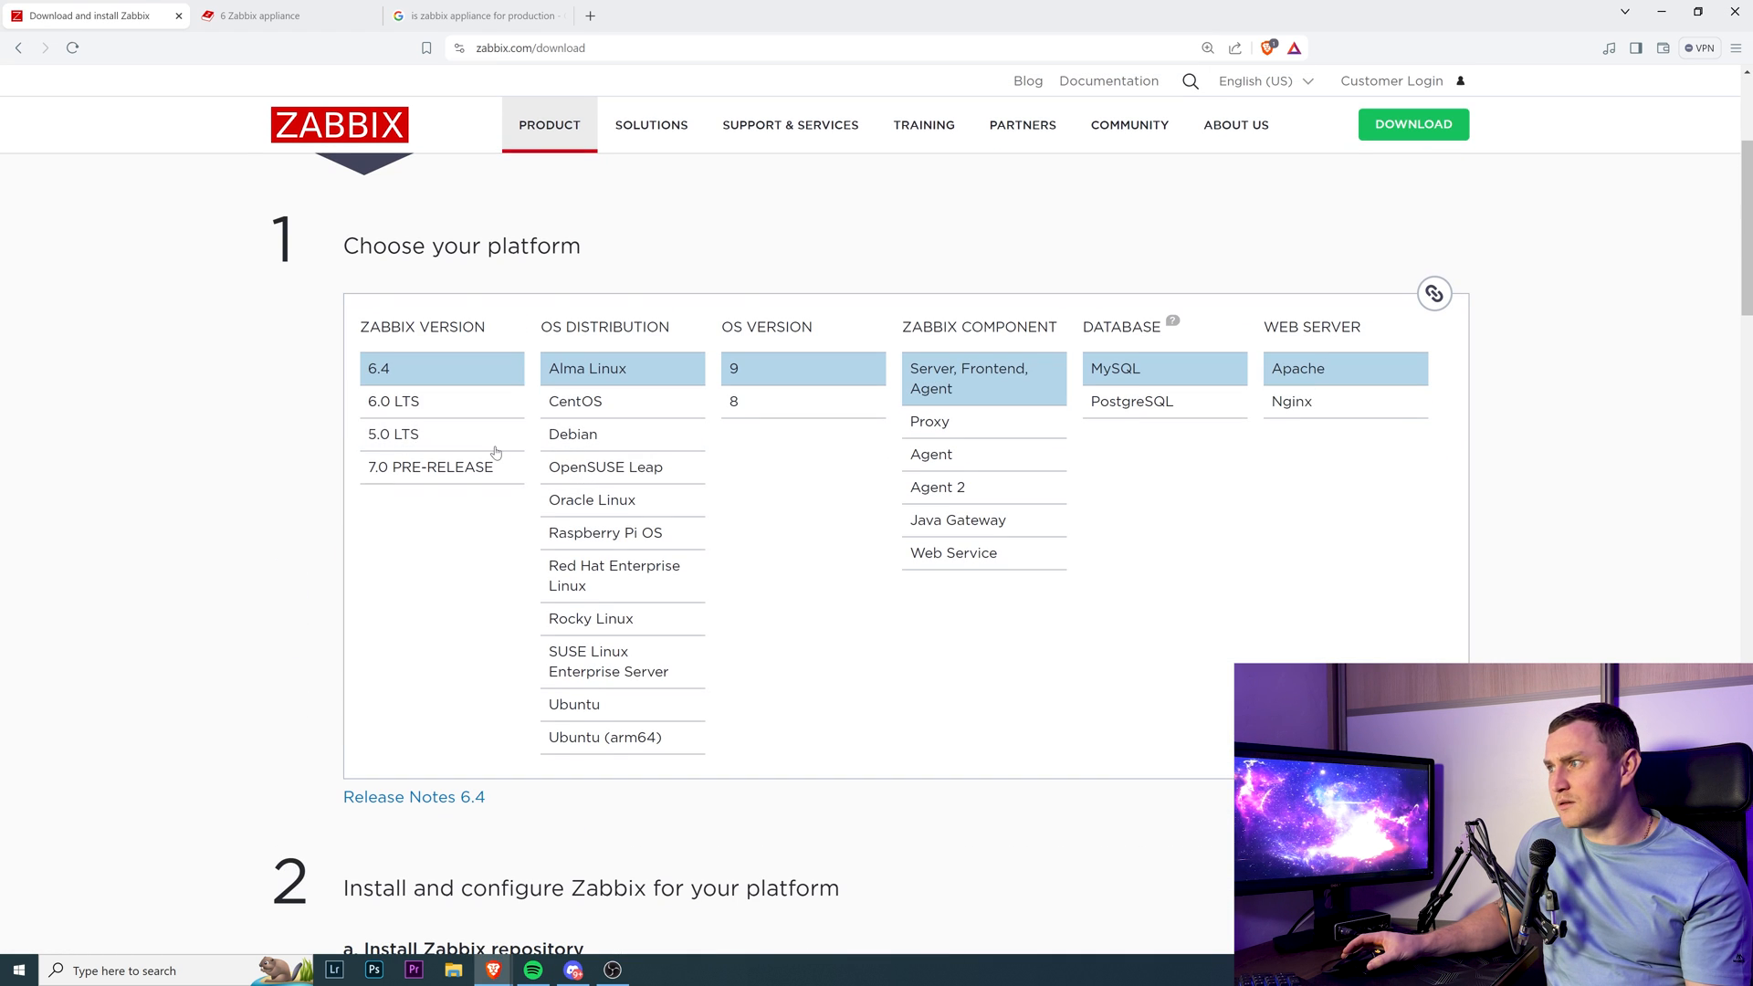
{"action": "left_click", "coordinate": [574, 402]}
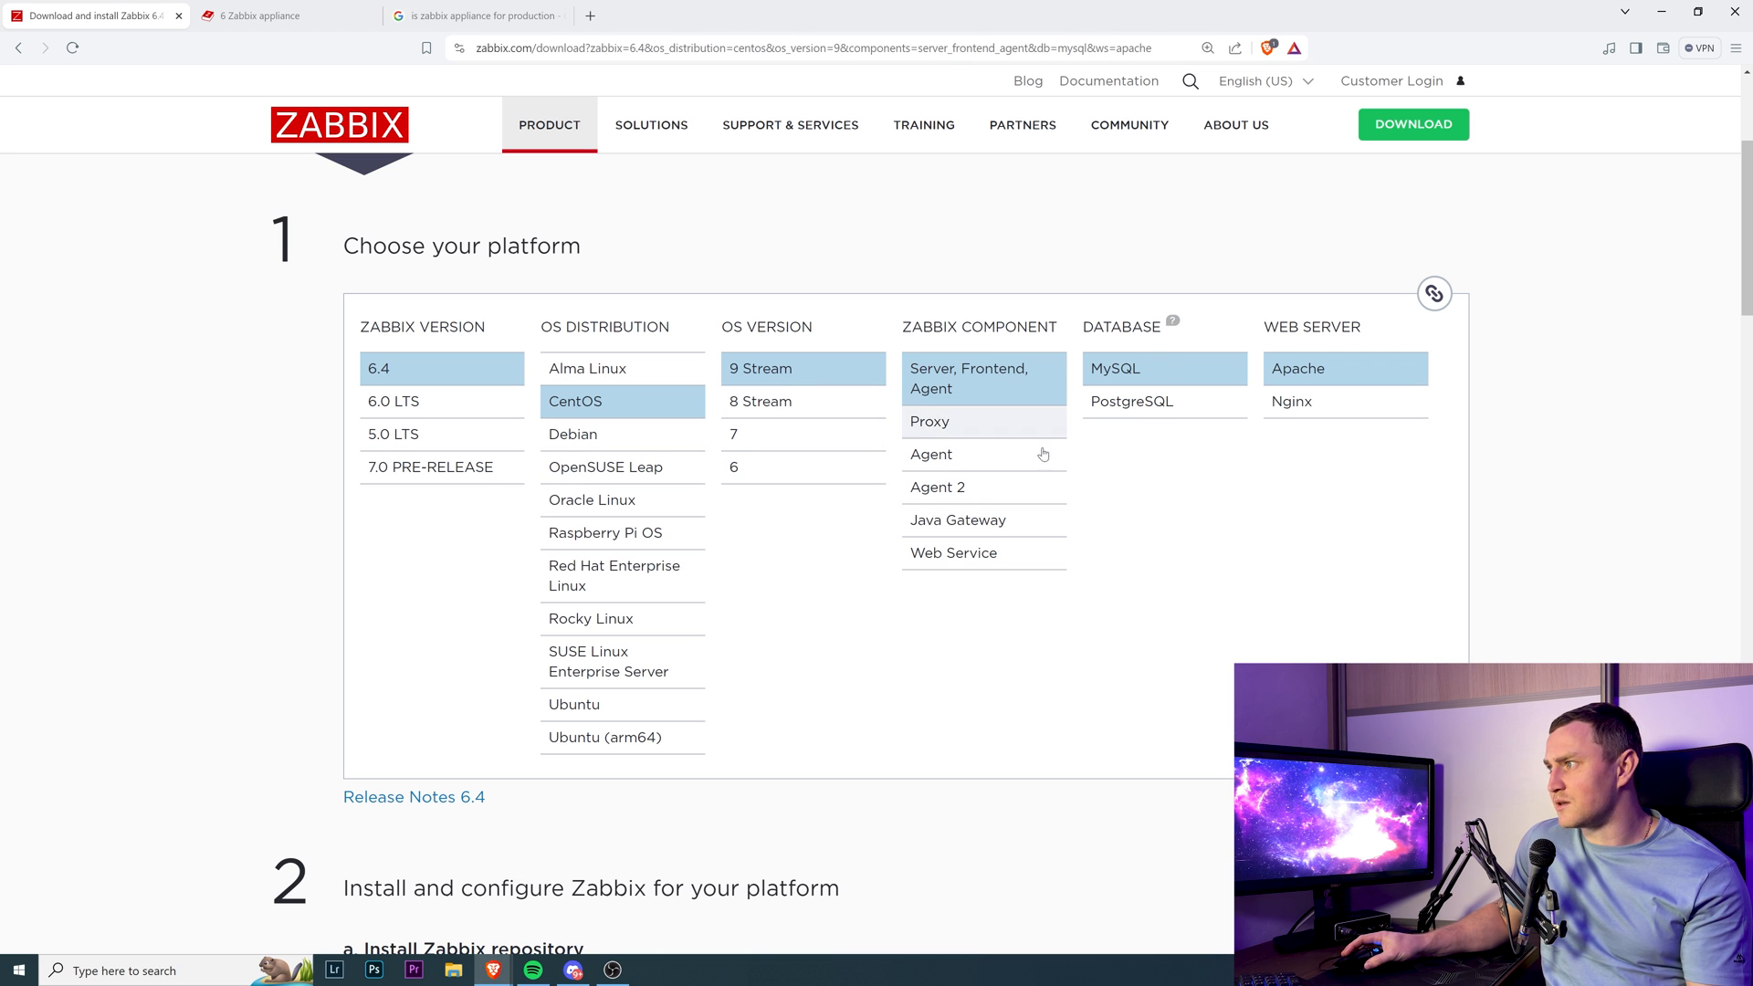
{"action": "mouse_move", "coordinate": [1310, 439]}
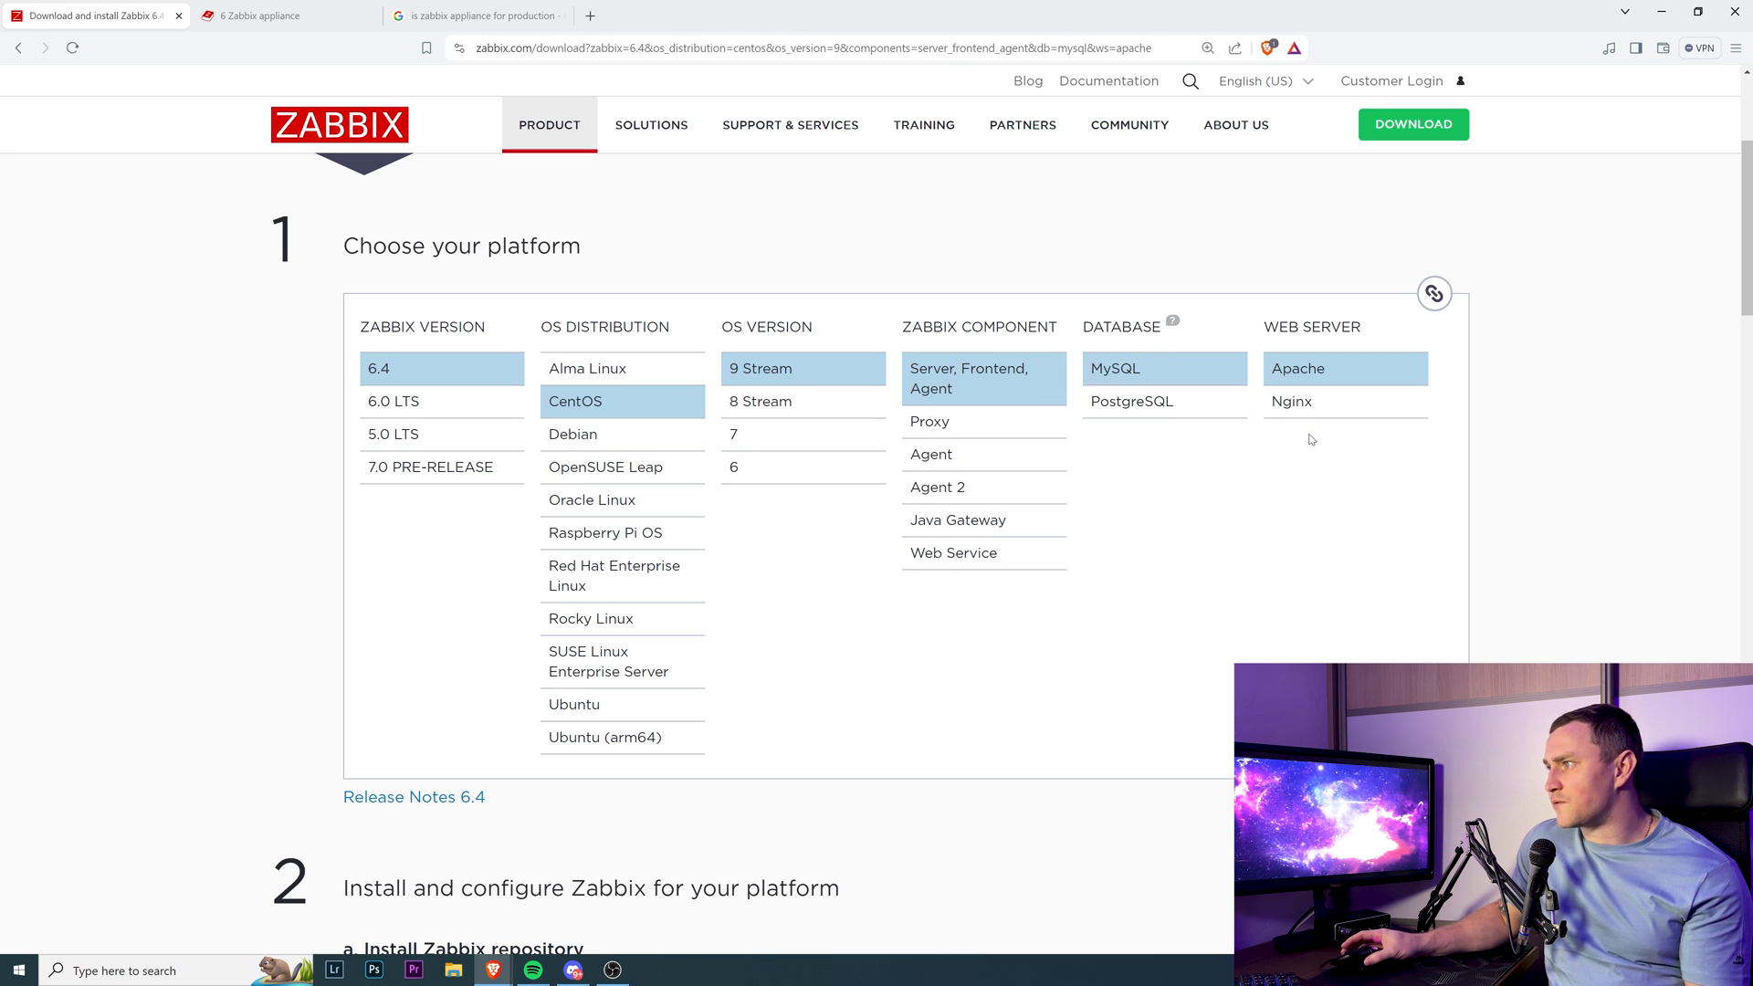
{"action": "scroll", "scroll_direction": "down", "scroll_amount": 3}
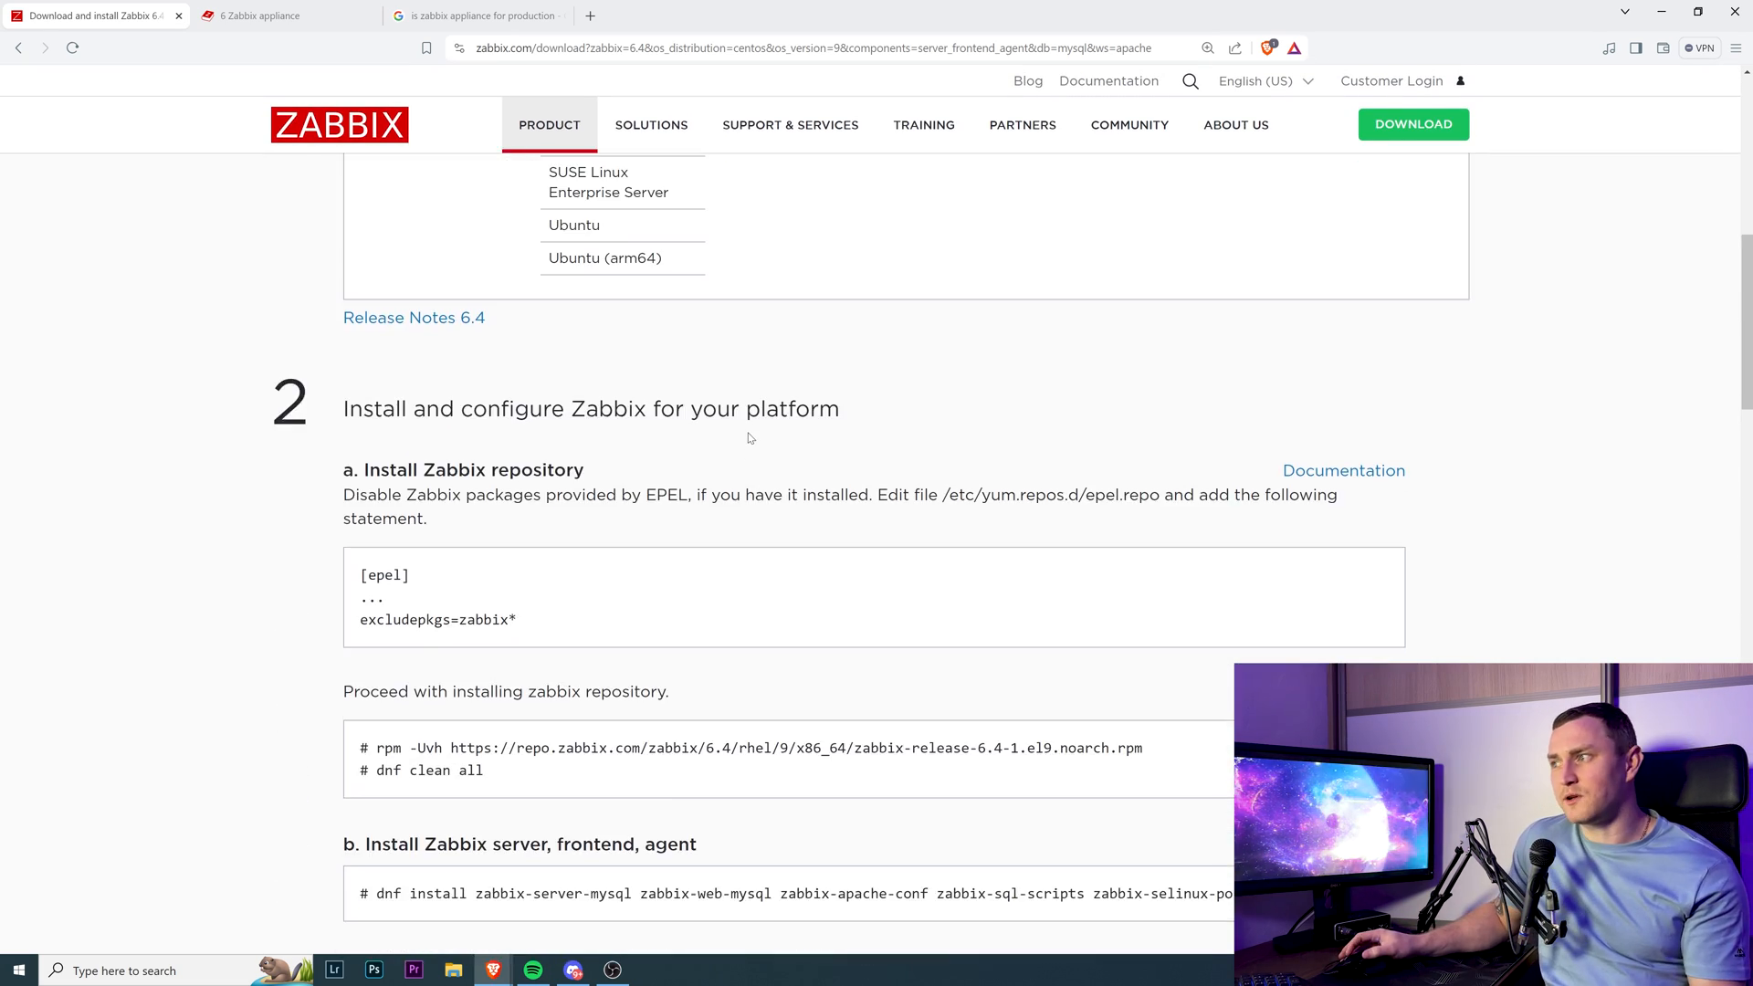
{"action": "scroll", "scroll_direction": "down", "scroll_amount": 3}
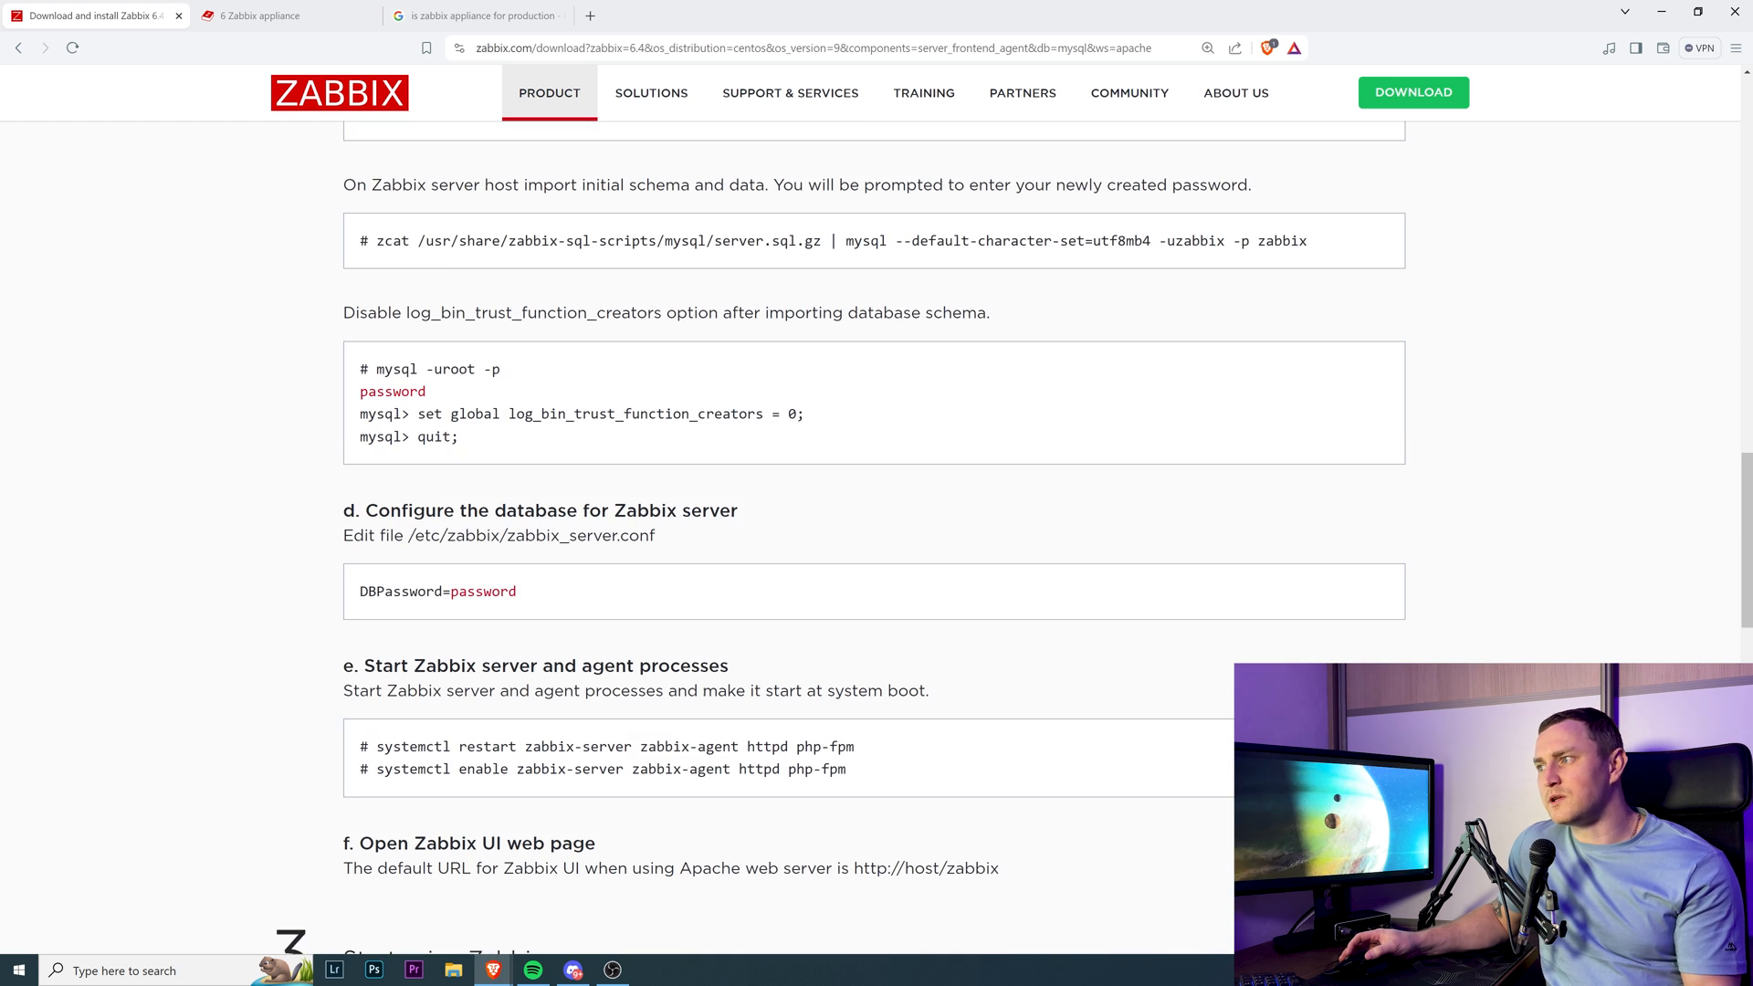
{"action": "scroll", "scroll_direction": "down", "scroll_amount": 3}
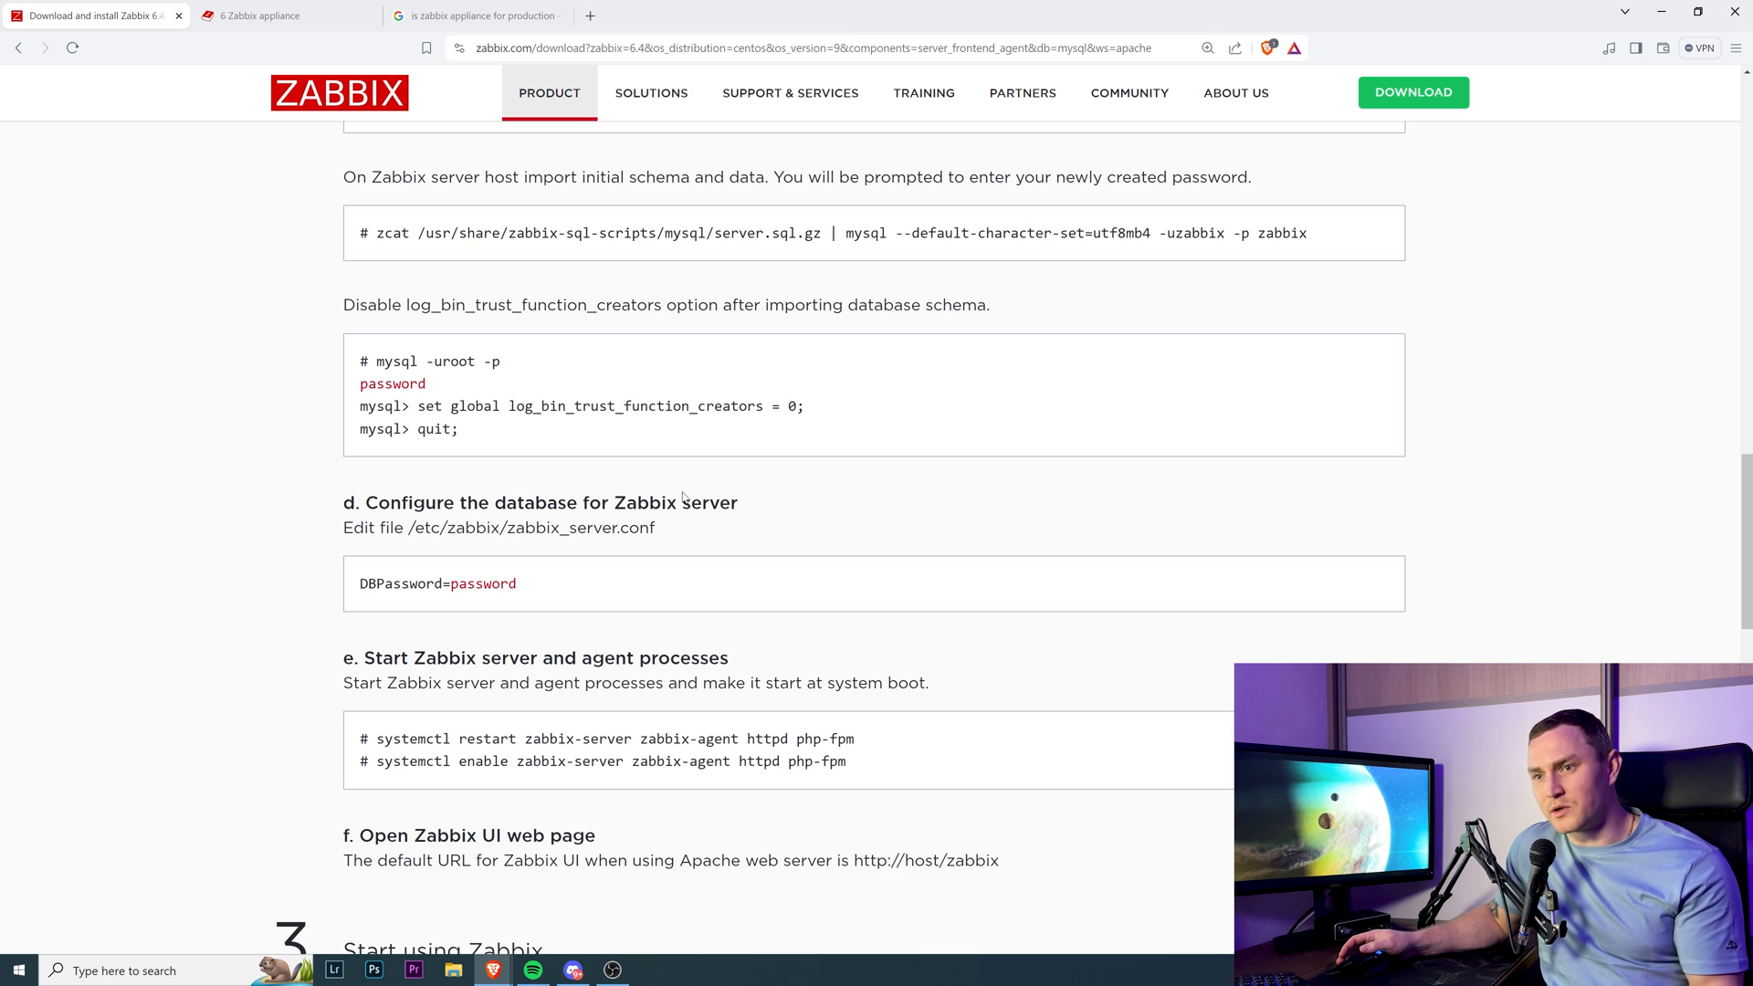
{"action": "mouse_move", "coordinate": [637, 471]}
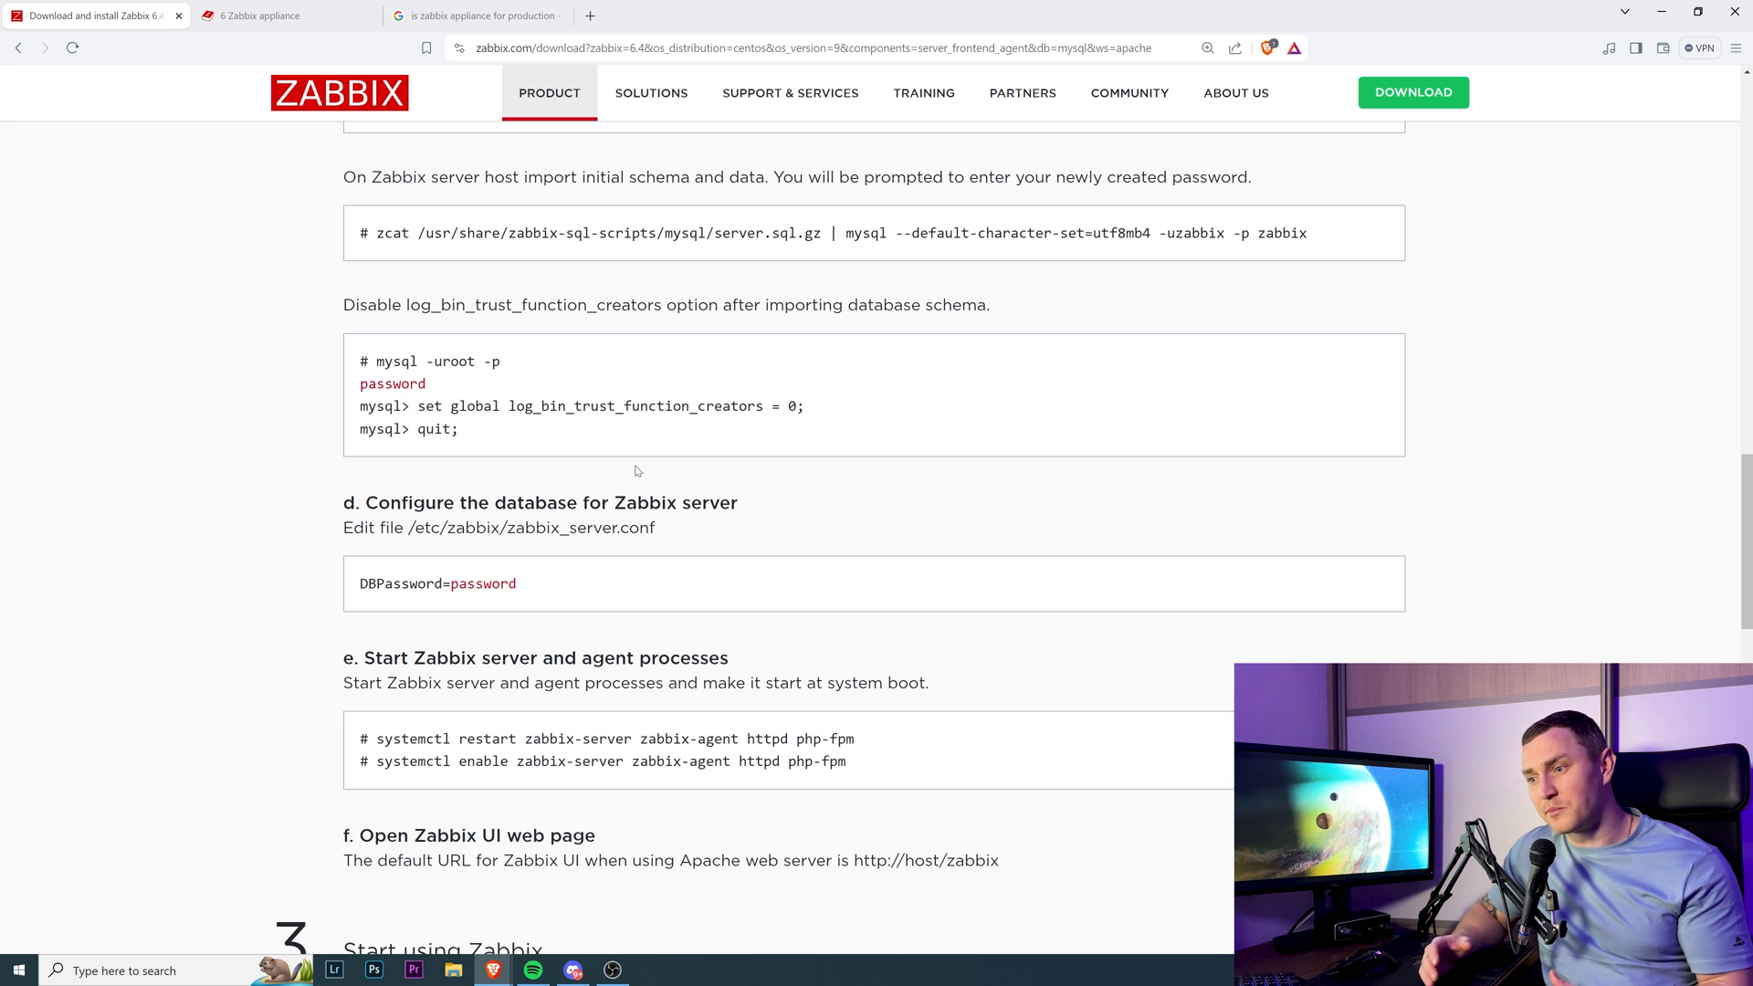